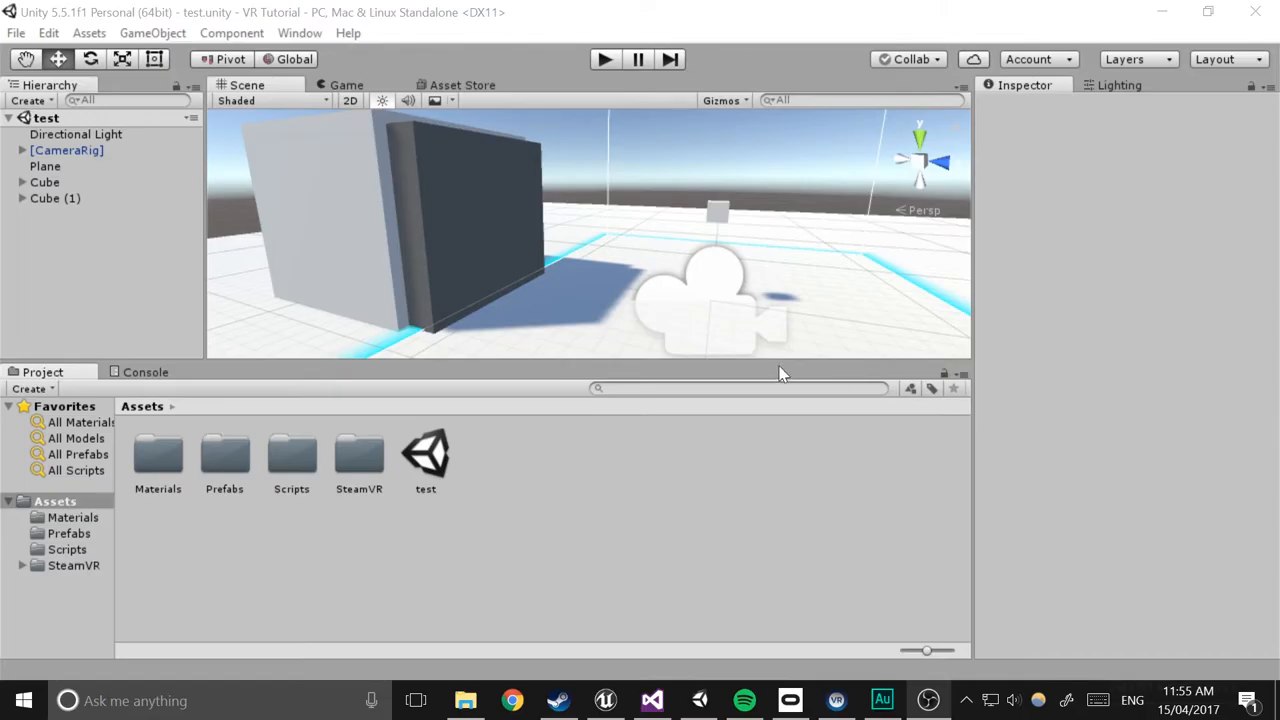
# Open the Door script from Assets > Scripts in Visual Studio
pyautogui.click(66, 549)
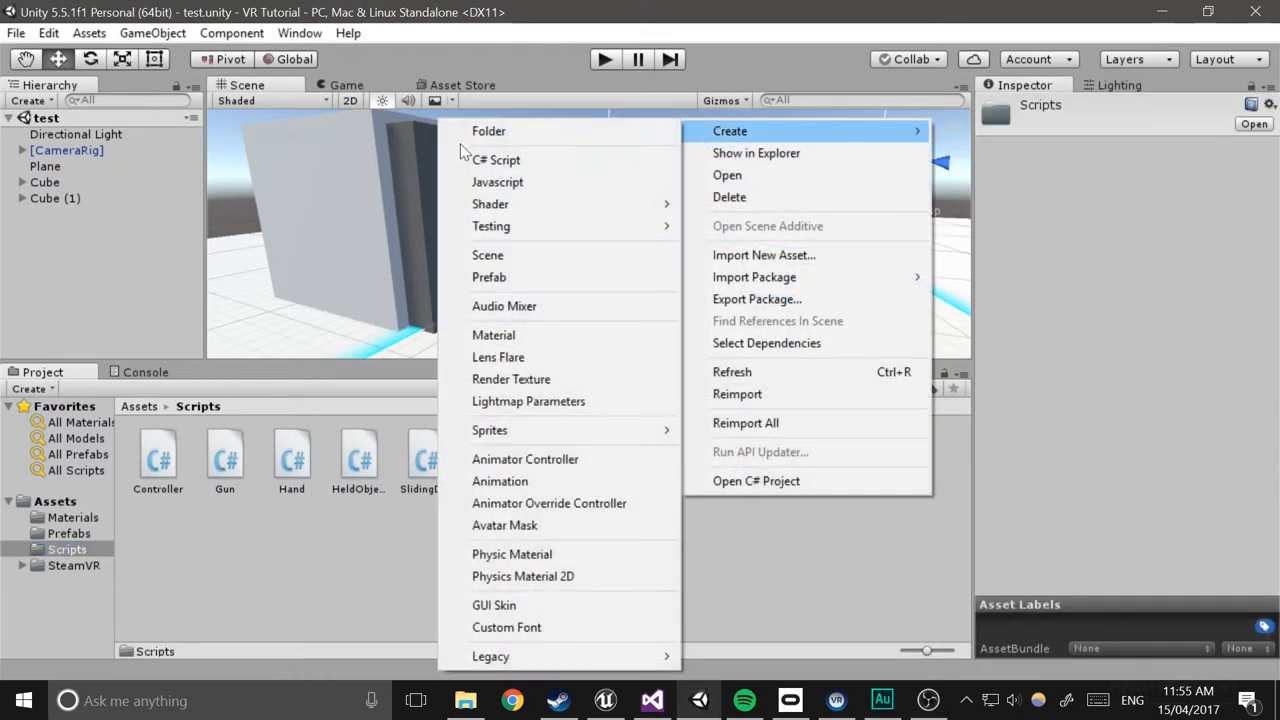
pyautogui.click(497, 160)
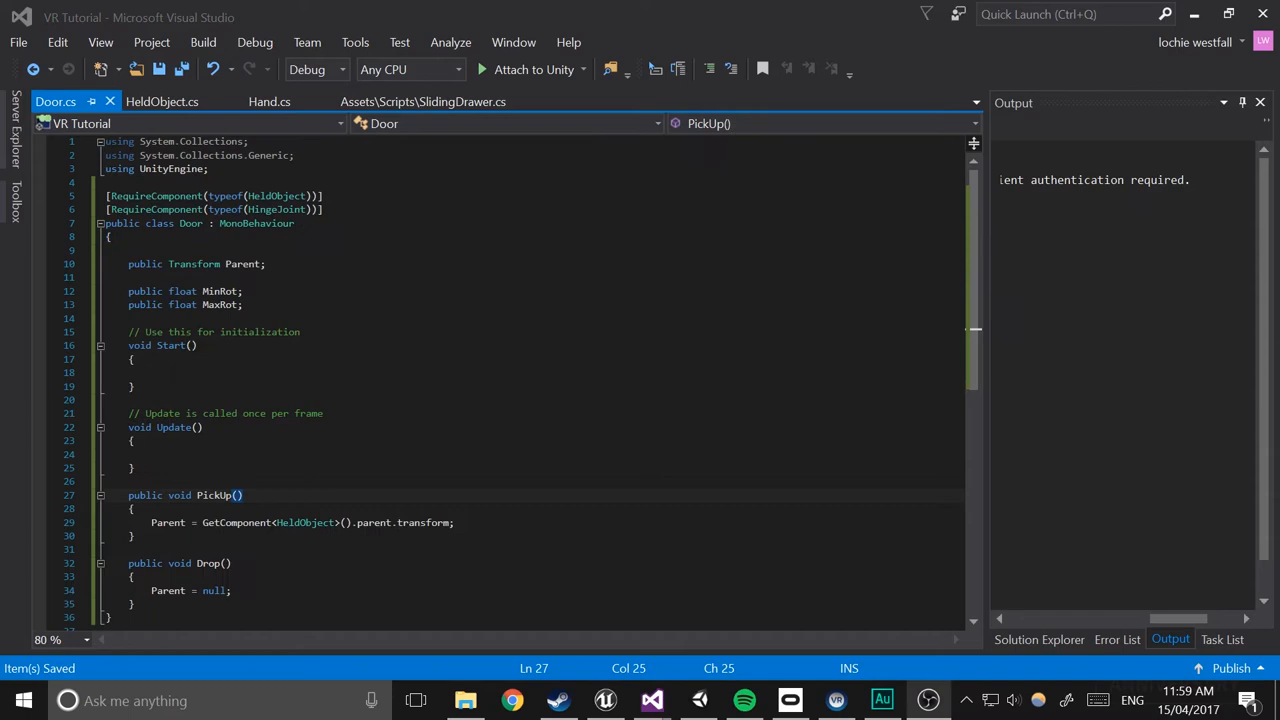
# Add an if (Parent != null) block in Update declaring Vector3 targetDelta
pyautogui.click(140, 440)
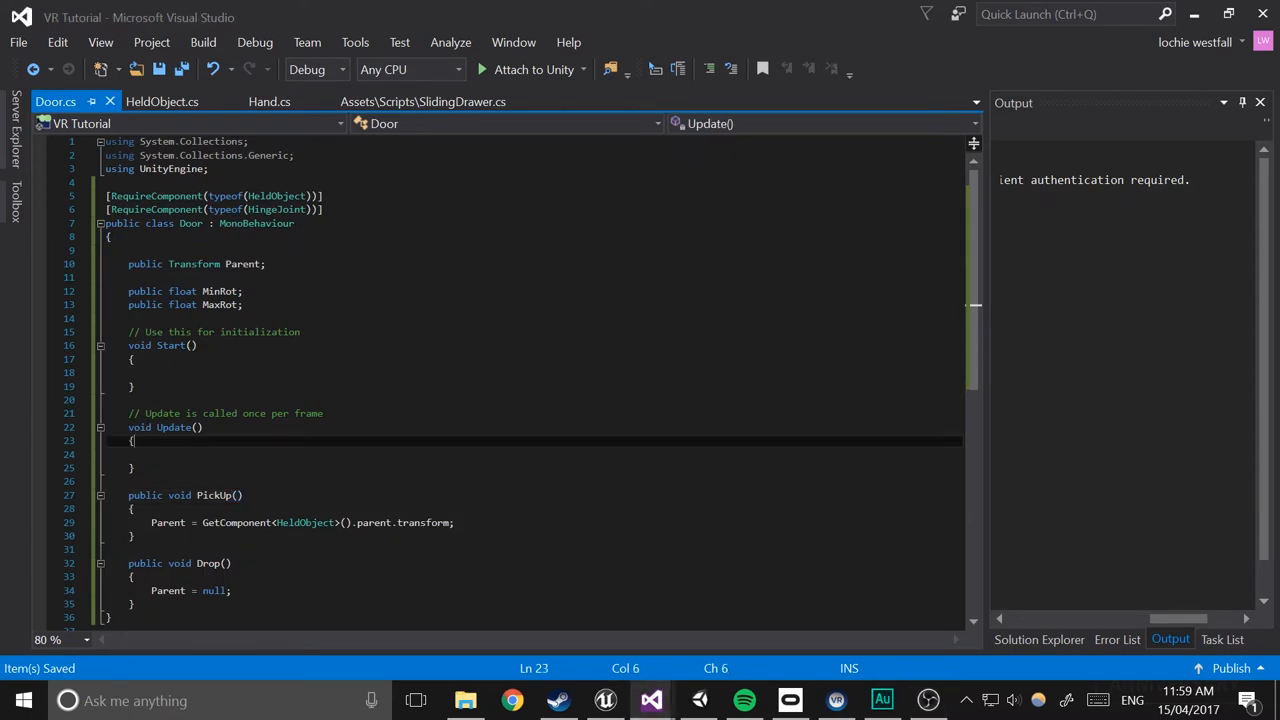
pyautogui.write('if ()')
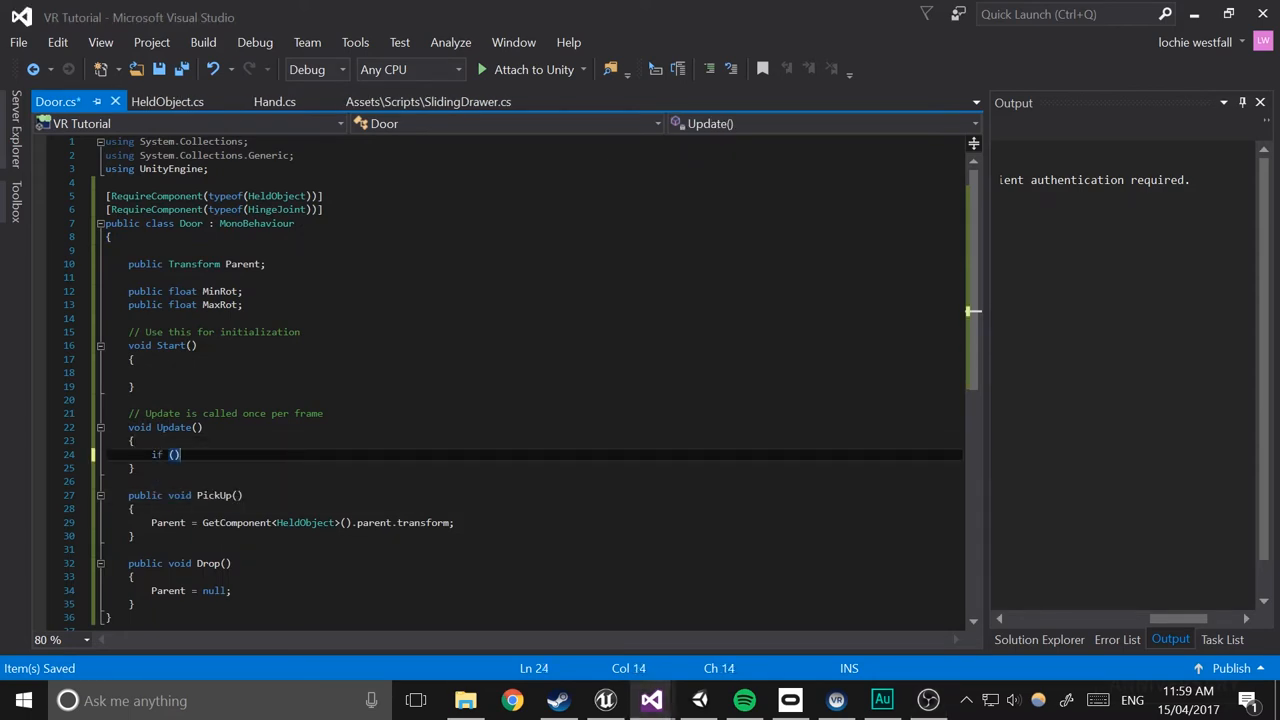
pyautogui.write('Parent !=')
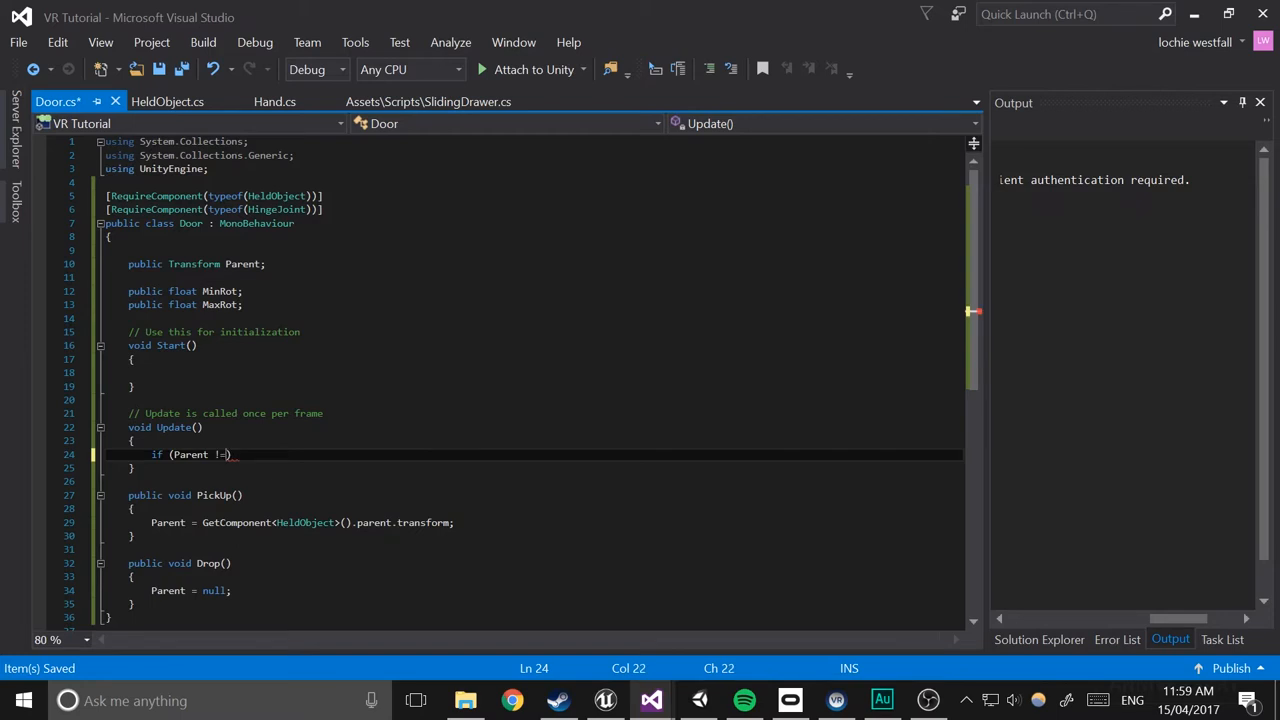
pyautogui.write('null)')
pyautogui.write('{')
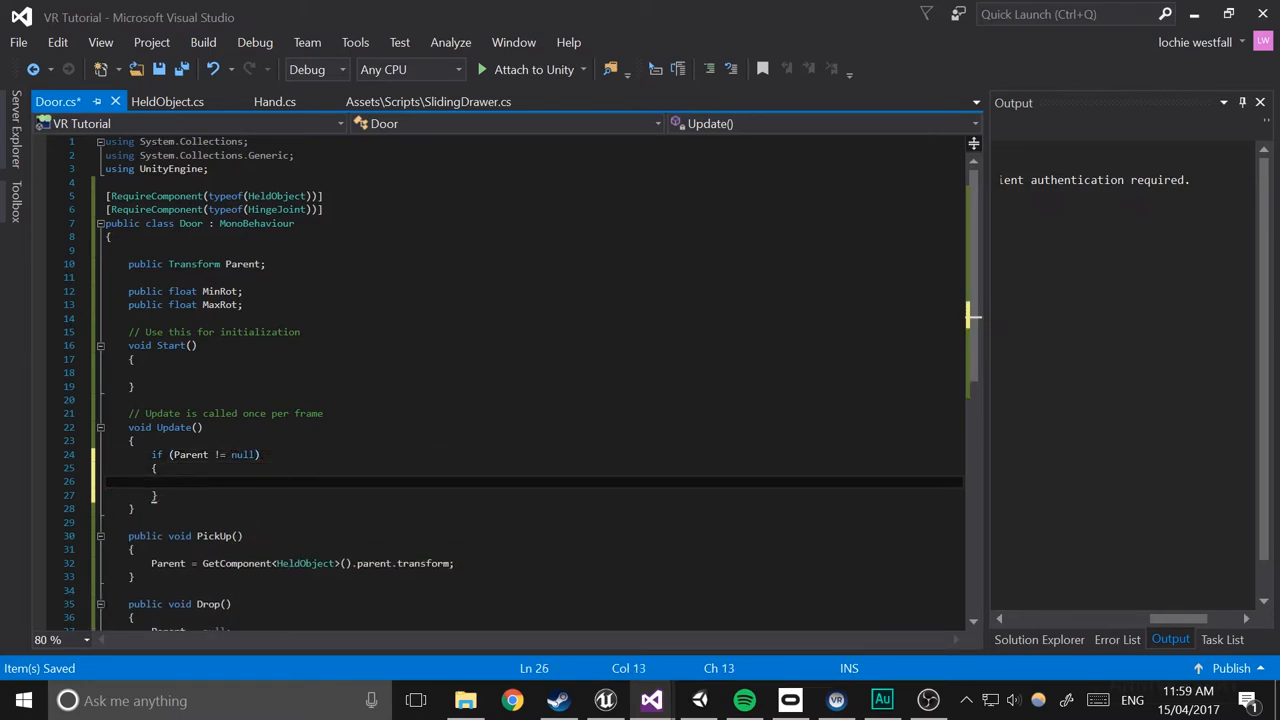
pyautogui.write('vec')
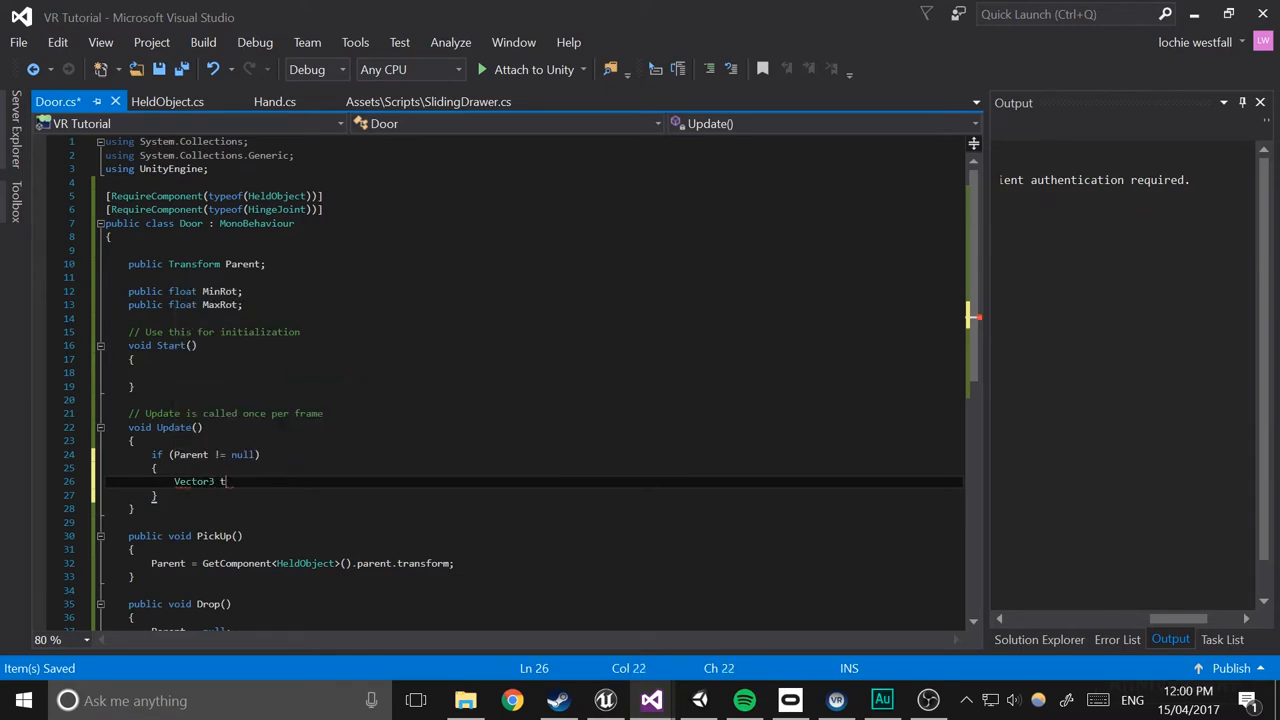
pyautogui.write('argetDel')
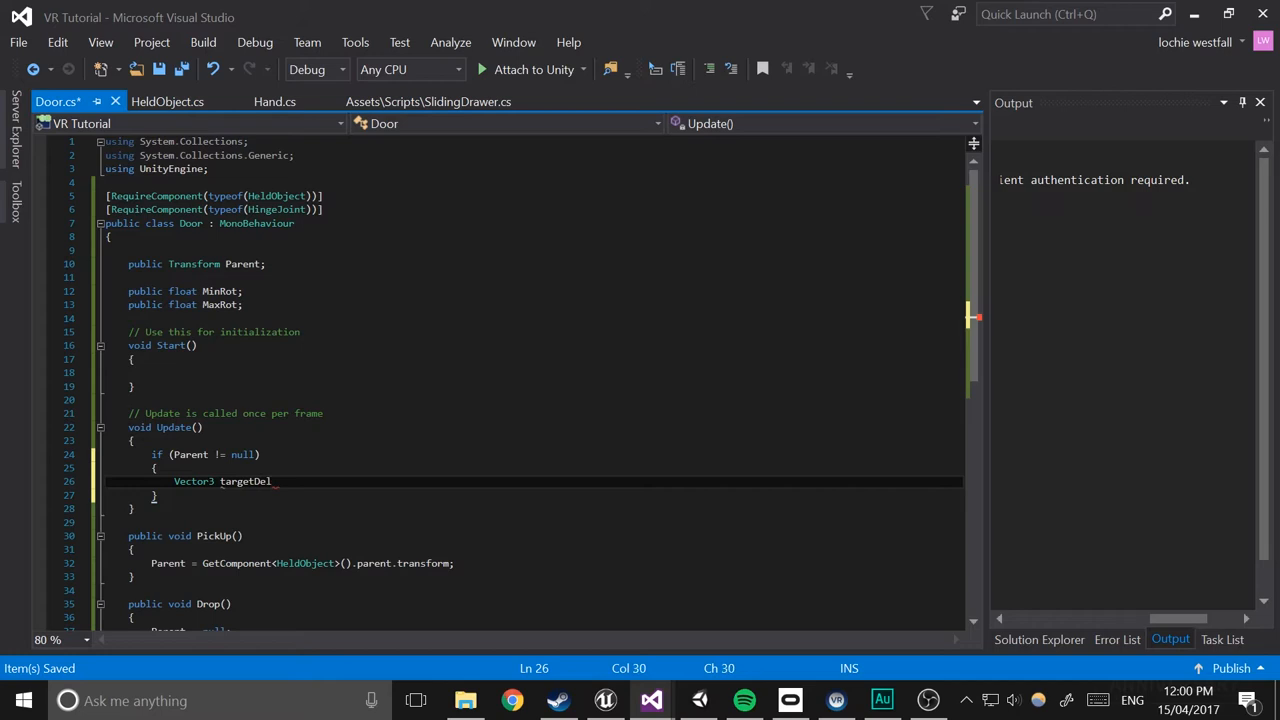
pyautogui.write('ta')
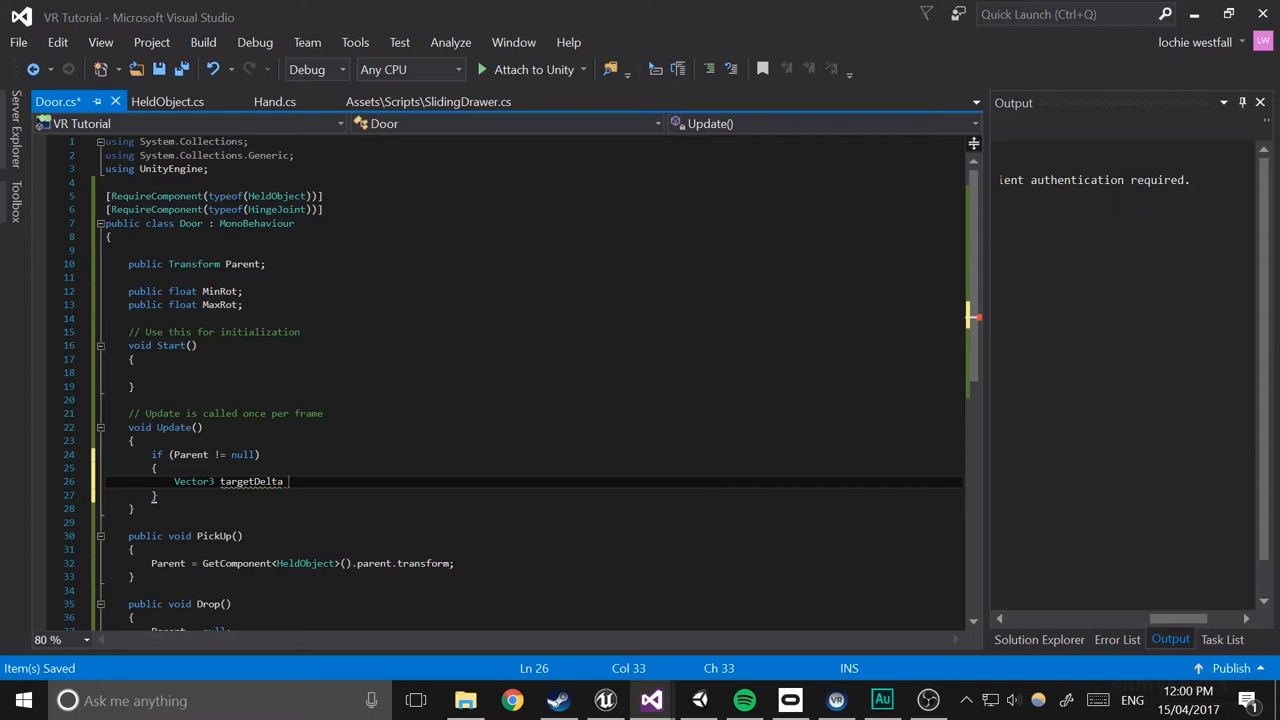
# Set targetDelta to Parent's position minus transform.position and zero its y
pyautogui.write('=')
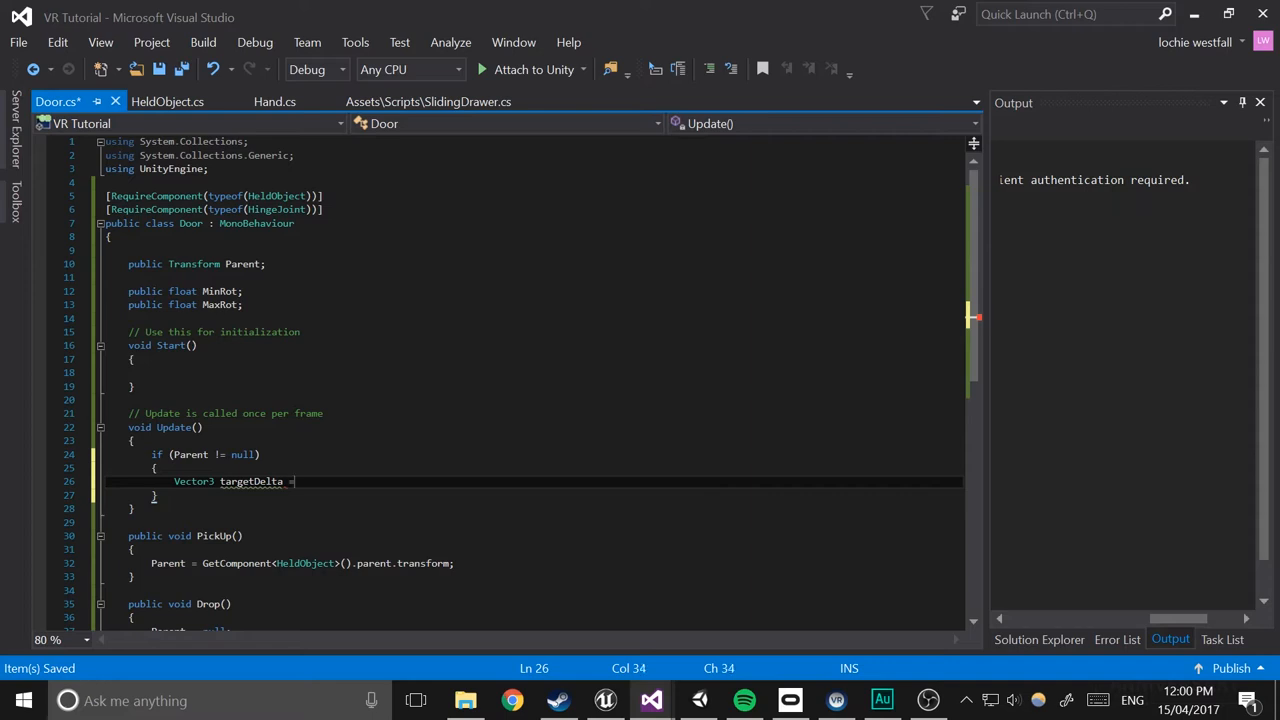
pyautogui.write('Parent.position')
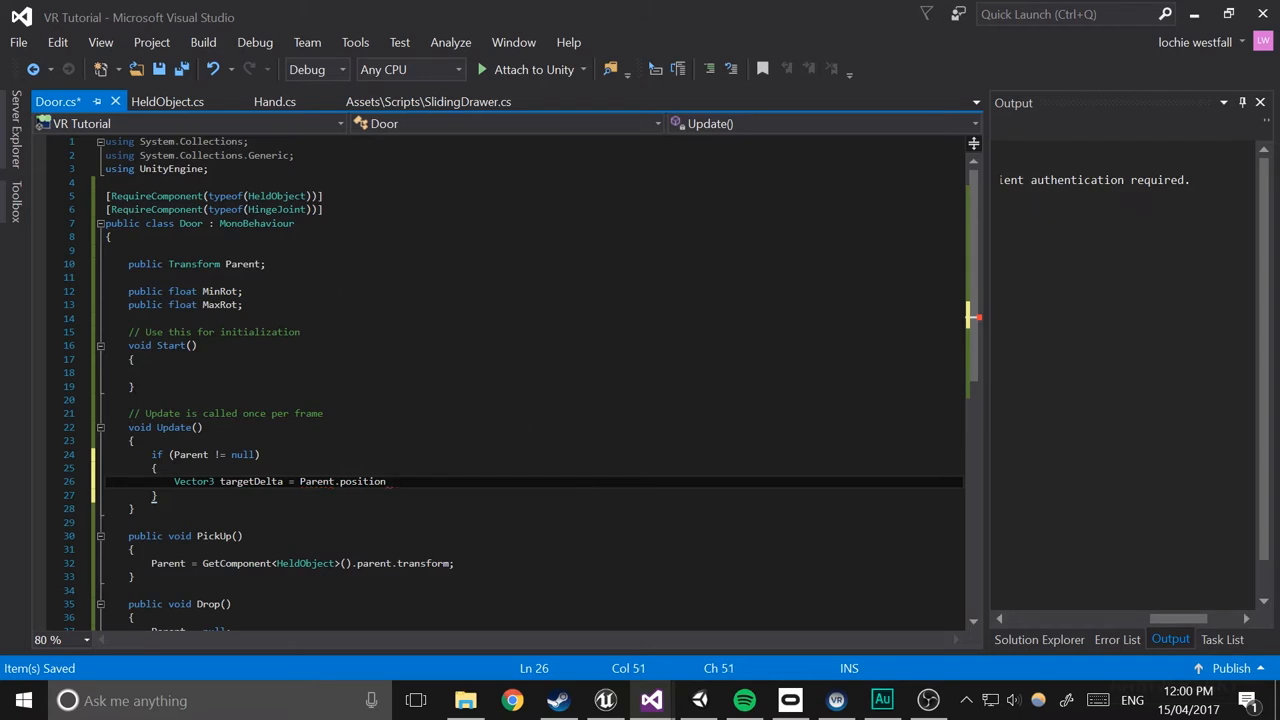
pyautogui.write('- transform.position;')
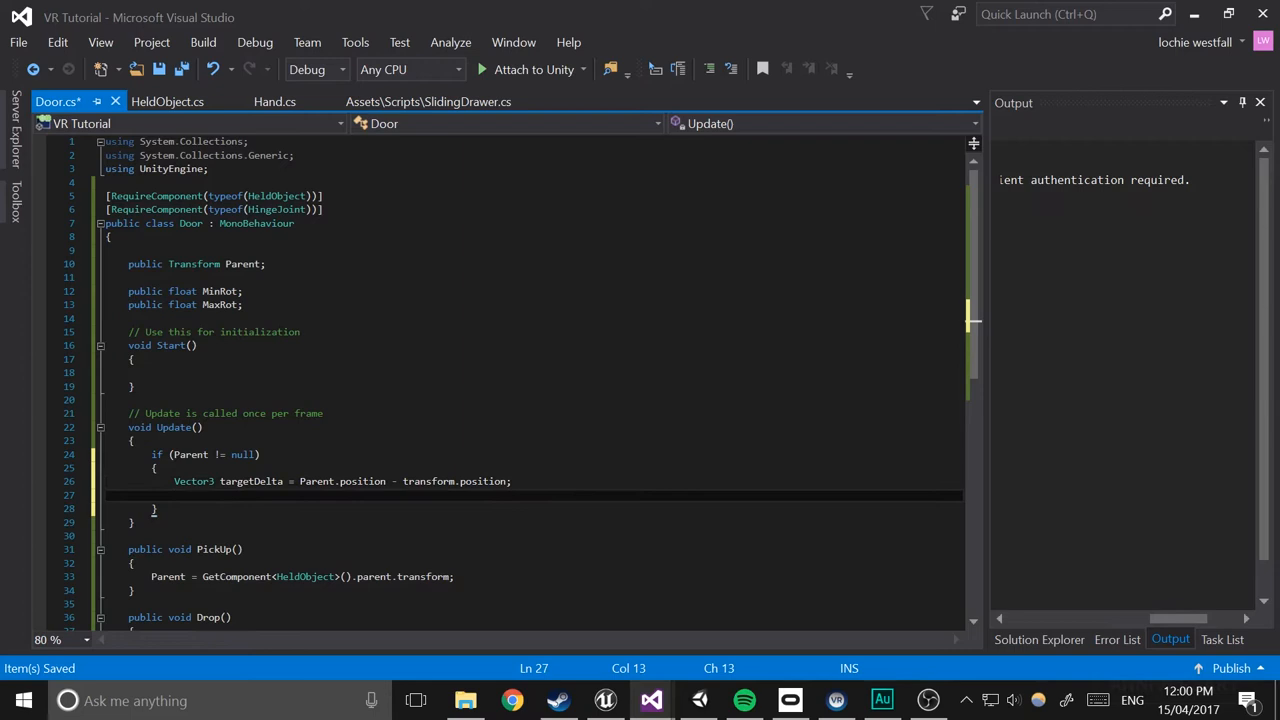
pyautogui.write('targetDelta')
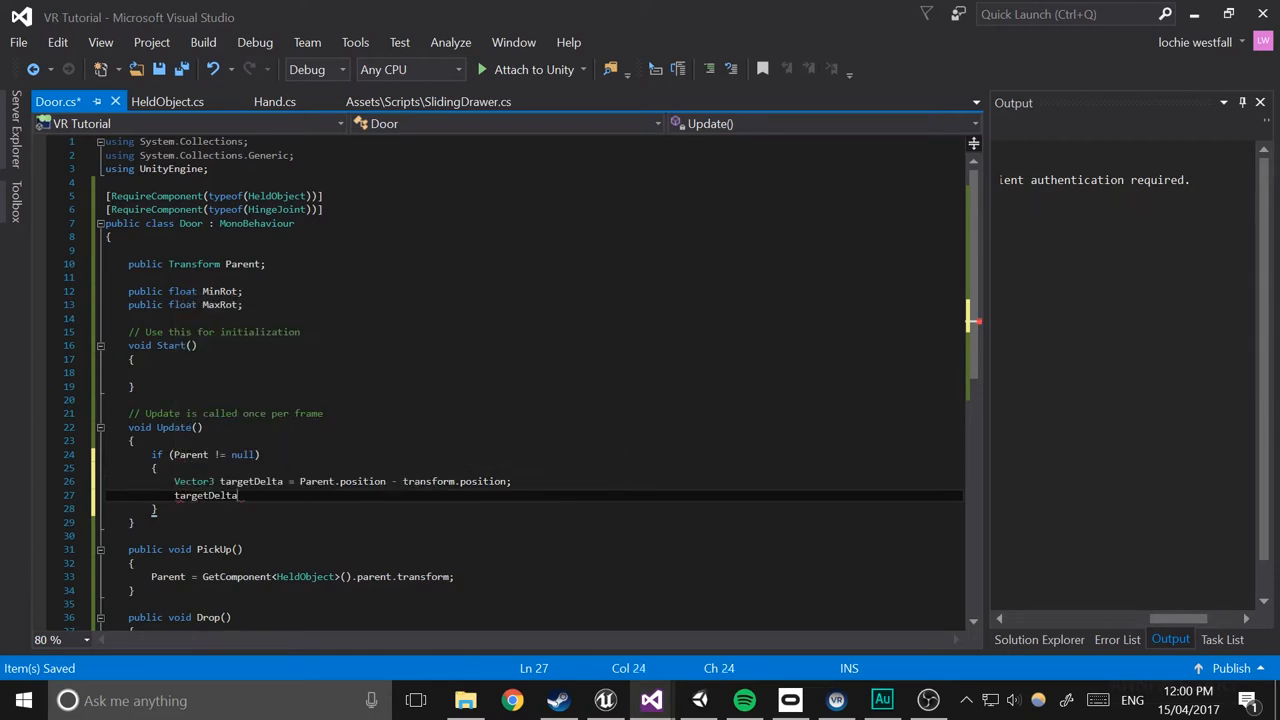
pyautogui.write('.y = 0')
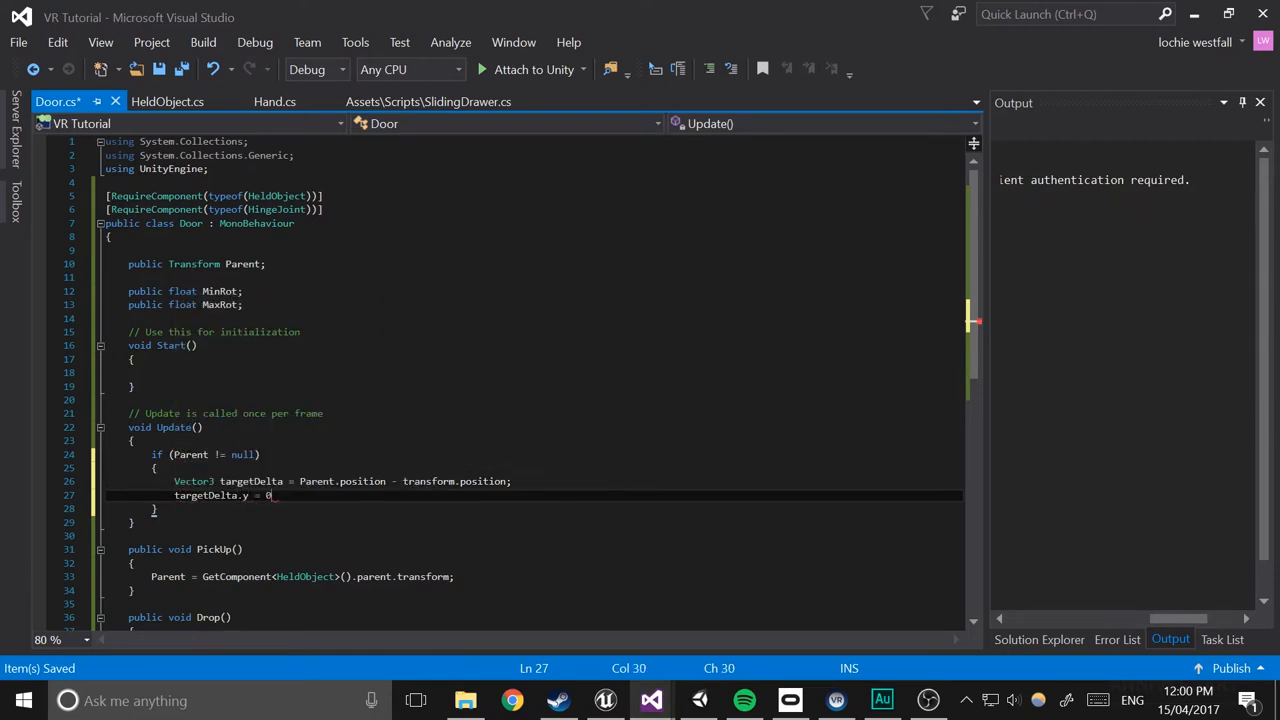
pyautogui.write(';')
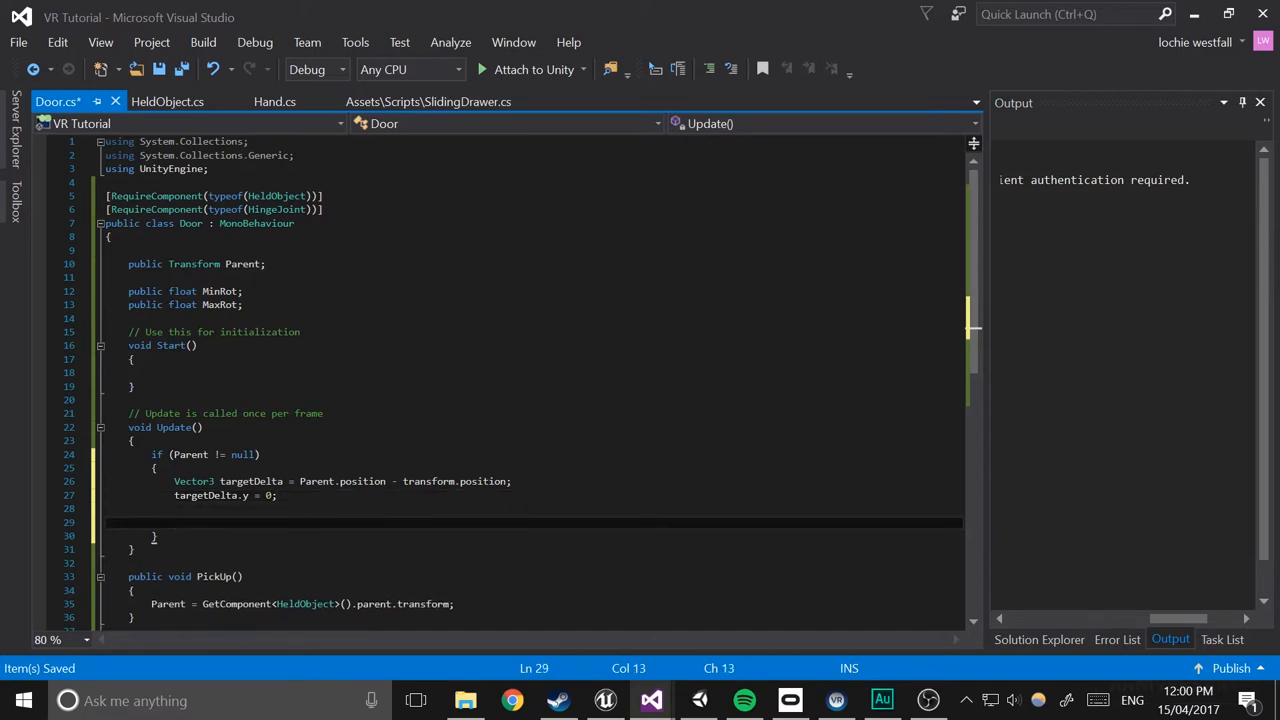
# Declare float AngleDiff = Vector3.Angle(transform.forward, targetDelta) inside the if block
pyautogui.write('float A')
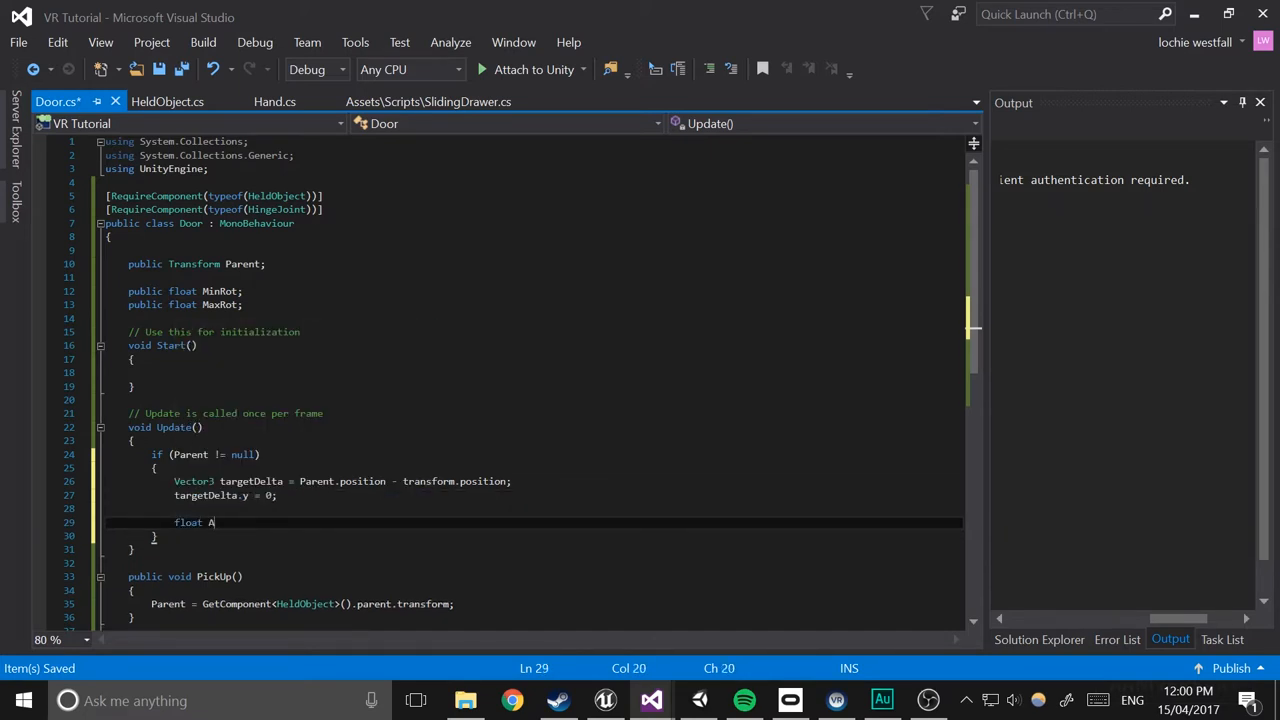
pyautogui.write('ngleDif')
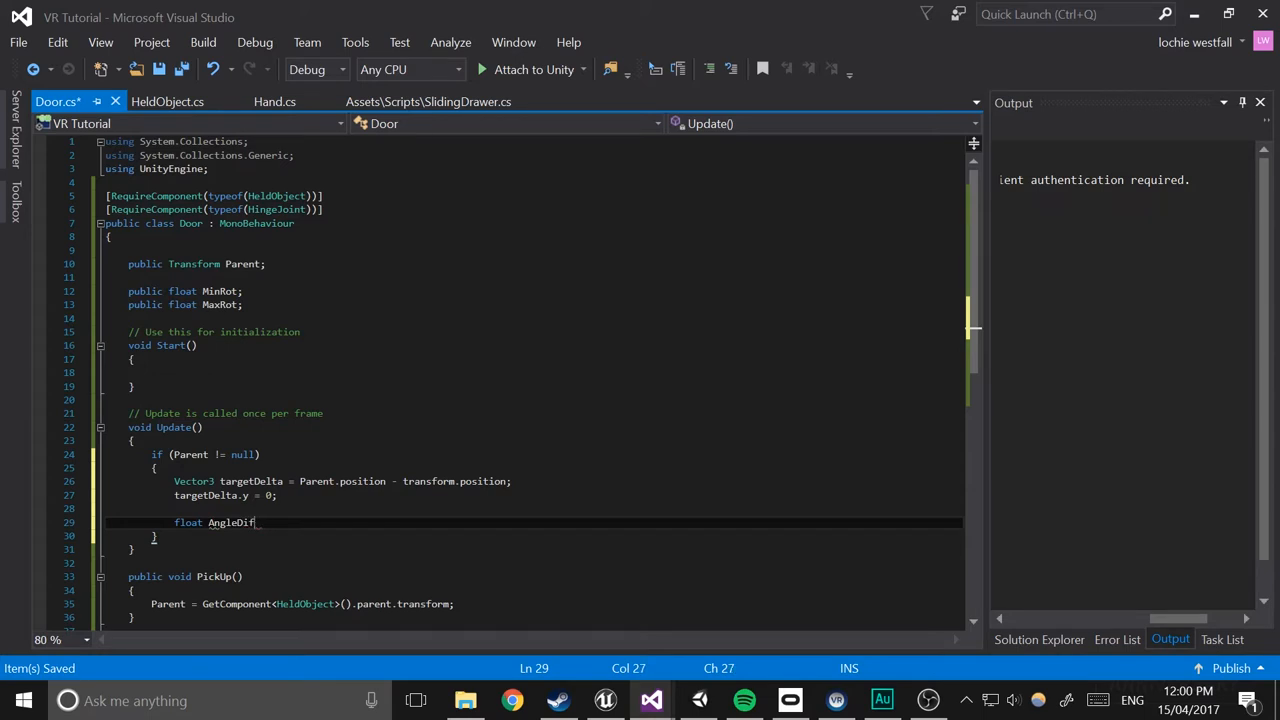
pyautogui.write('= v')
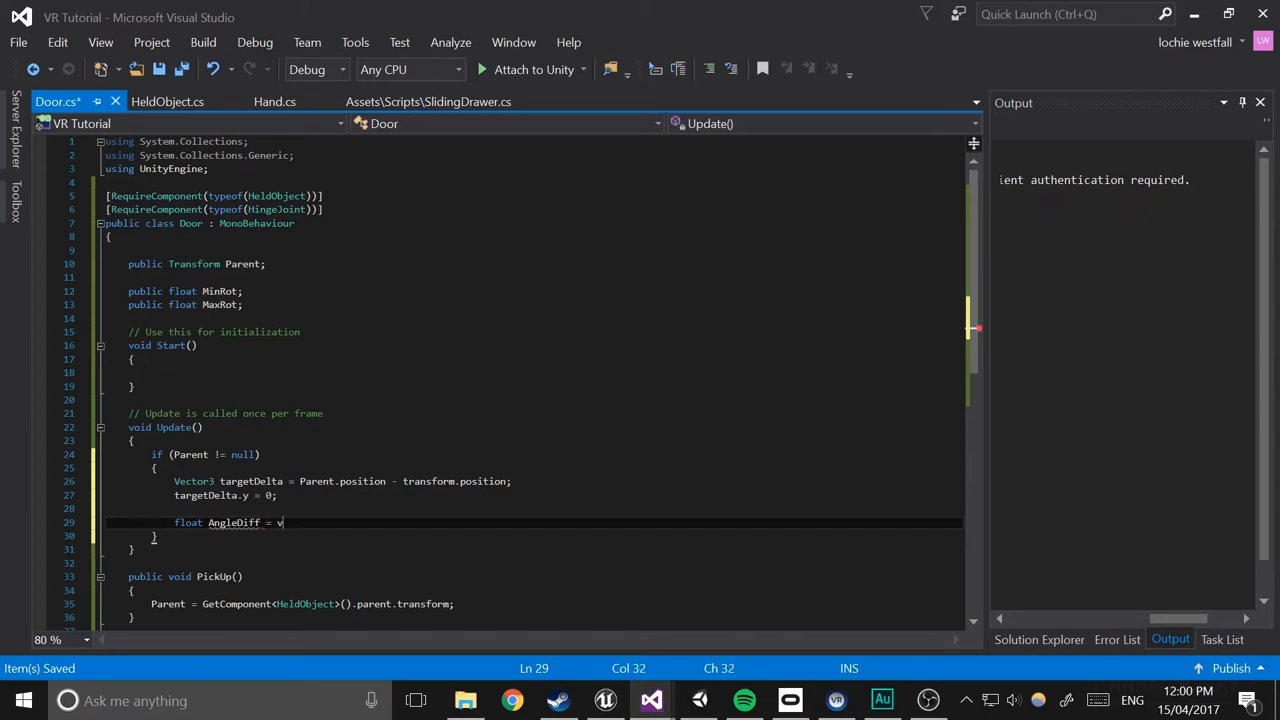
pyautogui.write('ector3.Angle')
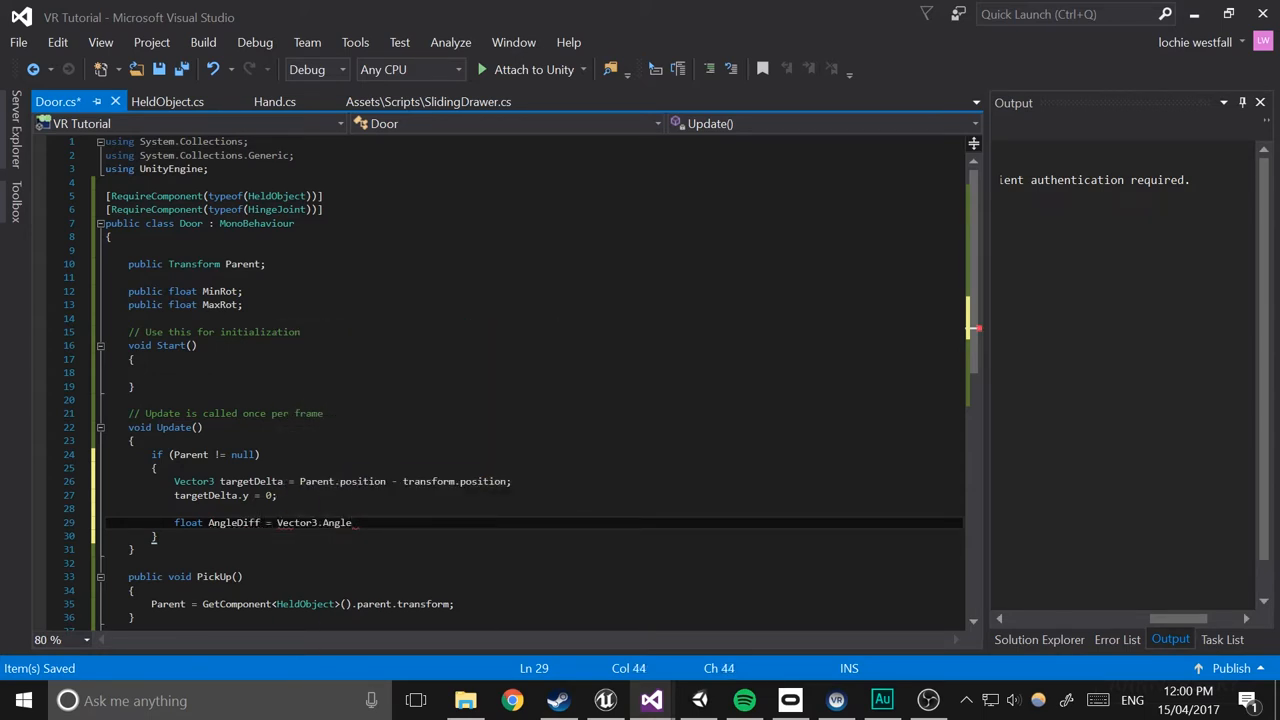
pyautogui.write('tr)')
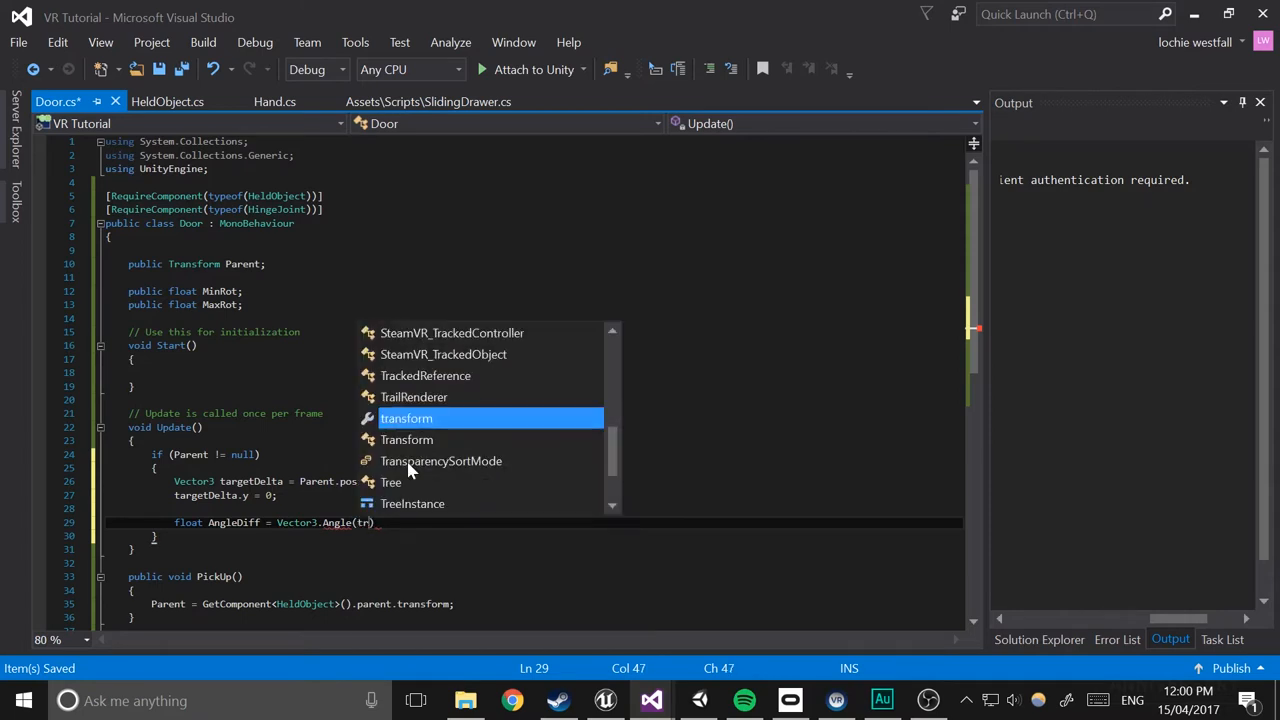
pyautogui.write('transform.forward,')
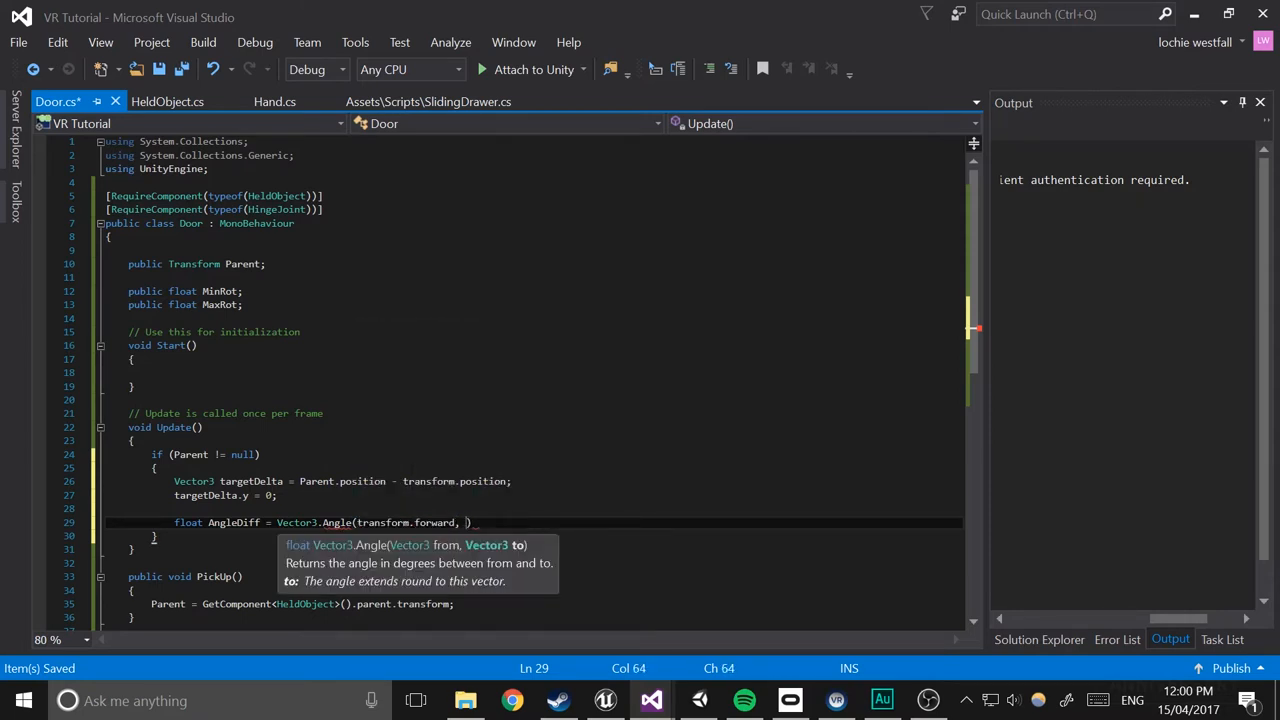
pyautogui.write('targetDelta')
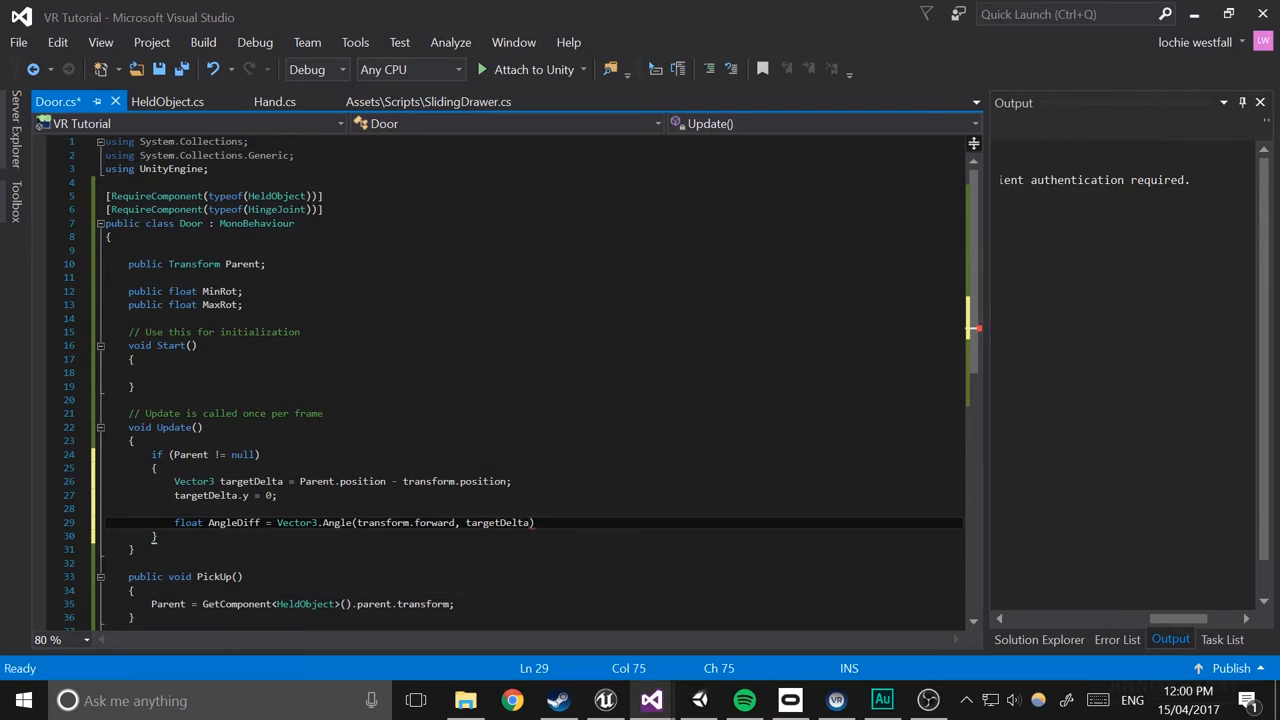
pyautogui.write(';')
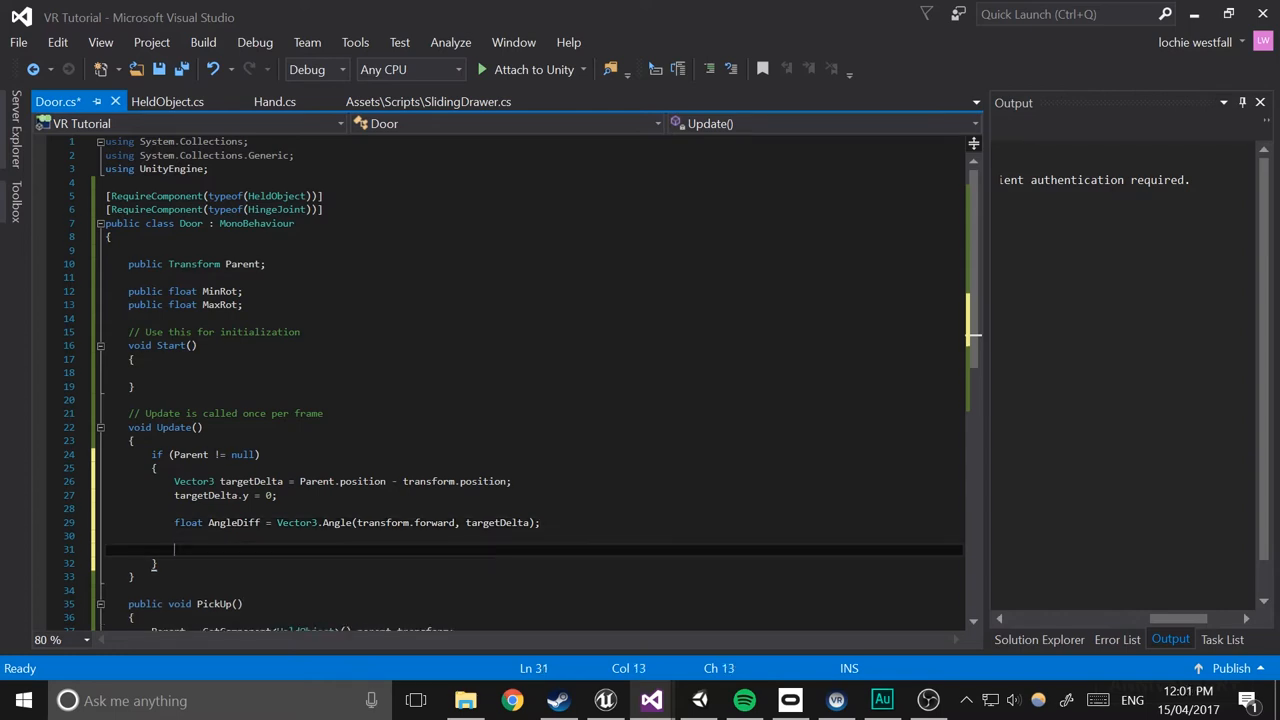
# Declare Vector3 cross = Vector3.Cross(transform.forward, targetDelta) and begin a GetComponent<Rigidbody>() call
pyautogui.write('vec')
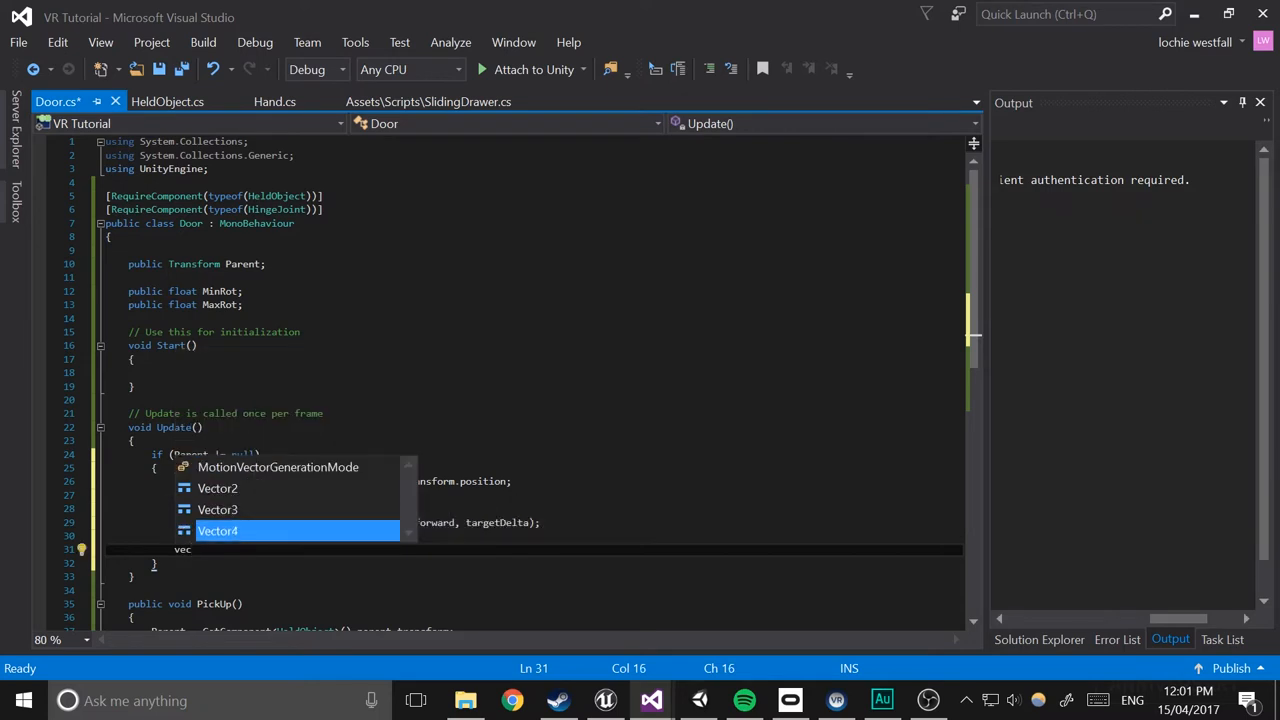
pyautogui.write('Vector3 cross')
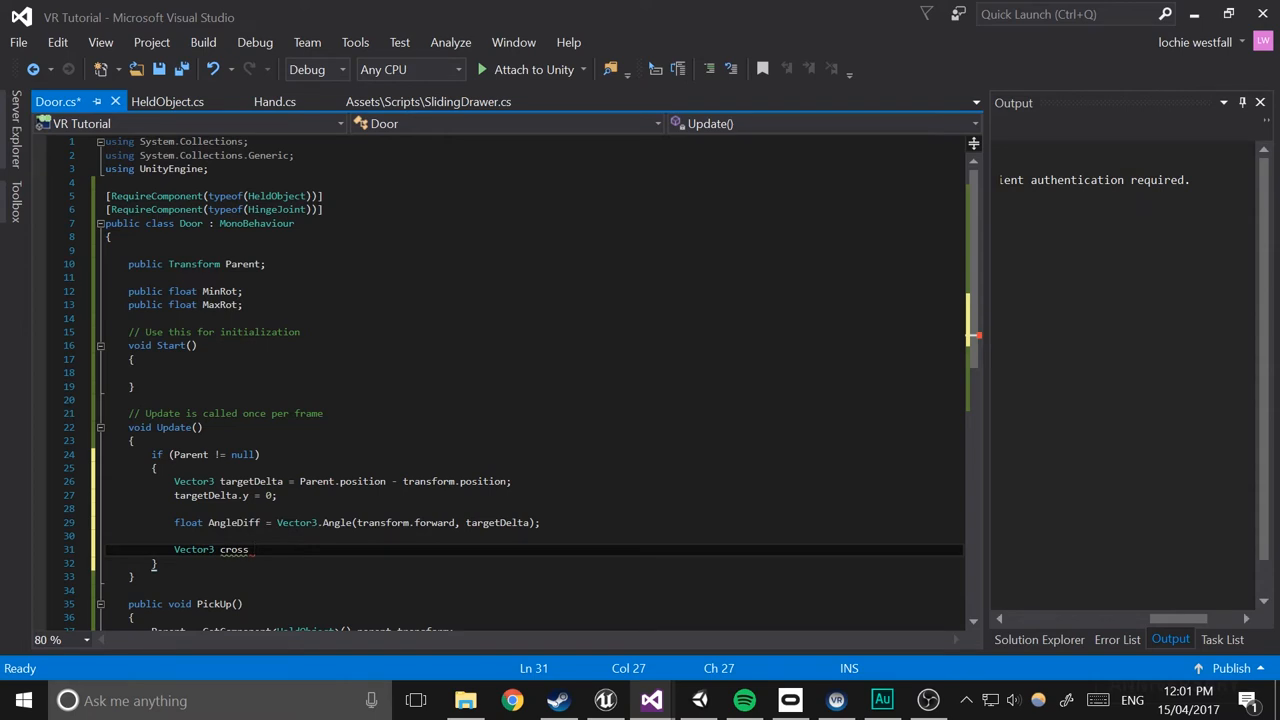
pyautogui.moveTo(233, 549)
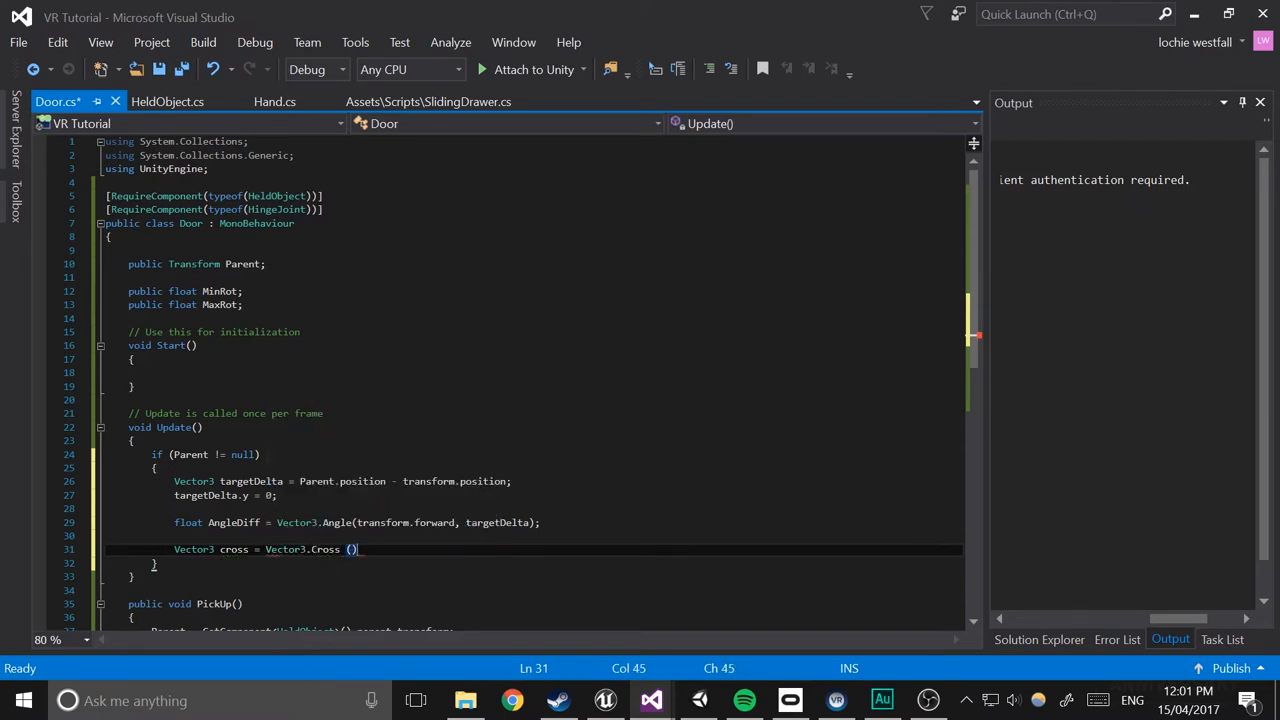
pyautogui.write('transform.forward,')
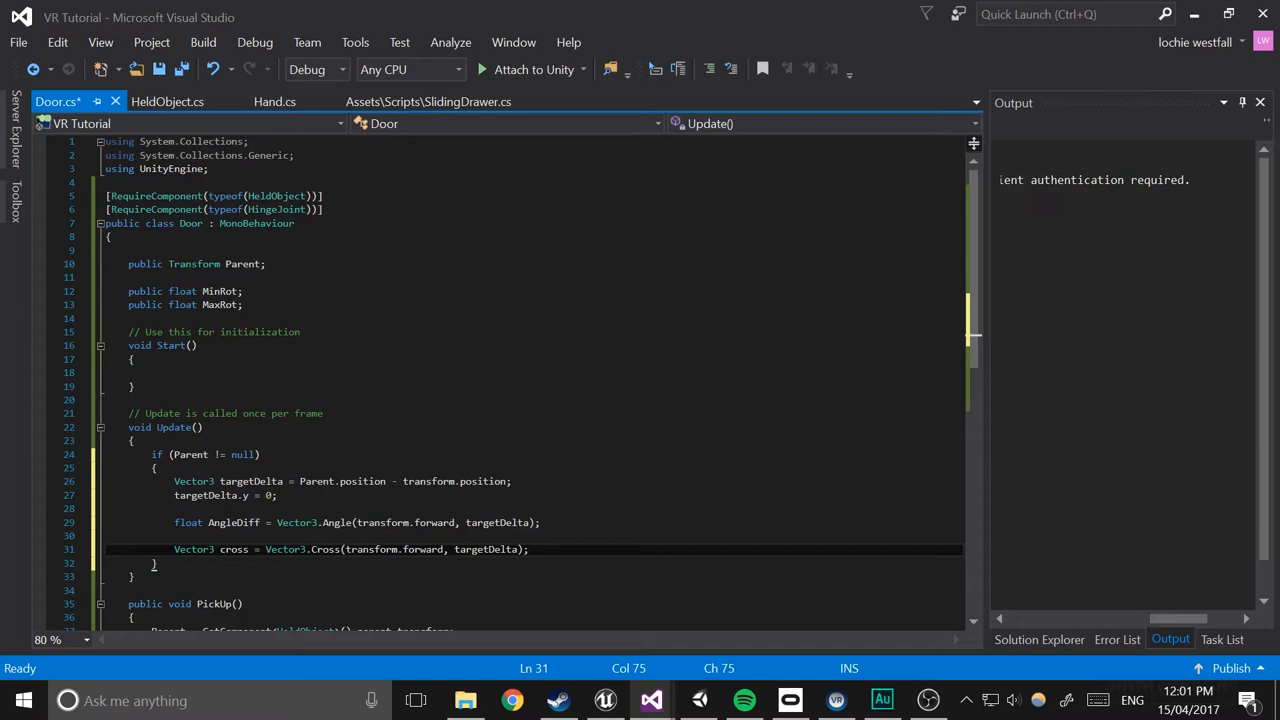
pyautogui.write('get')
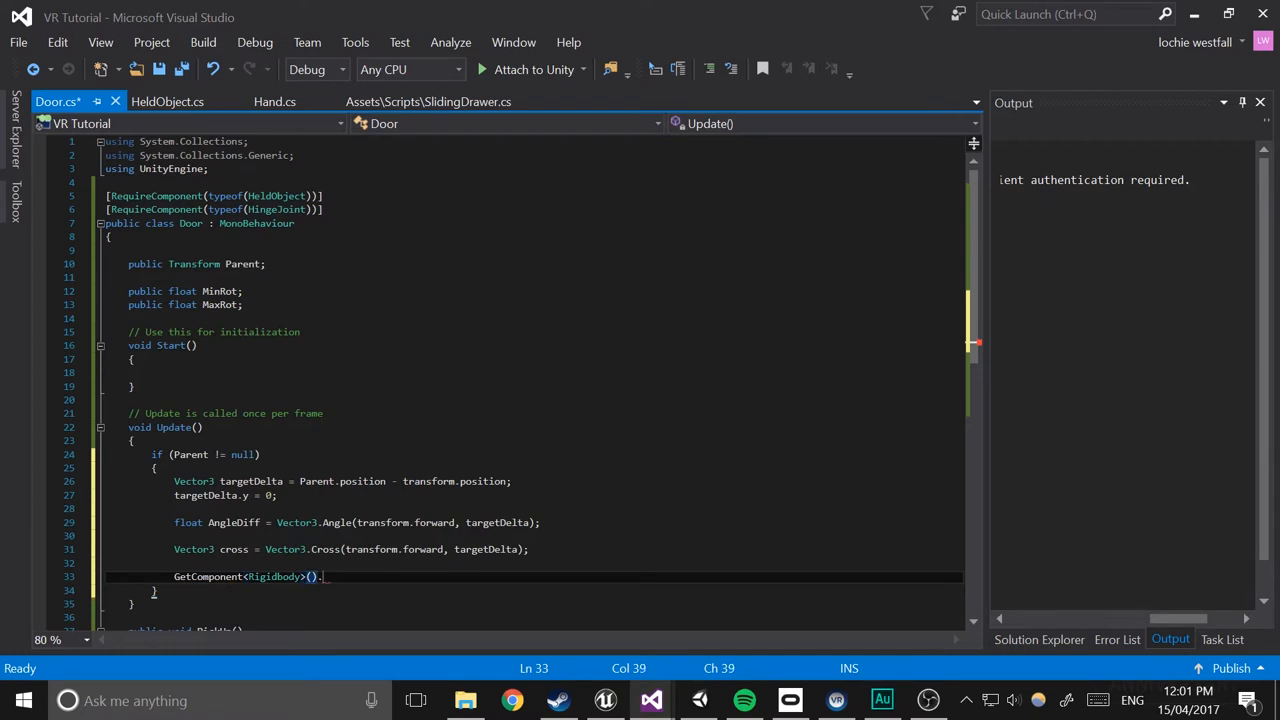
# Set GetComponent<Rigidbody>().angularVelocity to cross * AngleDiff * 50f
pyautogui.write('angularVelocity = cross')
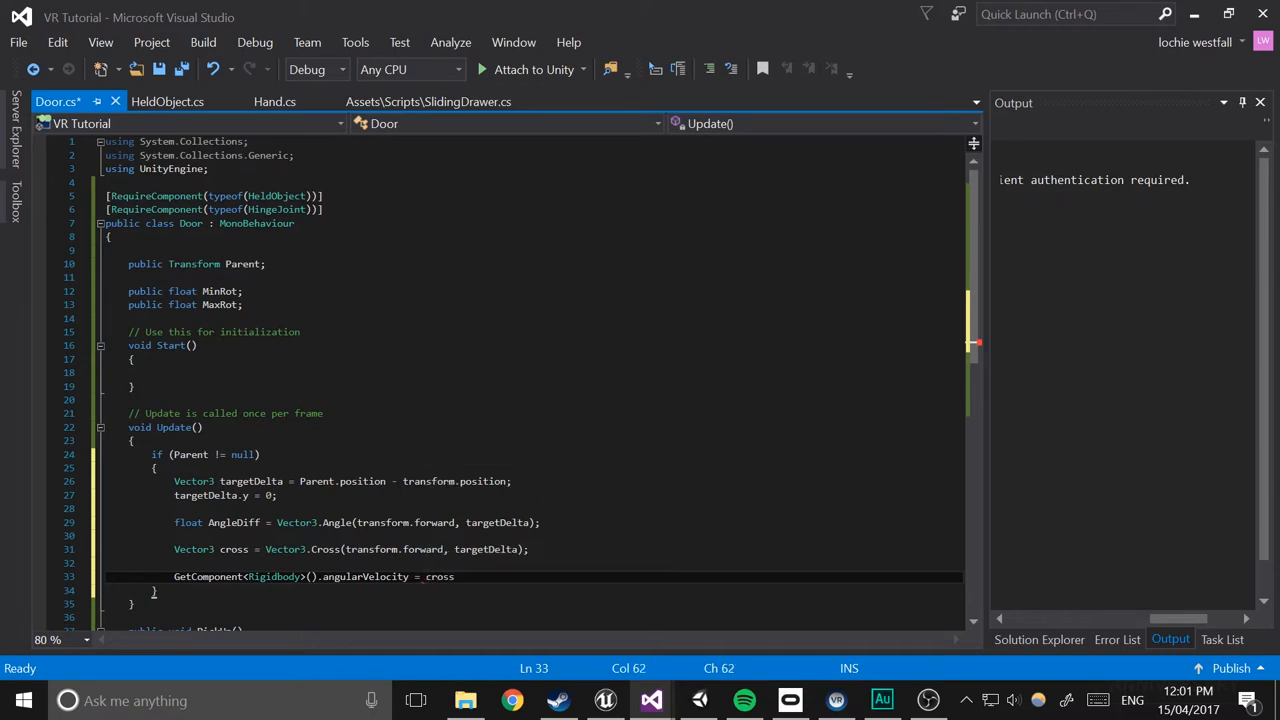
pyautogui.write('*')
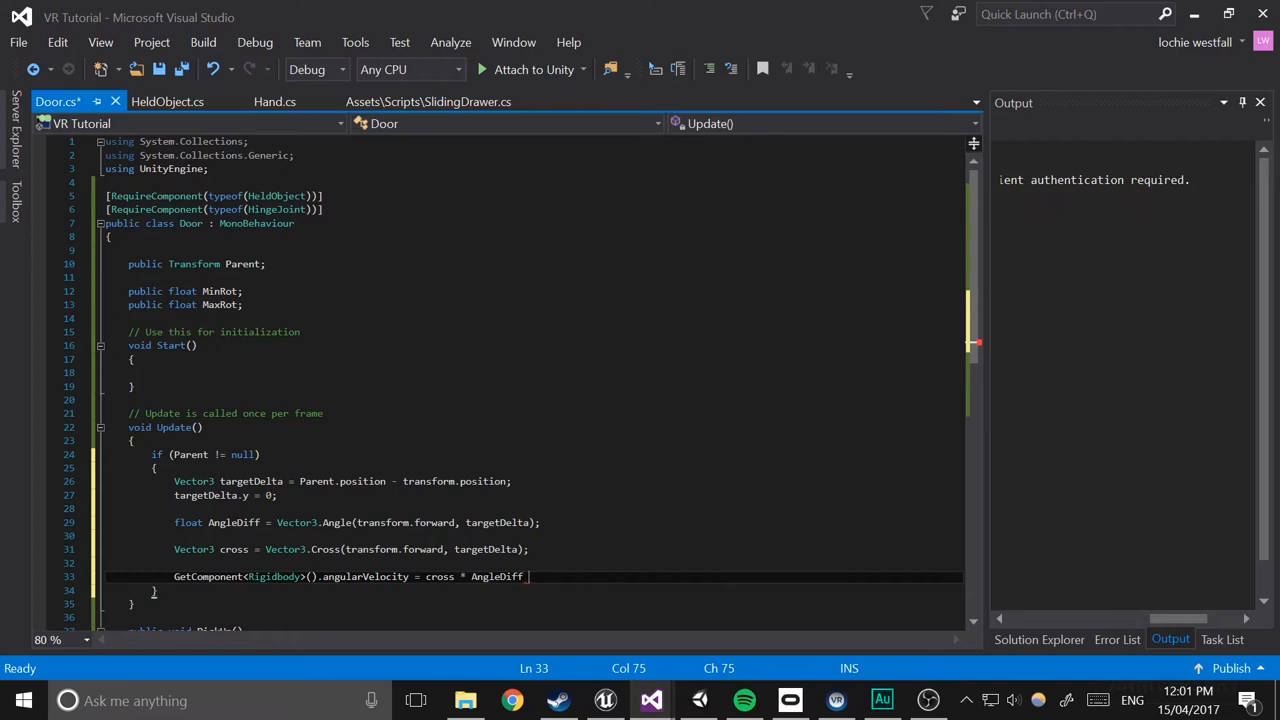
pyautogui.write('* 50f;')
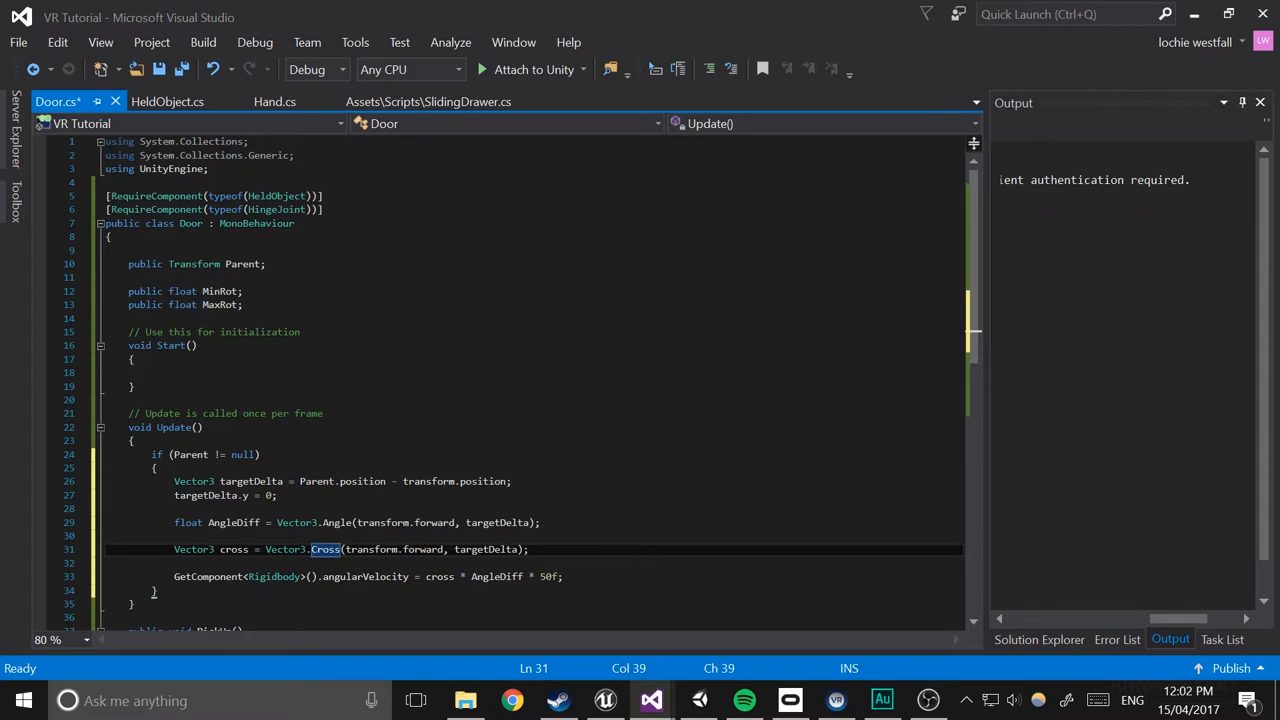
pyautogui.scroll(-3)
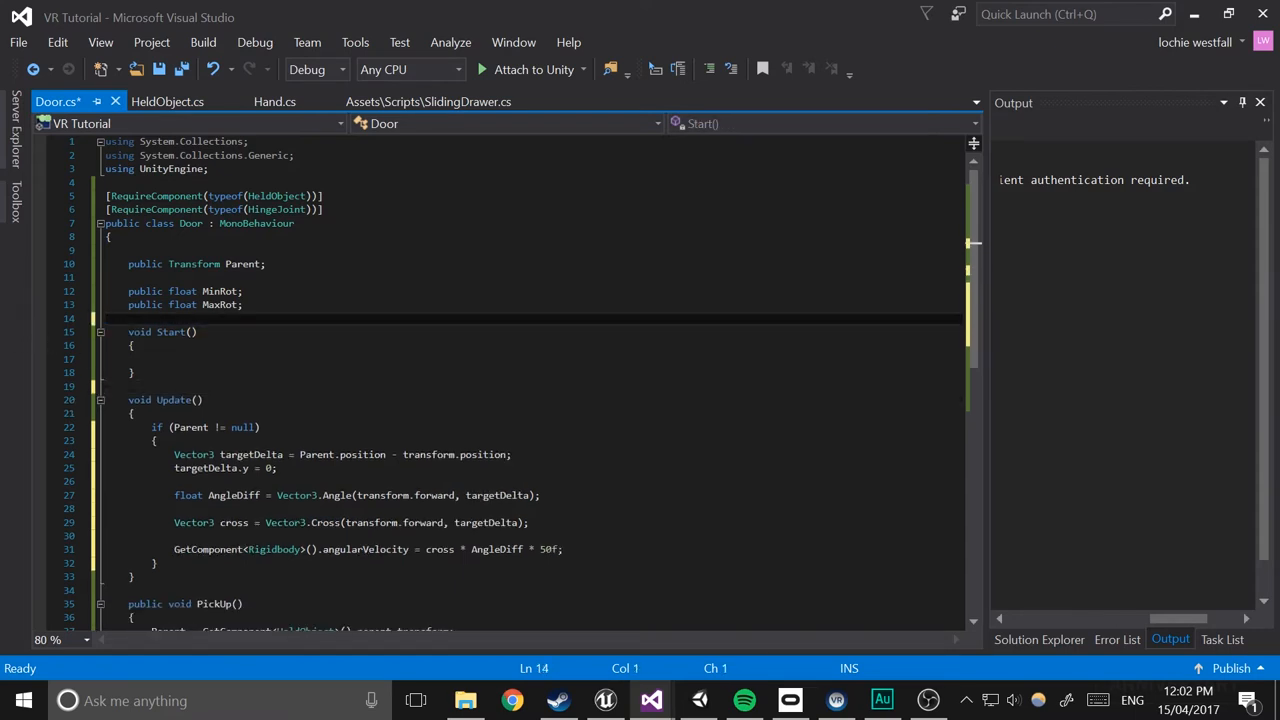
# Save the edited Door script with Ctrl+S
pyautogui.press('ctrl+s')
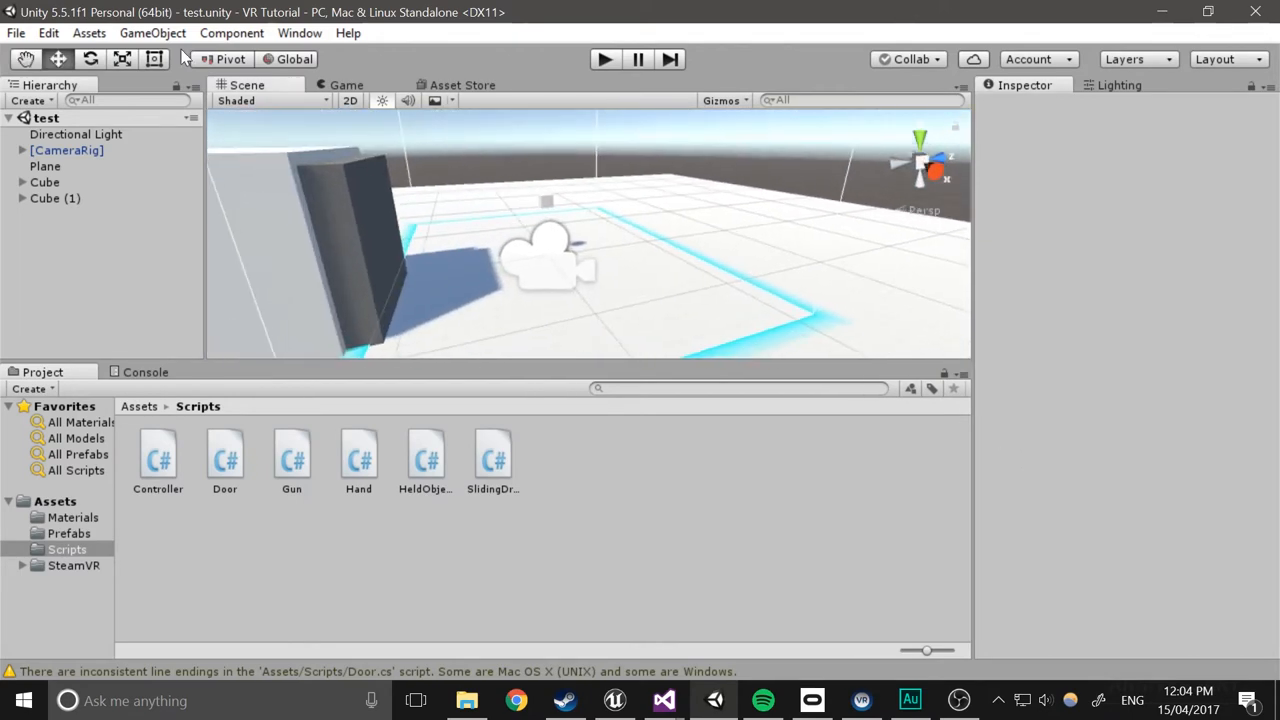
# Add Cube (2) to the scene and scale it to 0.1, 2, 0.1
pyautogui.click(152, 33)
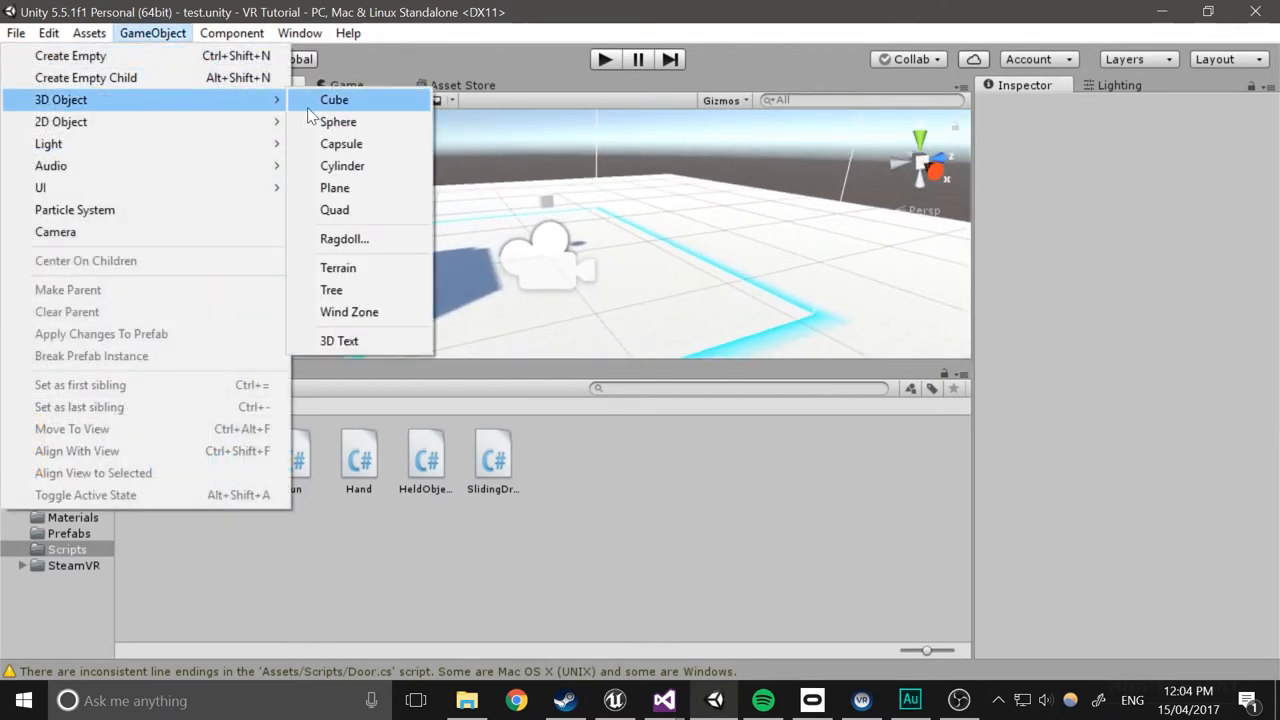
pyautogui.click(334, 99)
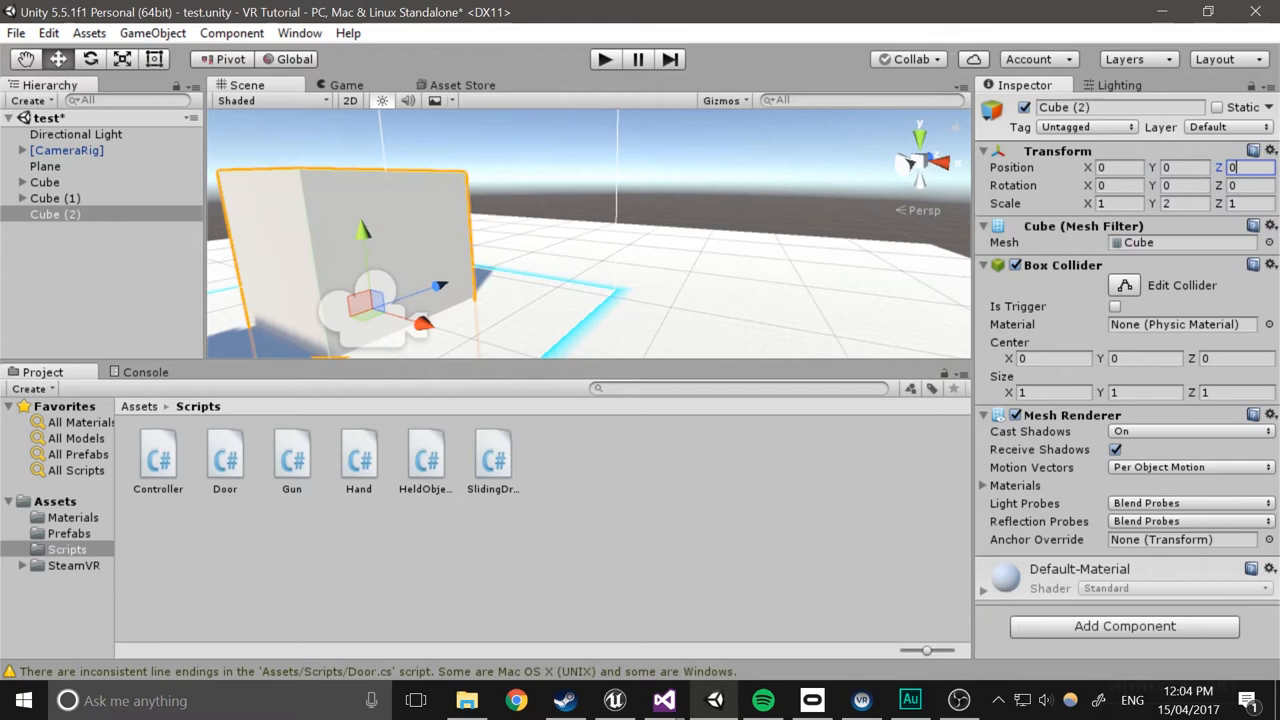
pyautogui.write('0.1')
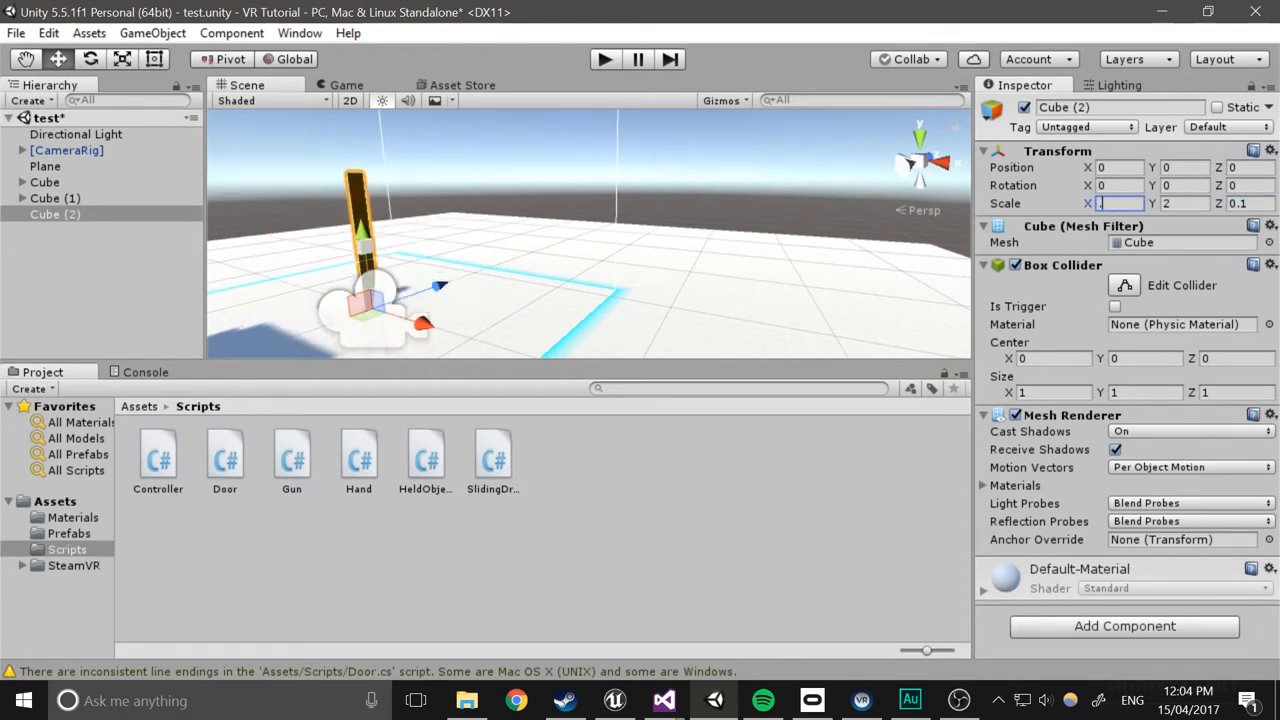
pyautogui.write('0.1')
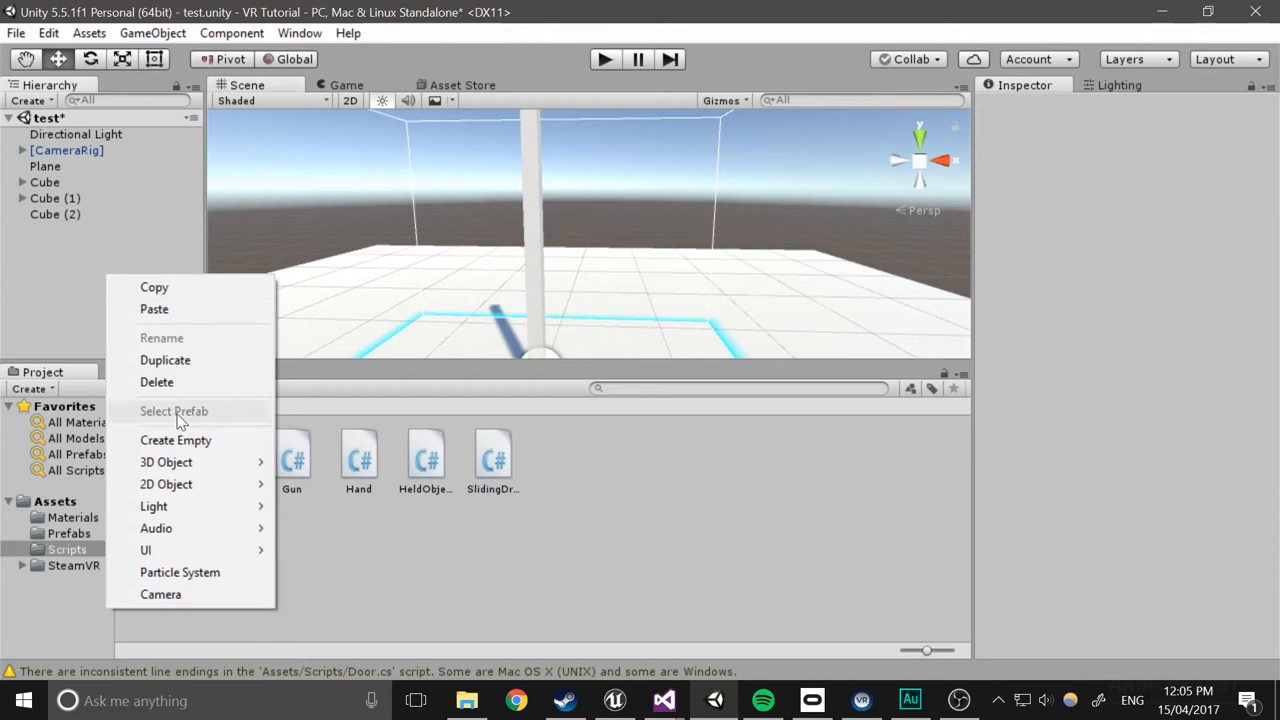
# Create an empty GameObject, parent Cube (2) under it, and set Position Z to -0.1
pyautogui.click(175, 440)
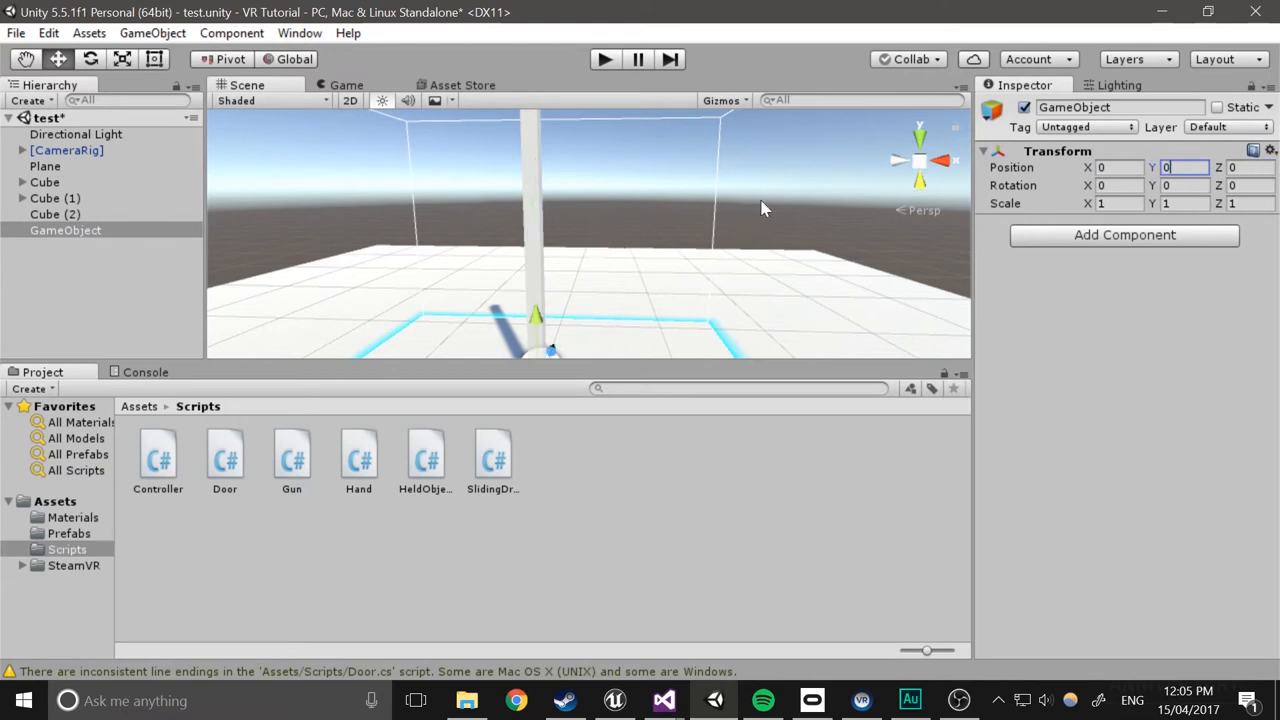
pyautogui.click(55, 214)
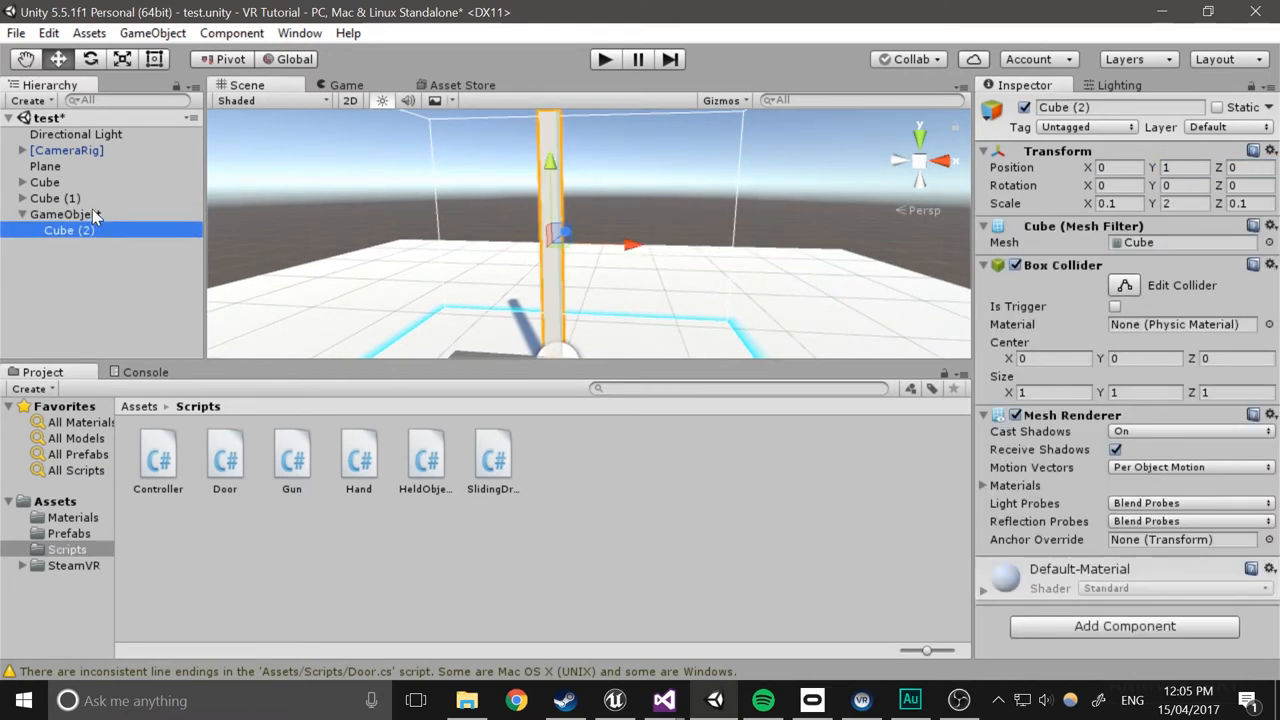
pyautogui.click(65, 214)
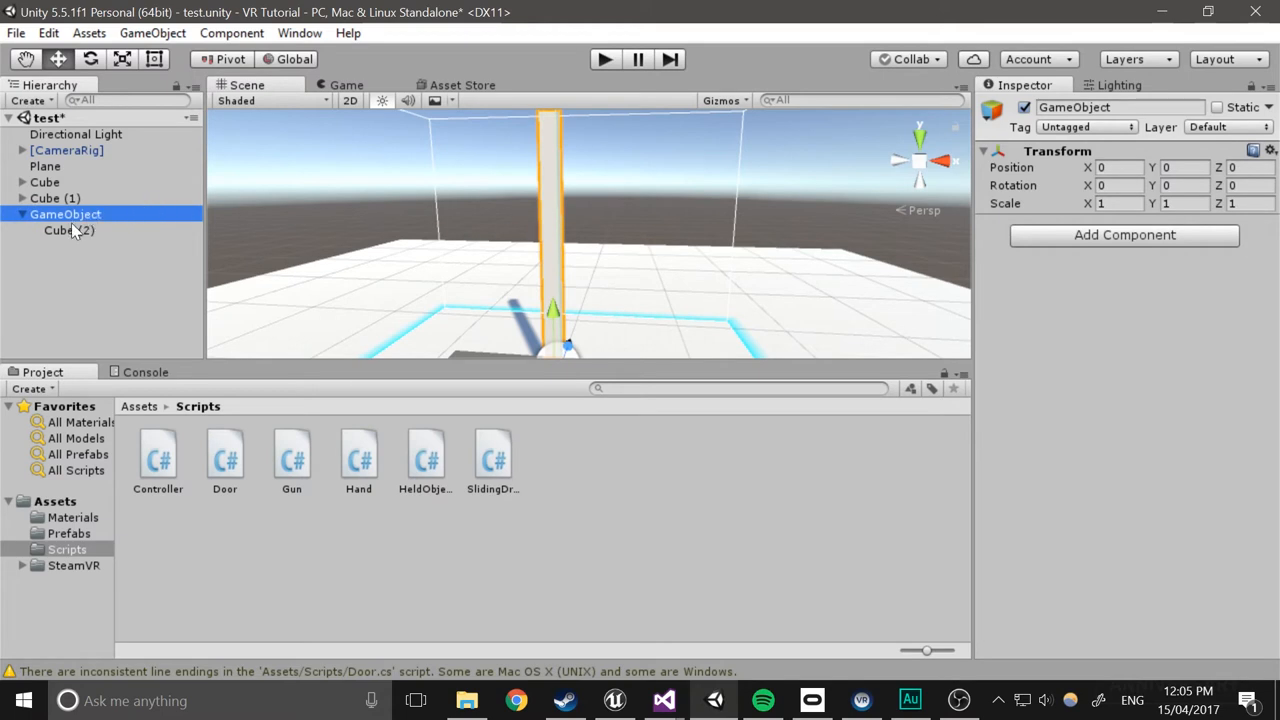
pyautogui.click(62, 230)
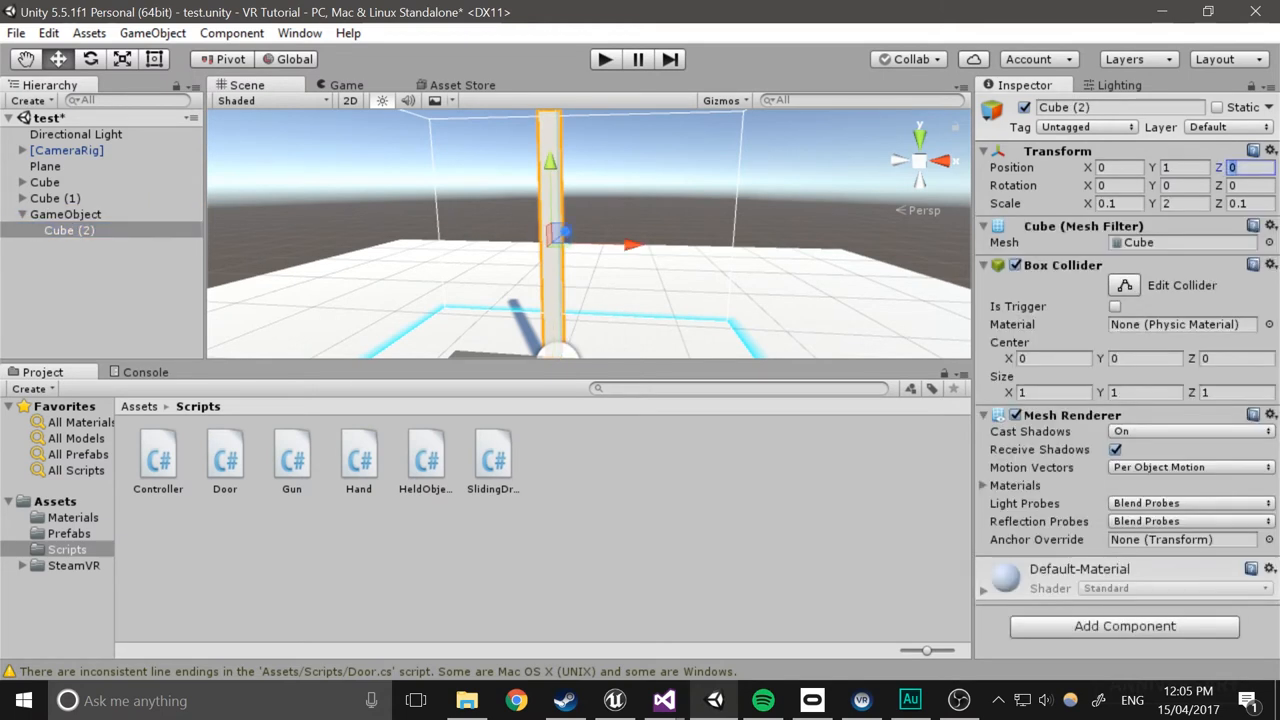
pyautogui.write('-0.1')
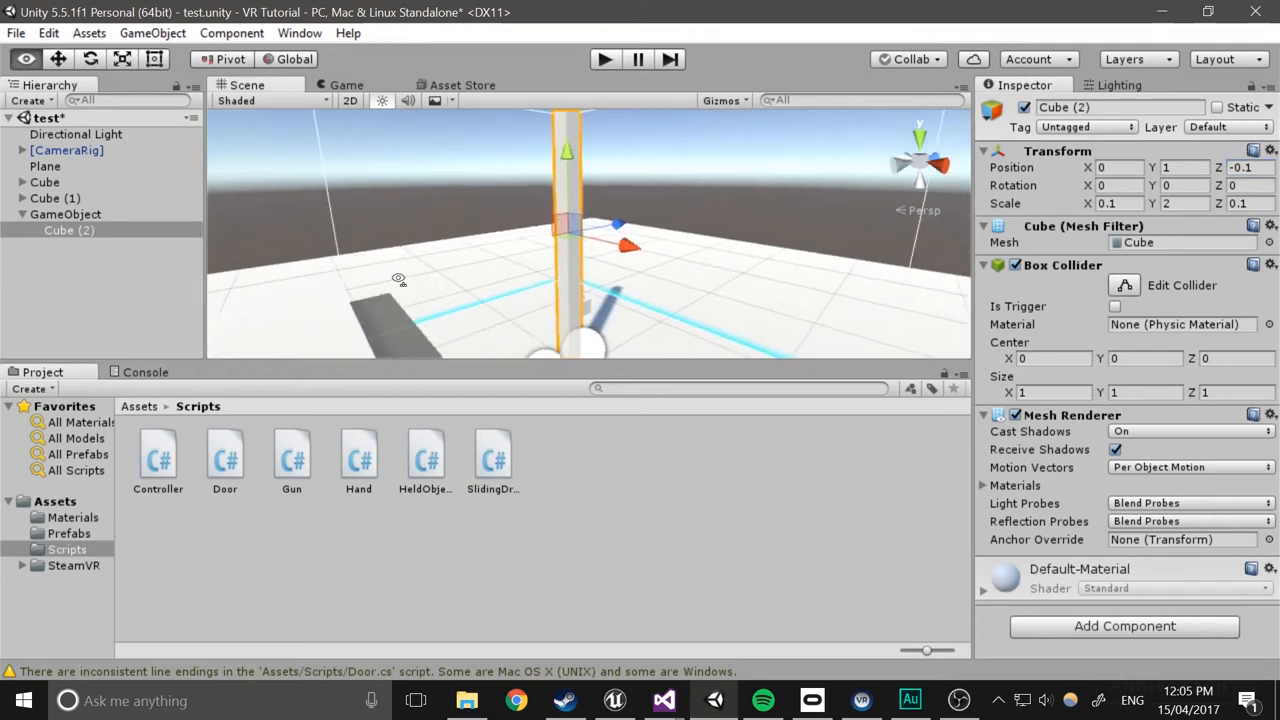
pyautogui.click(65, 214)
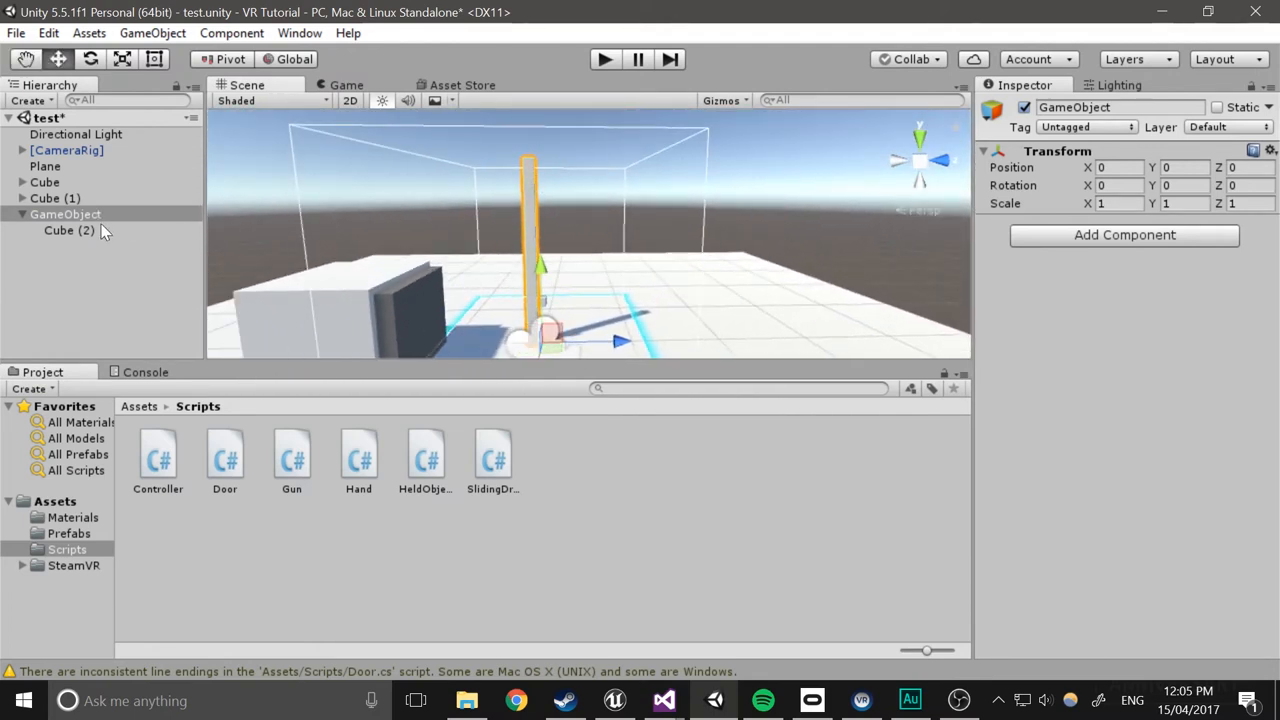
# Add a child cube scaled 0.1, 2, 1 at Position Z 0.45
pyautogui.rightClick(69, 230)
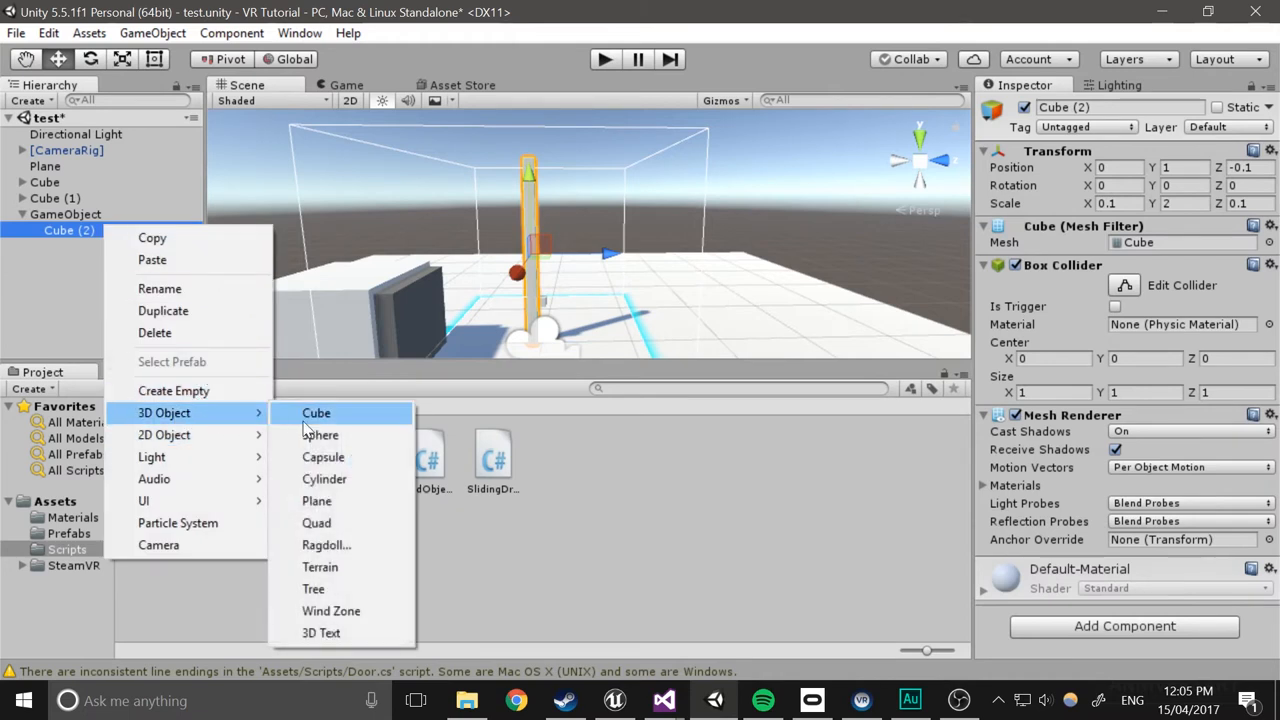
pyautogui.click(316, 412)
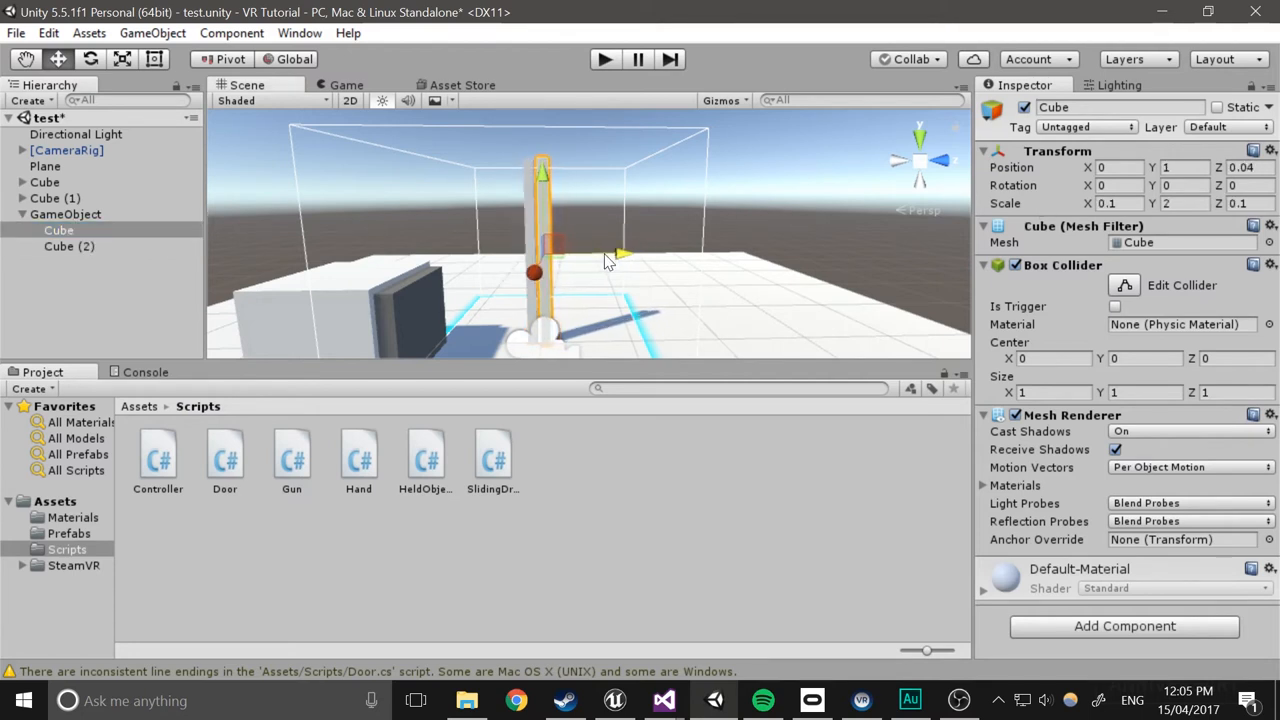
pyautogui.click(1247, 167)
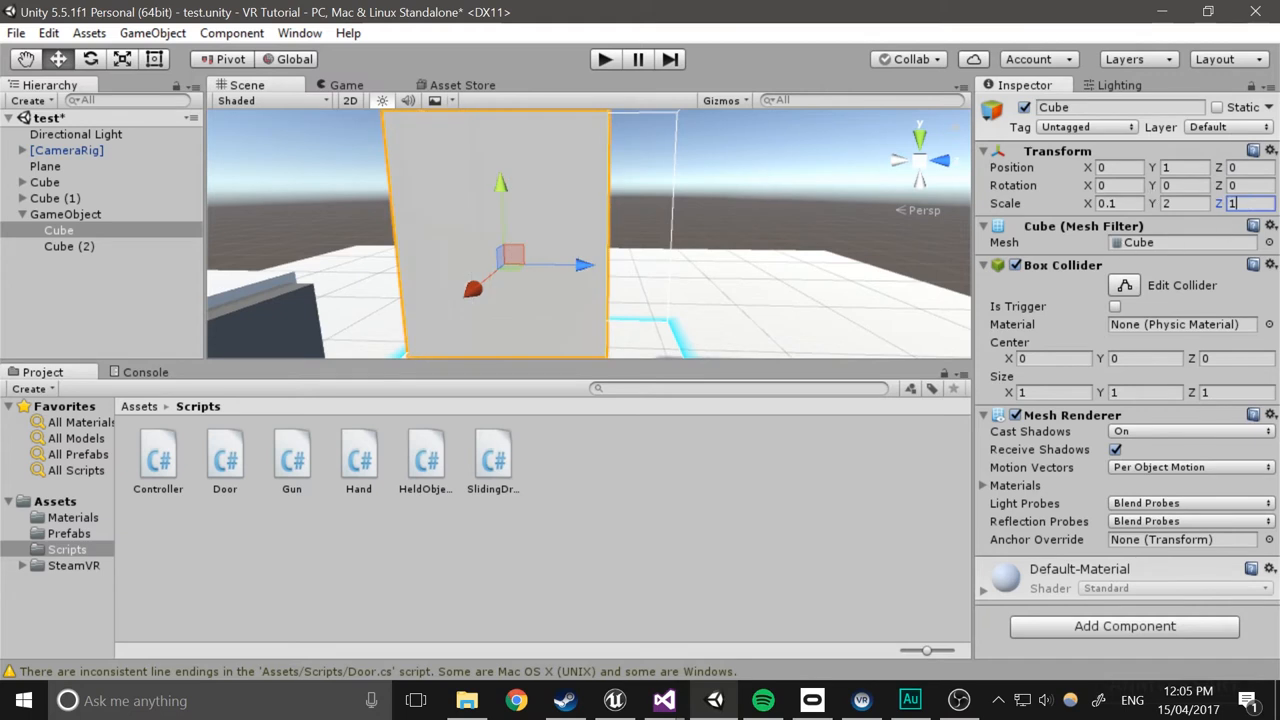
pyautogui.write('0.45')
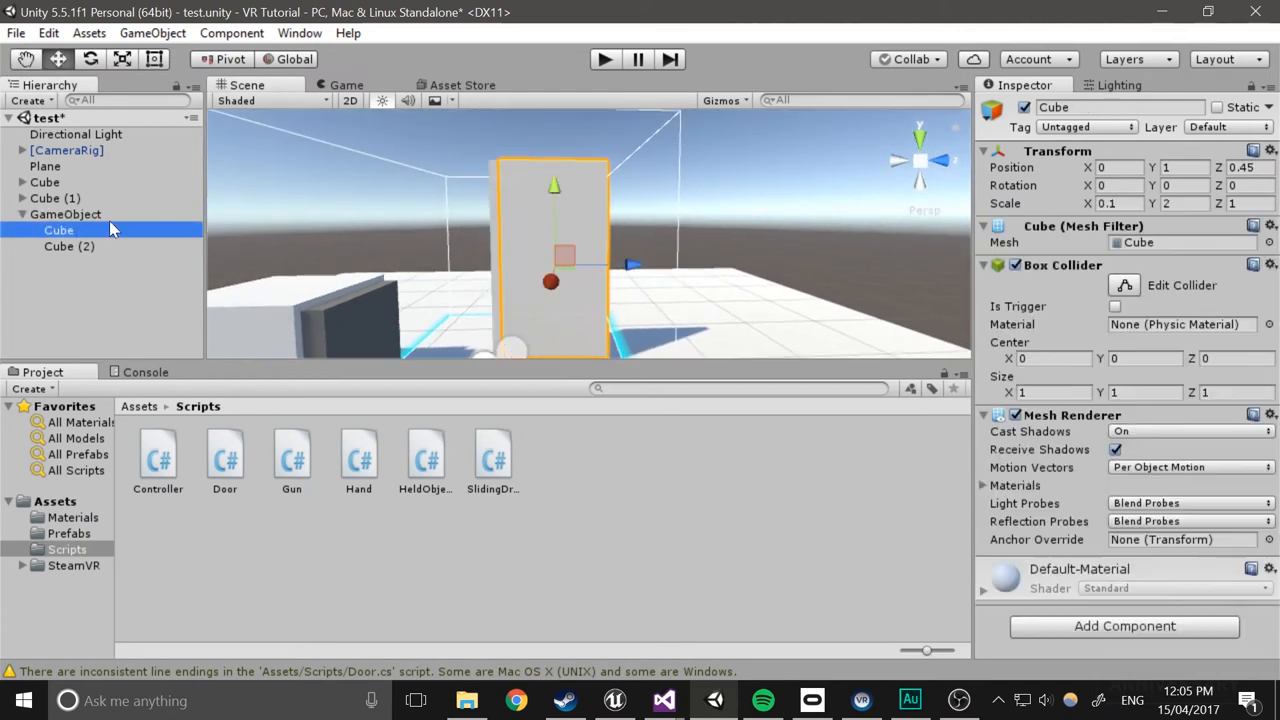
# Nest the door panel under a new empty parent, test rotating it, then reselect the parent
pyautogui.rightClick(65, 214)
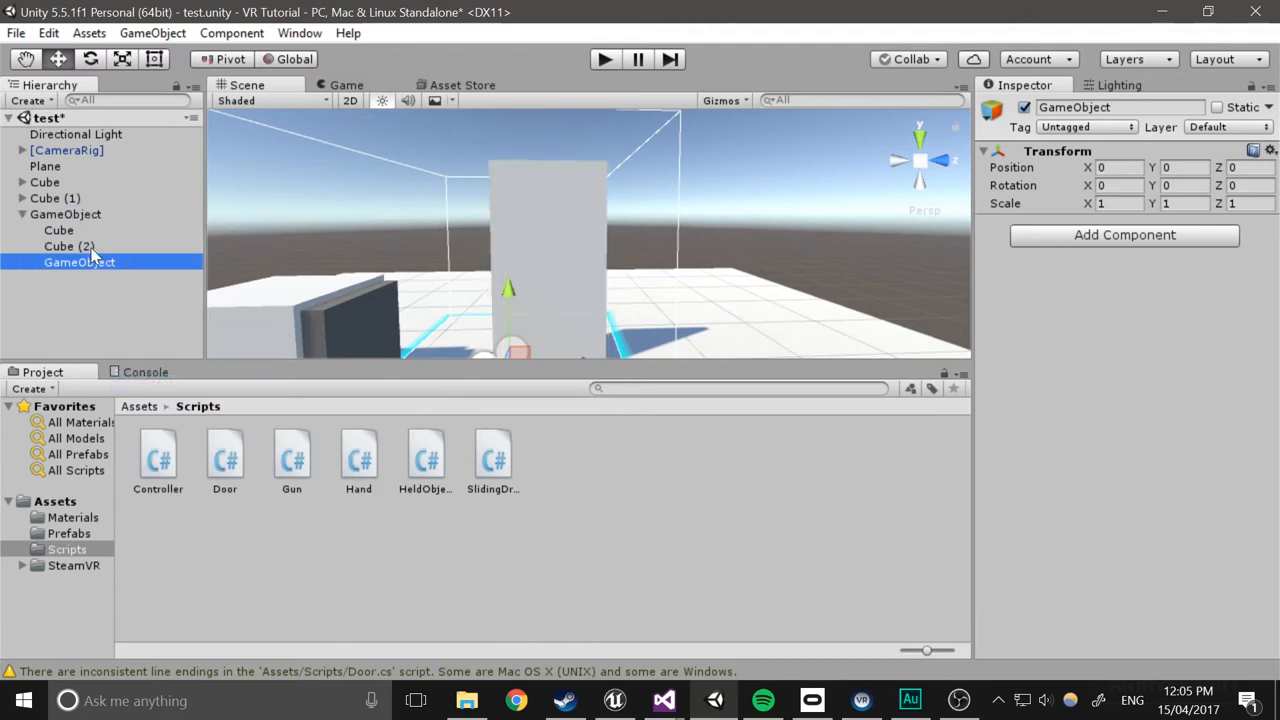
pyautogui.click(72, 262)
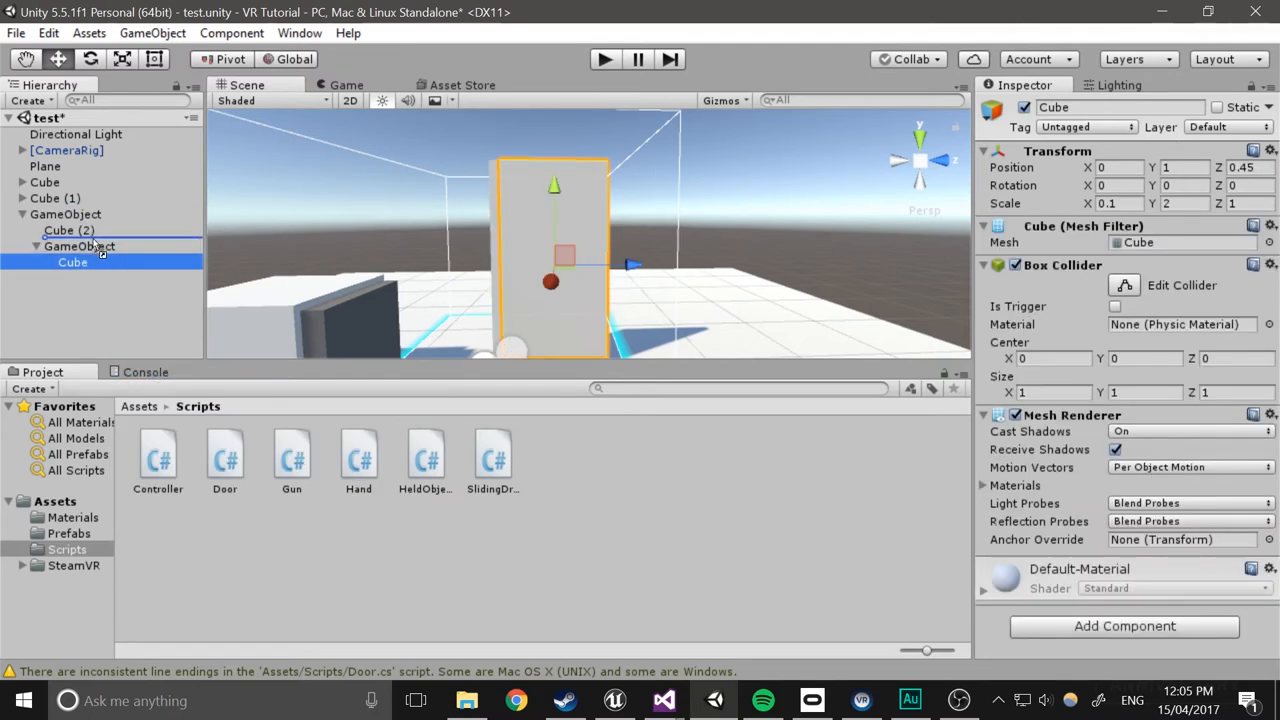
pyautogui.click(79, 246)
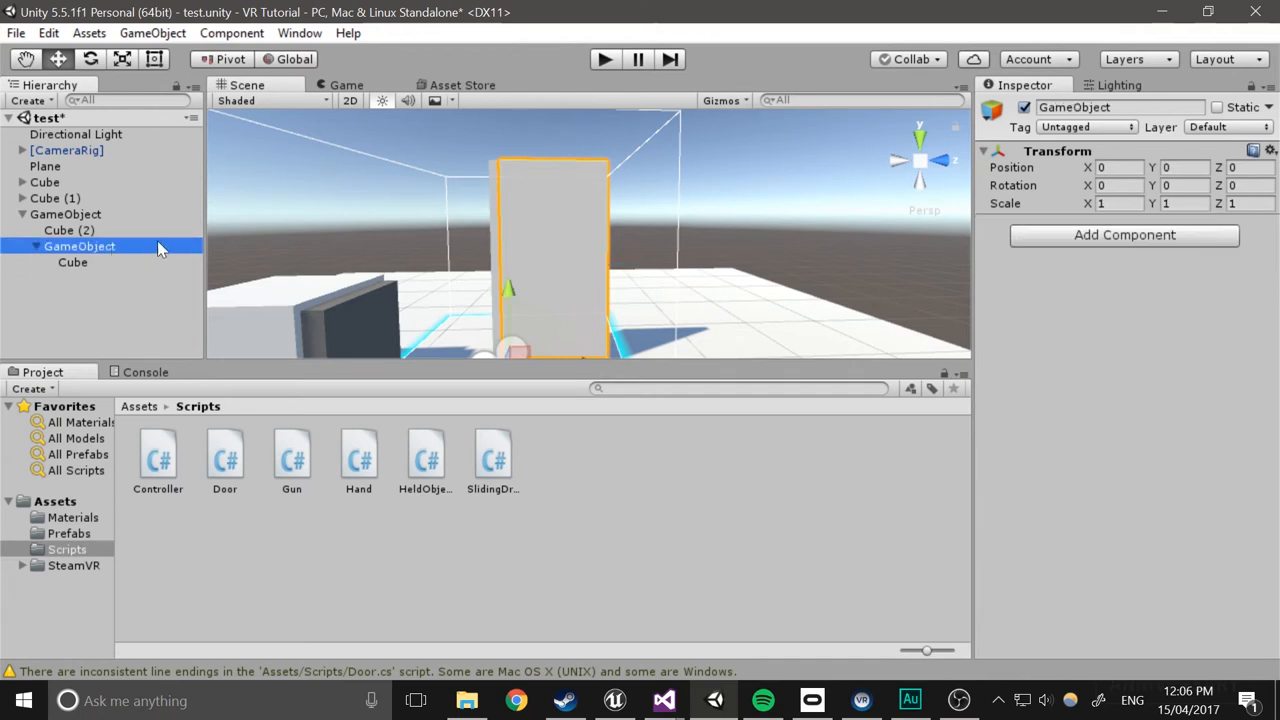
pyautogui.click(72, 262)
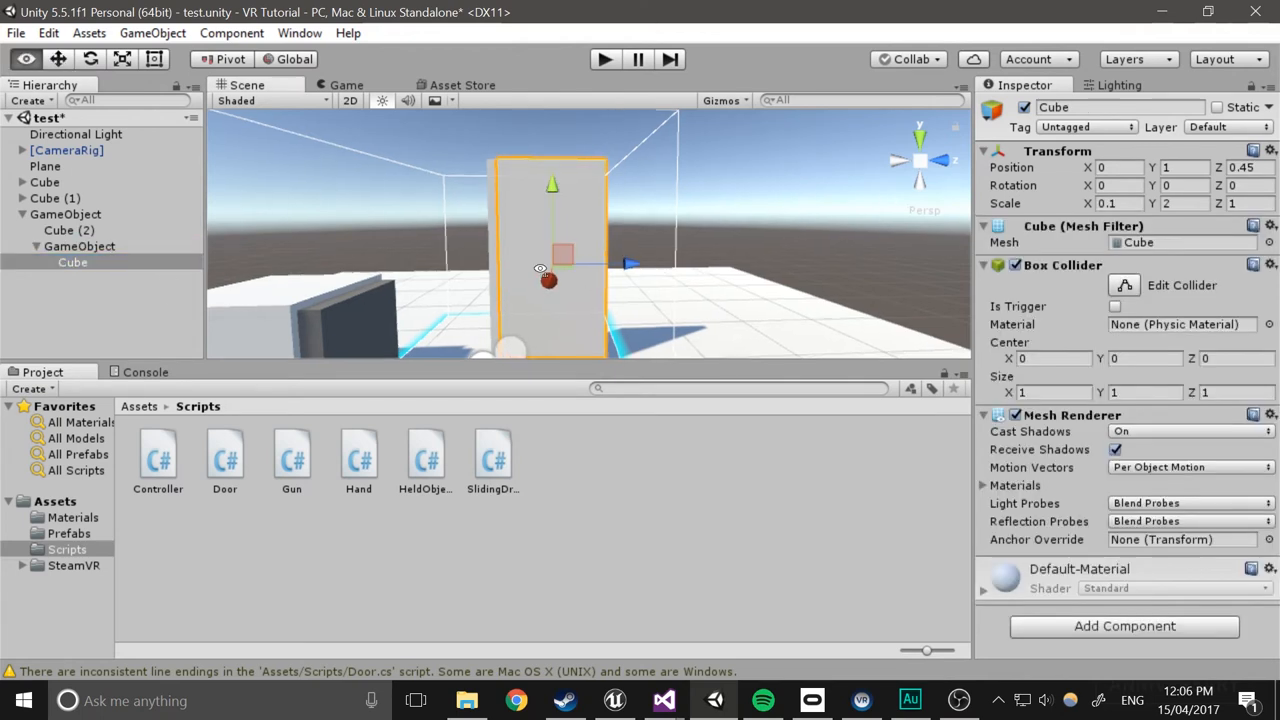
pyautogui.click(79, 246)
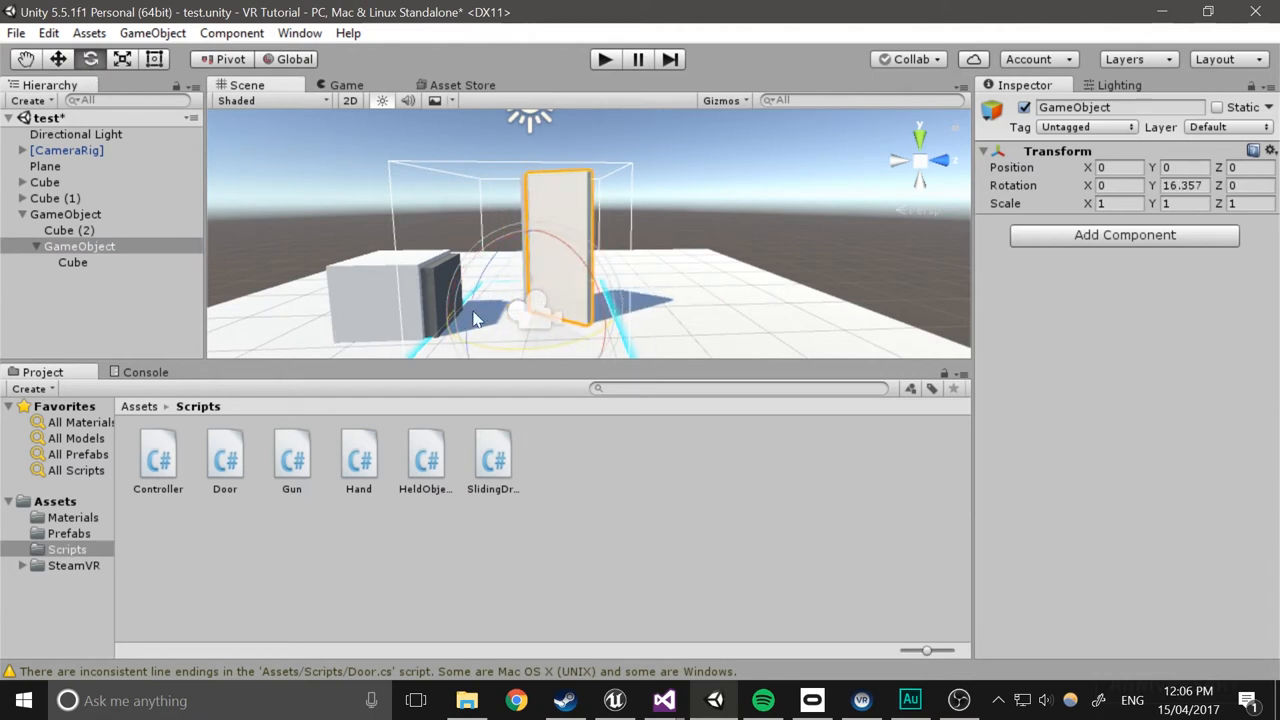
pyautogui.click(72, 262)
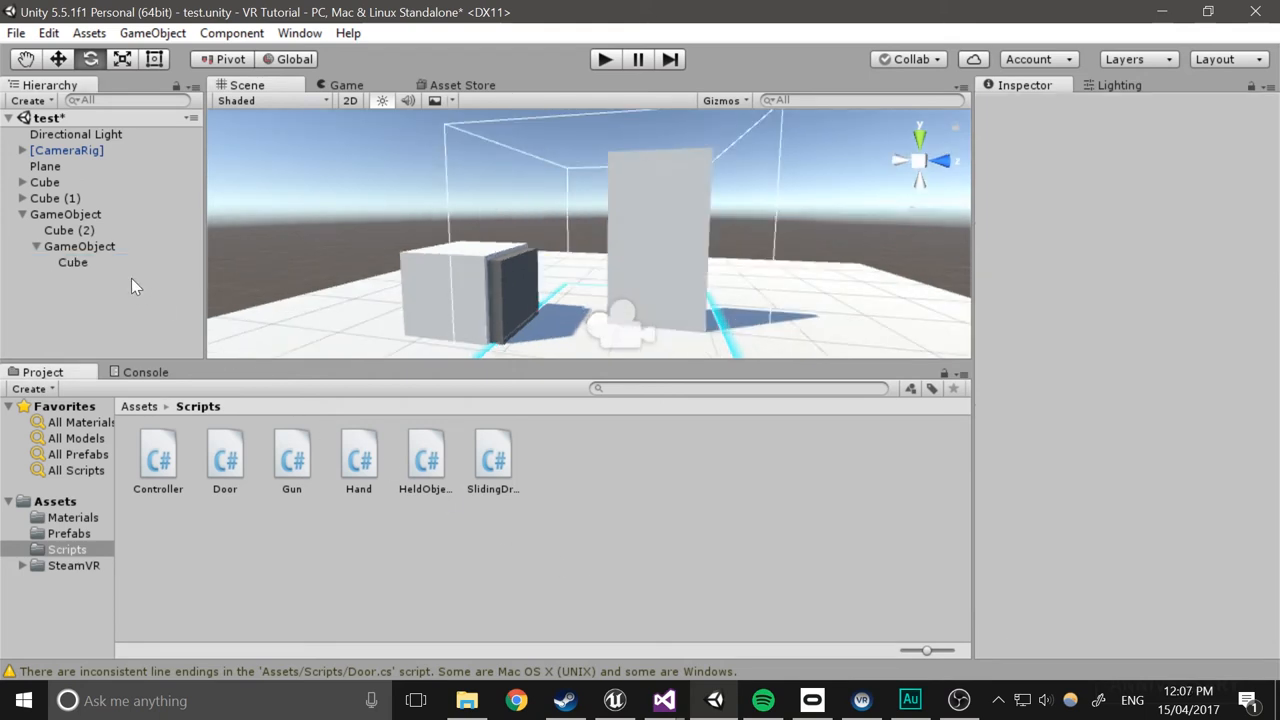
pyautogui.click(80, 246)
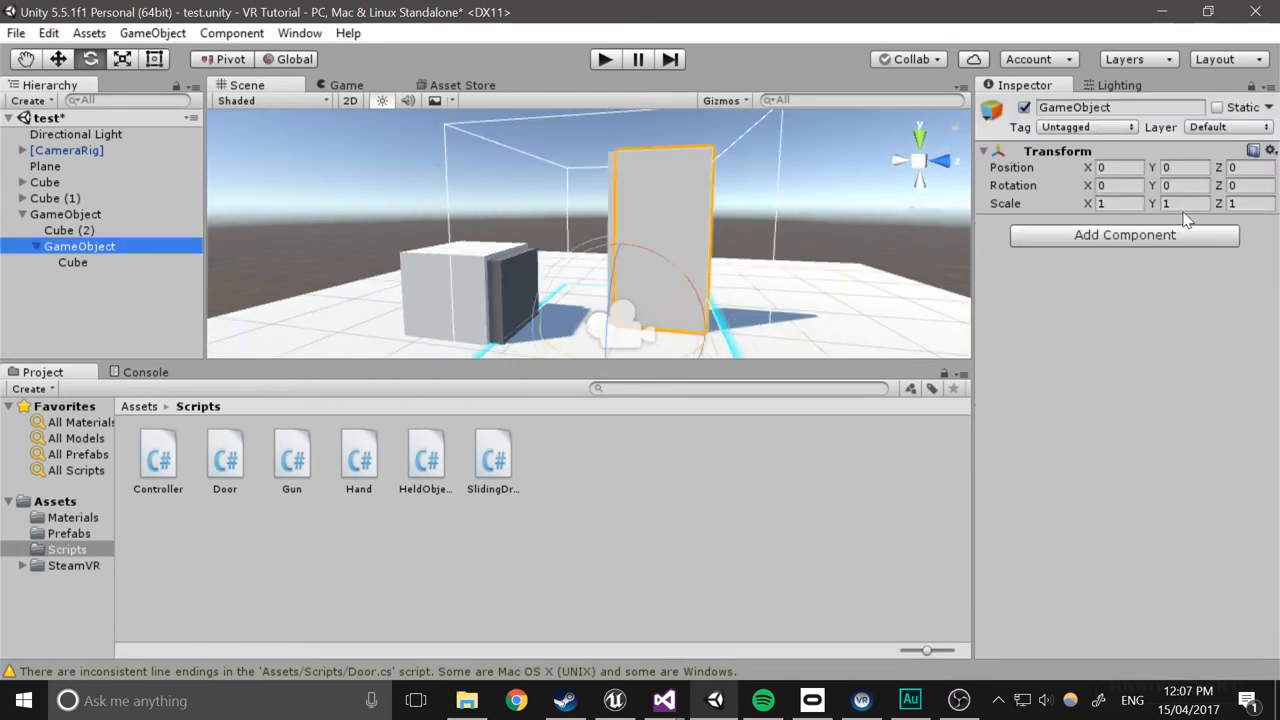
# Add a Box Collider to the door parent, with size X 0.1 and centre Z 0.45
pyautogui.click(1124, 234)
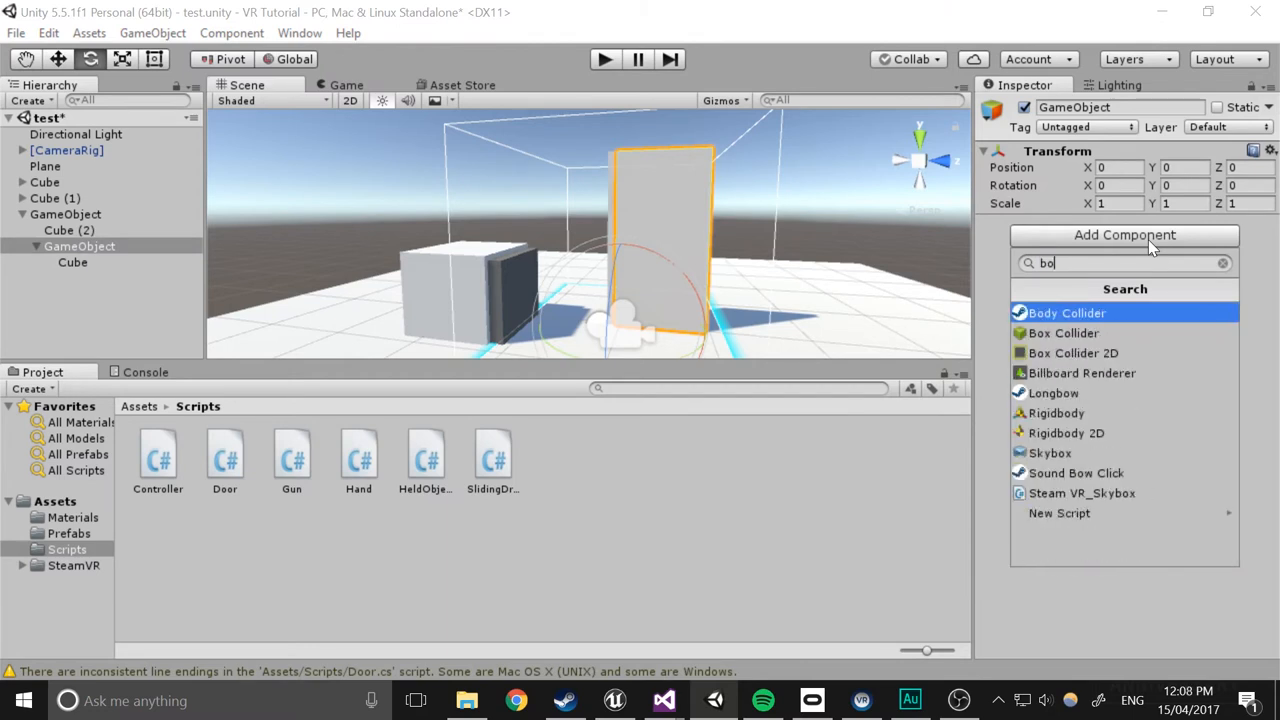
pyautogui.click(1064, 333)
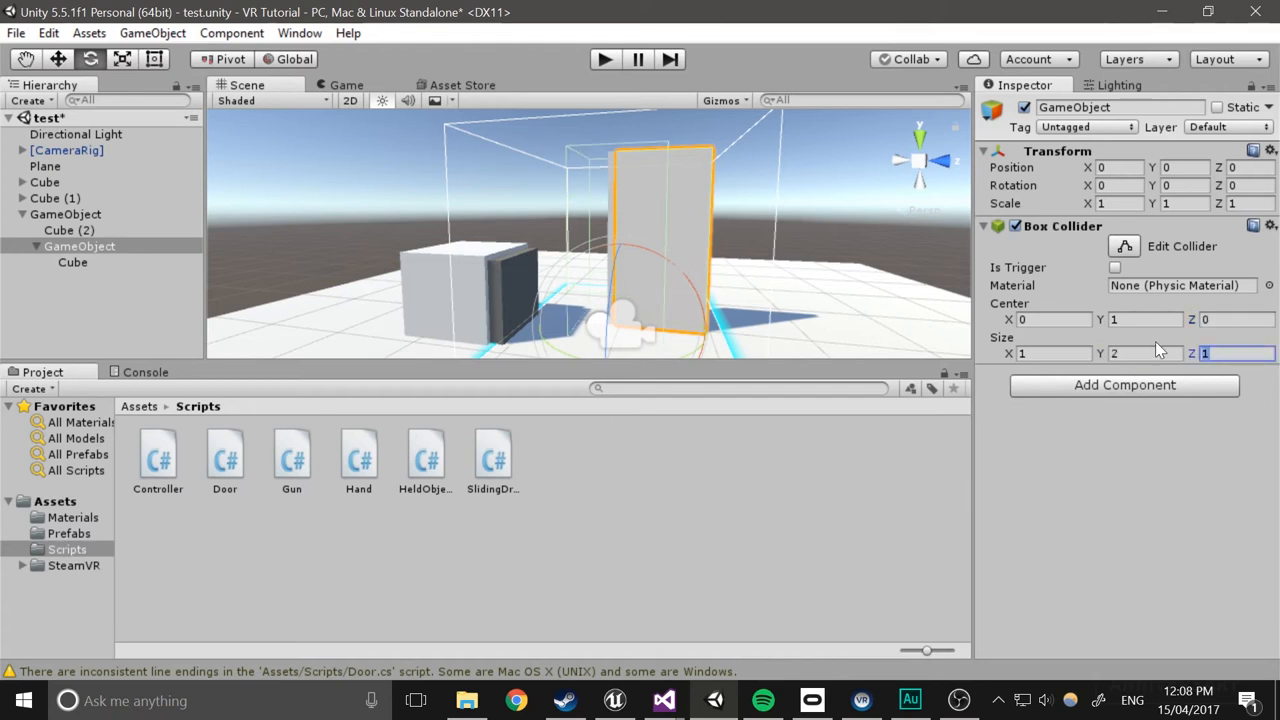
pyautogui.write('0.1')
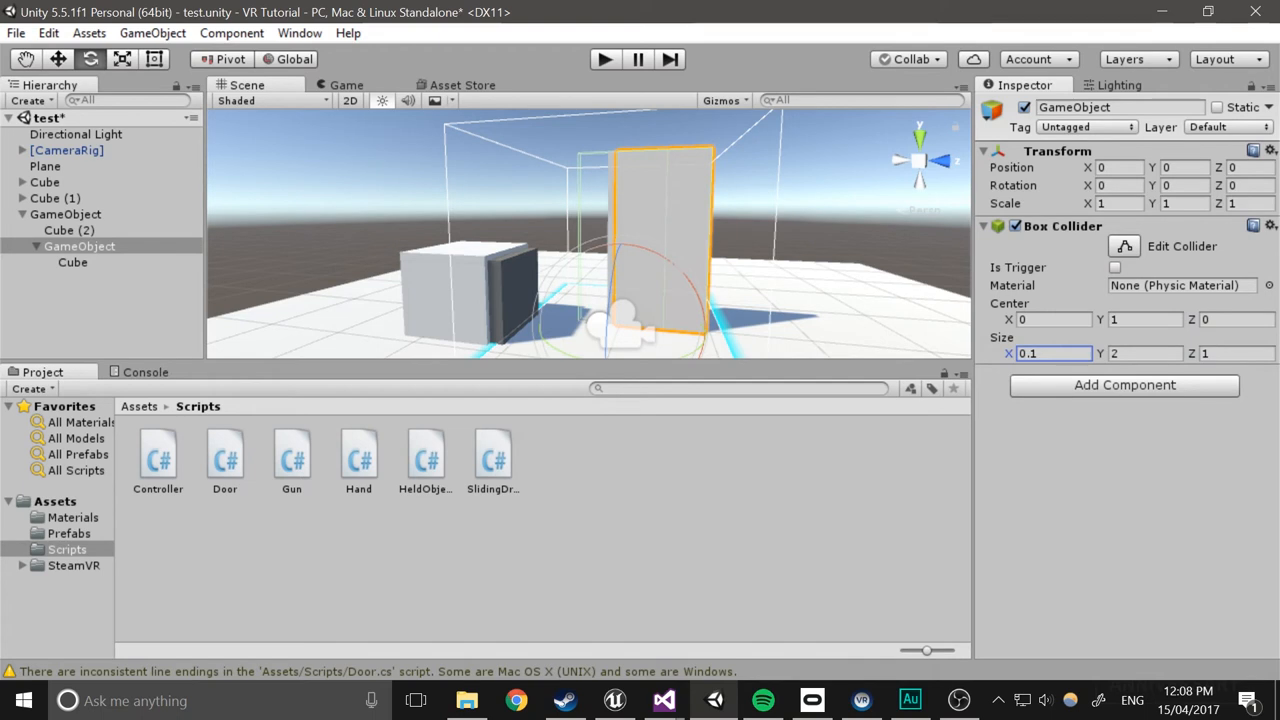
pyautogui.write('.45')
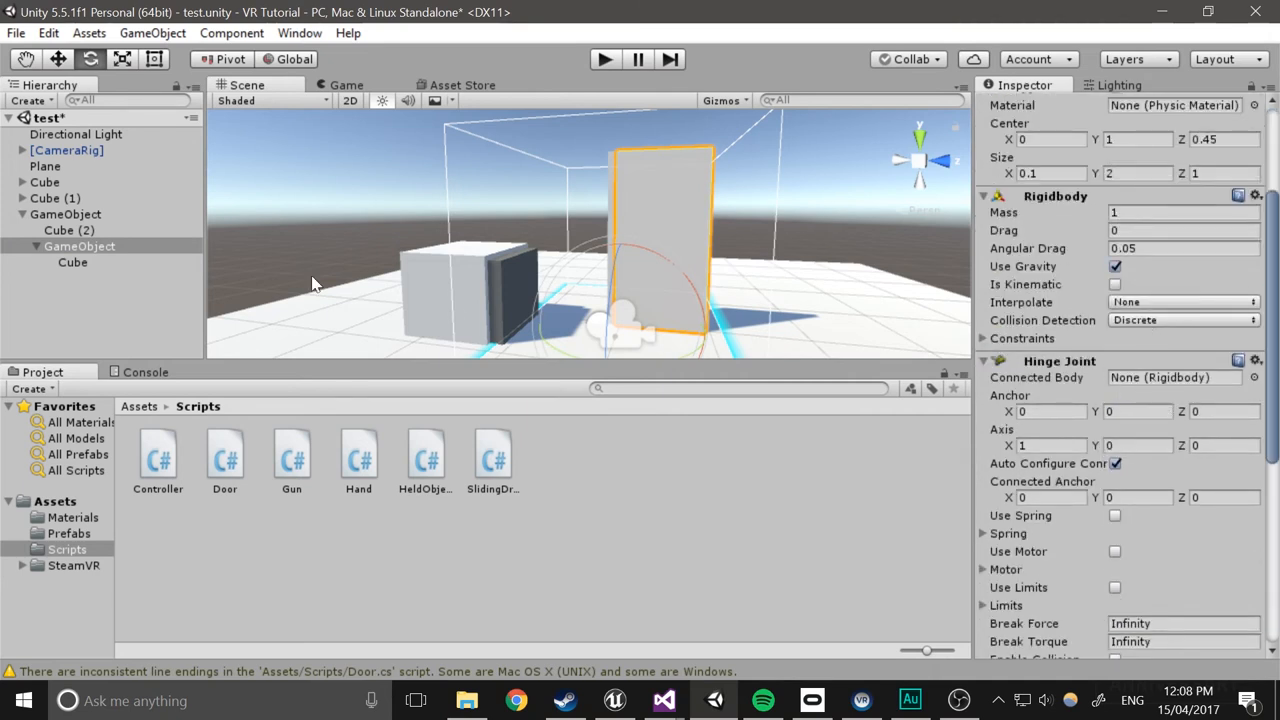
pyautogui.moveTo(1160, 379)
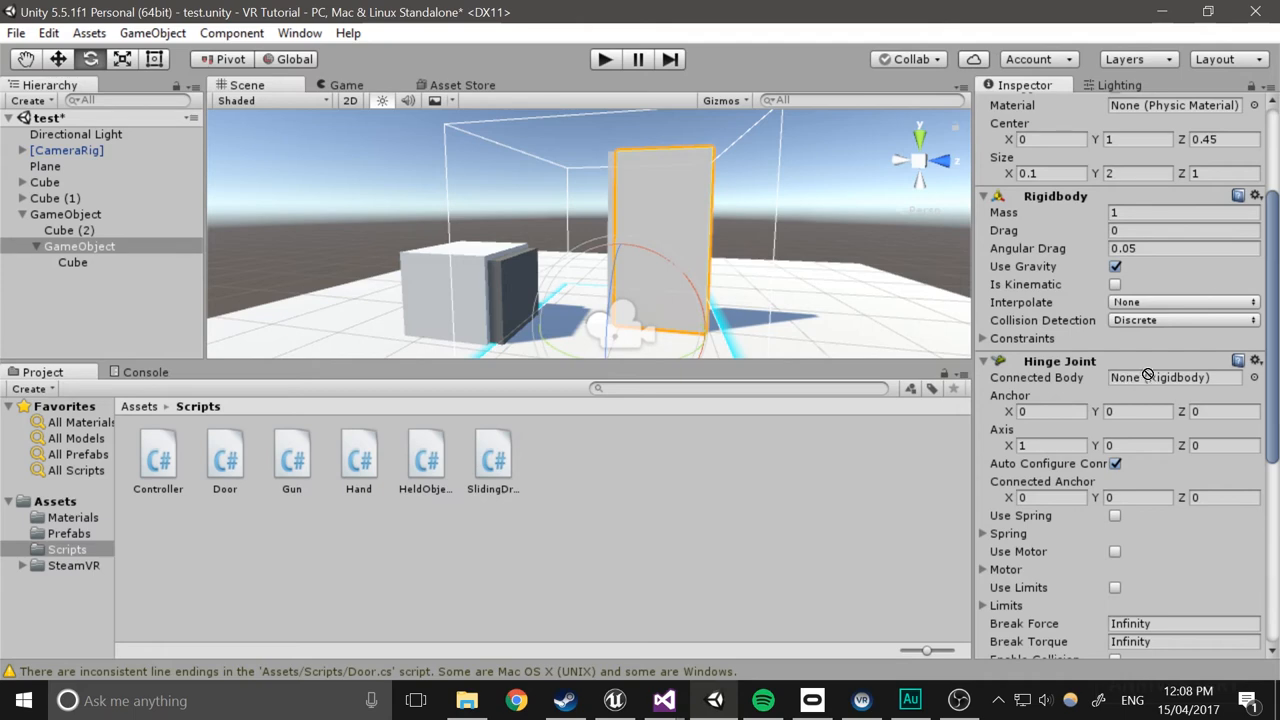
# Give hinge post Cube (2) a Rigidbody and turn off Use Gravity on the door parent
pyautogui.click(58, 230)
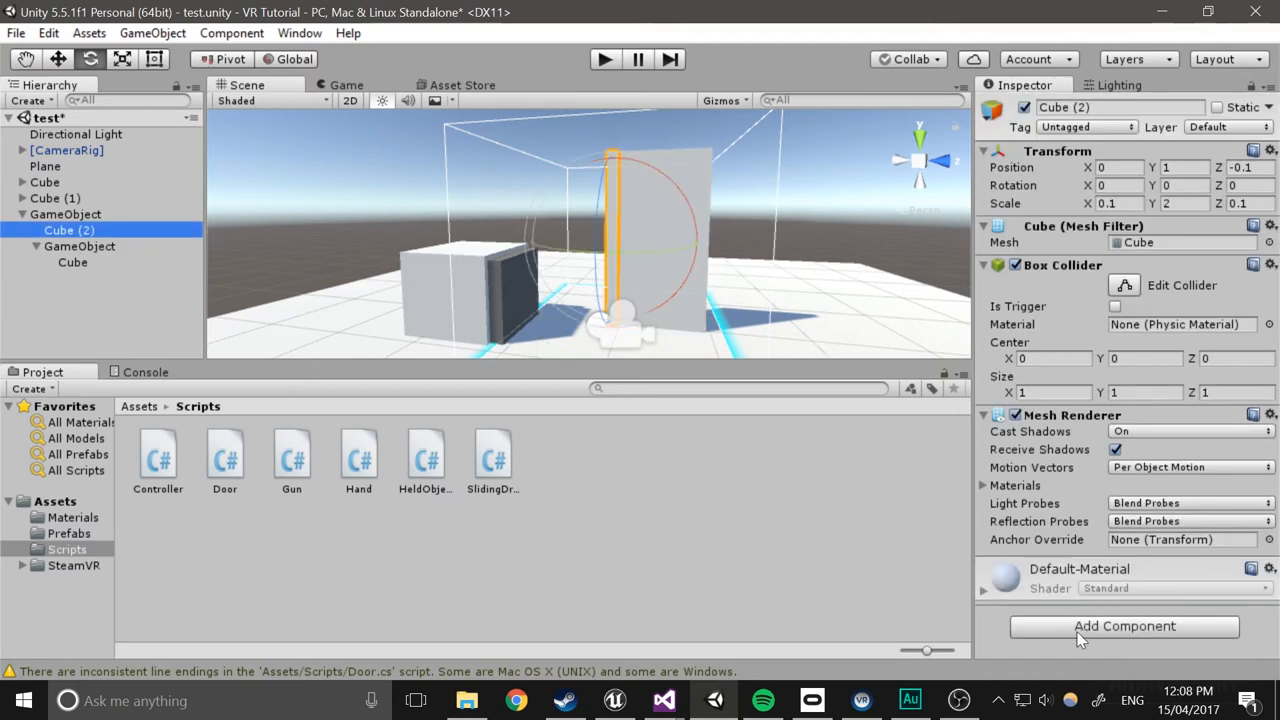
pyautogui.click(1125, 627)
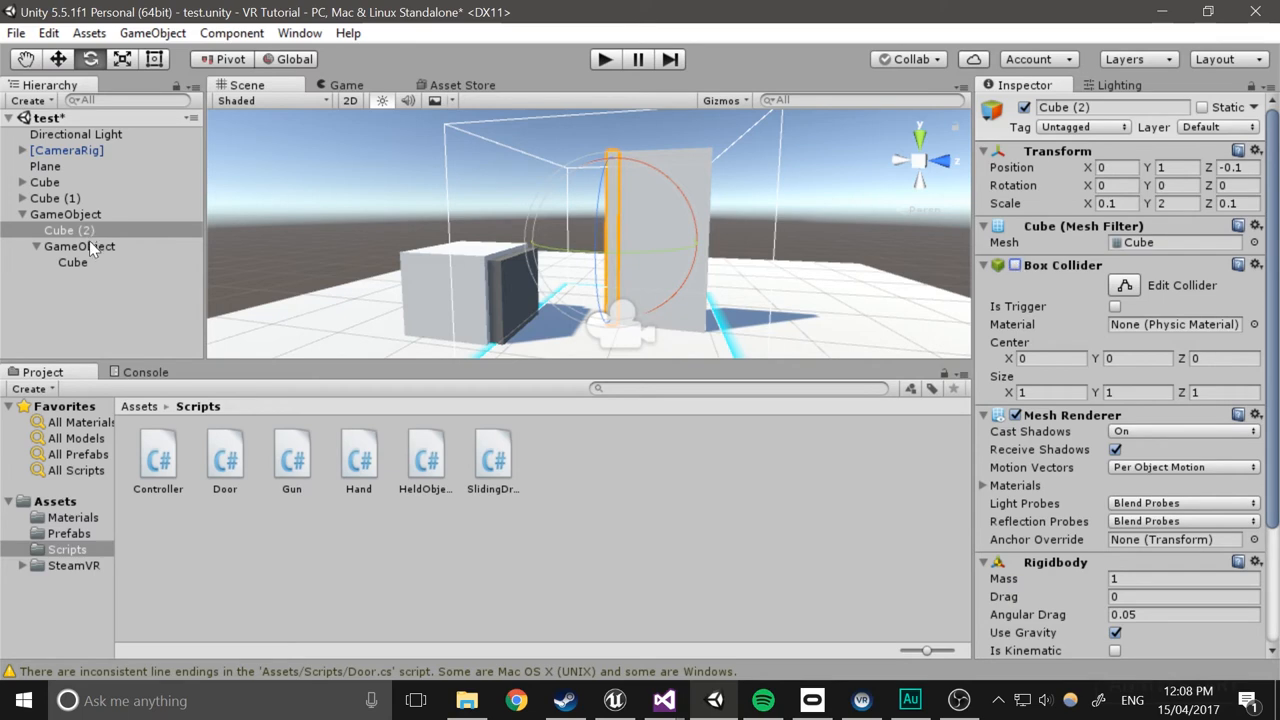
pyautogui.click(79, 246)
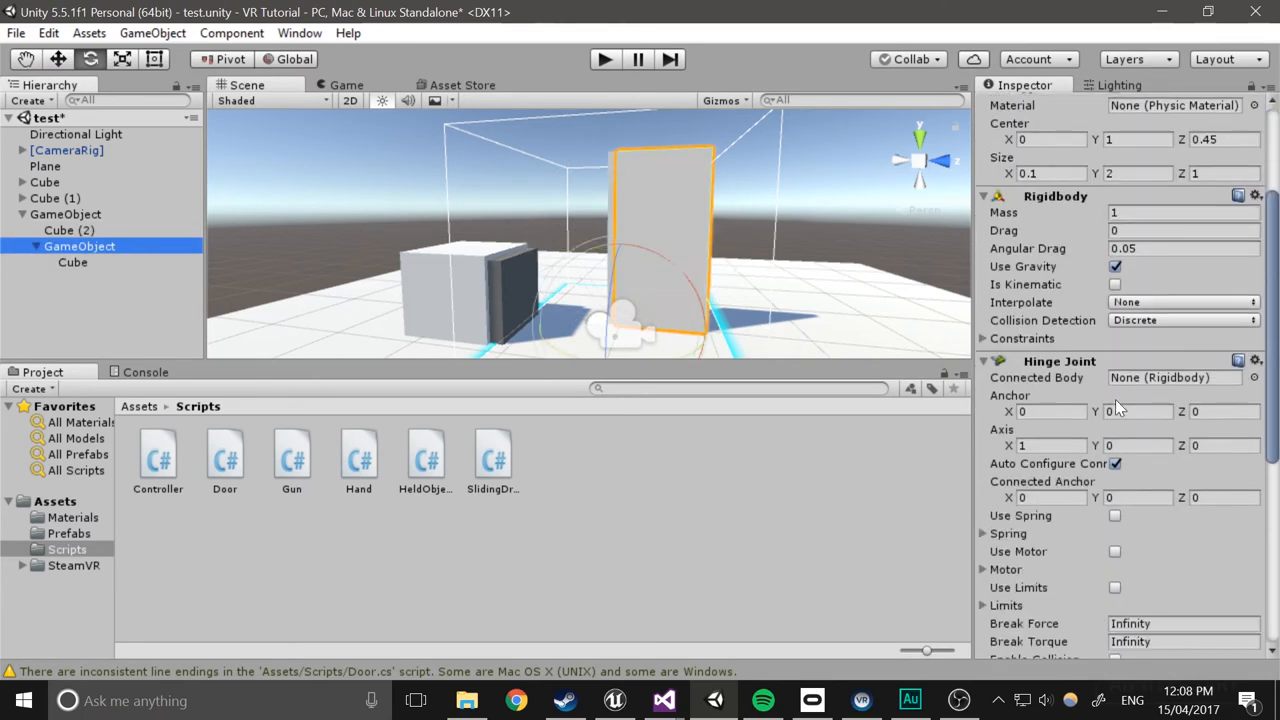
pyautogui.scroll(-3)
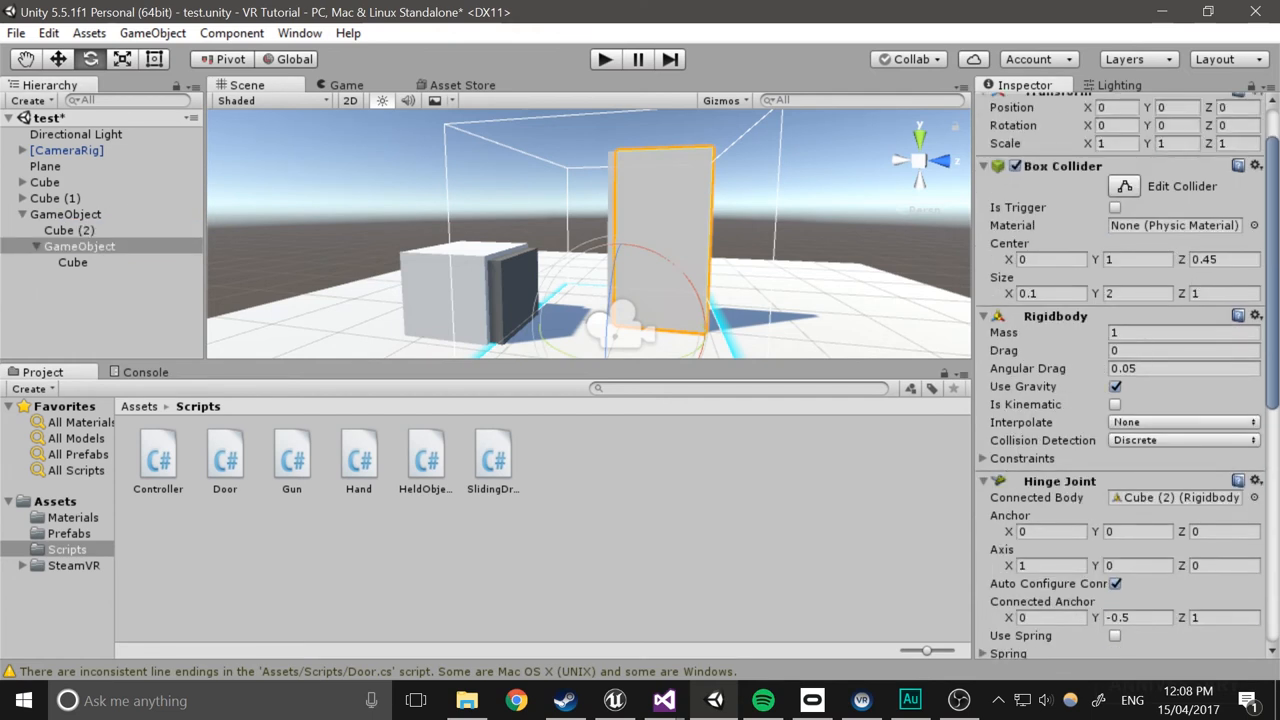
pyautogui.click(1114, 446)
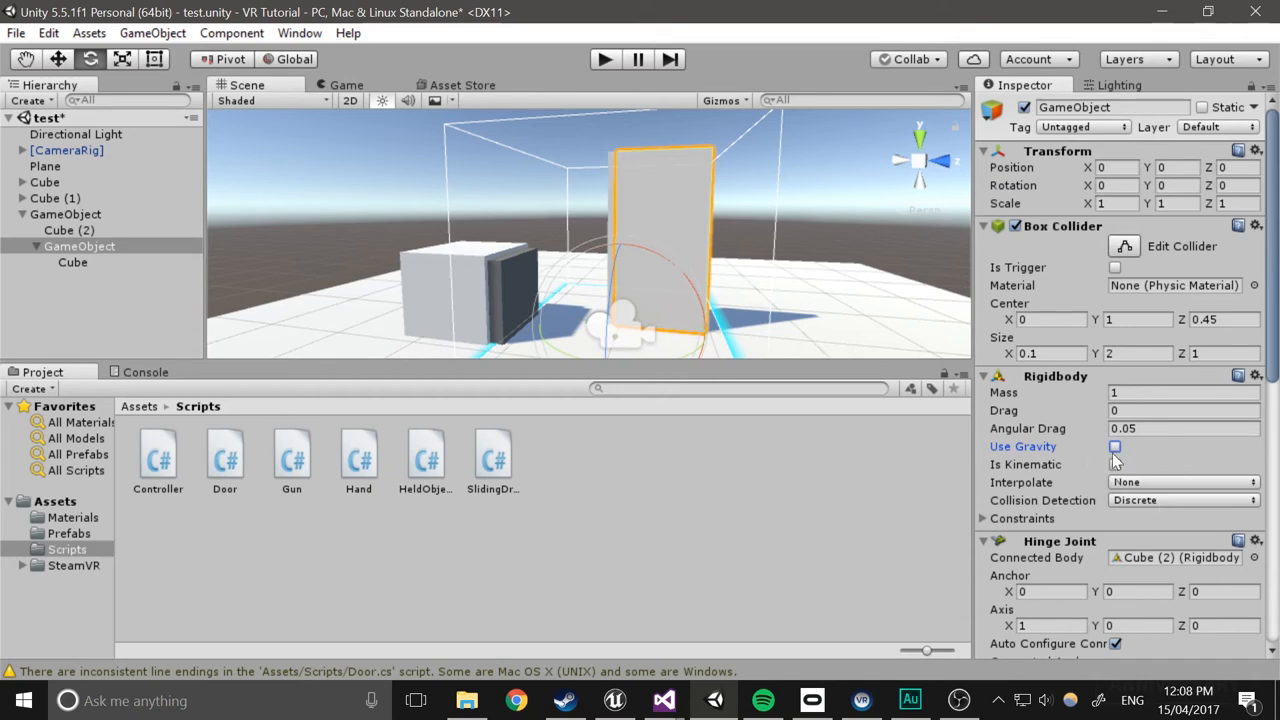
# Wire the door's Pick Up event to Door.PickUp() and Drop event to Door.Drop()
pyautogui.scroll(-3)
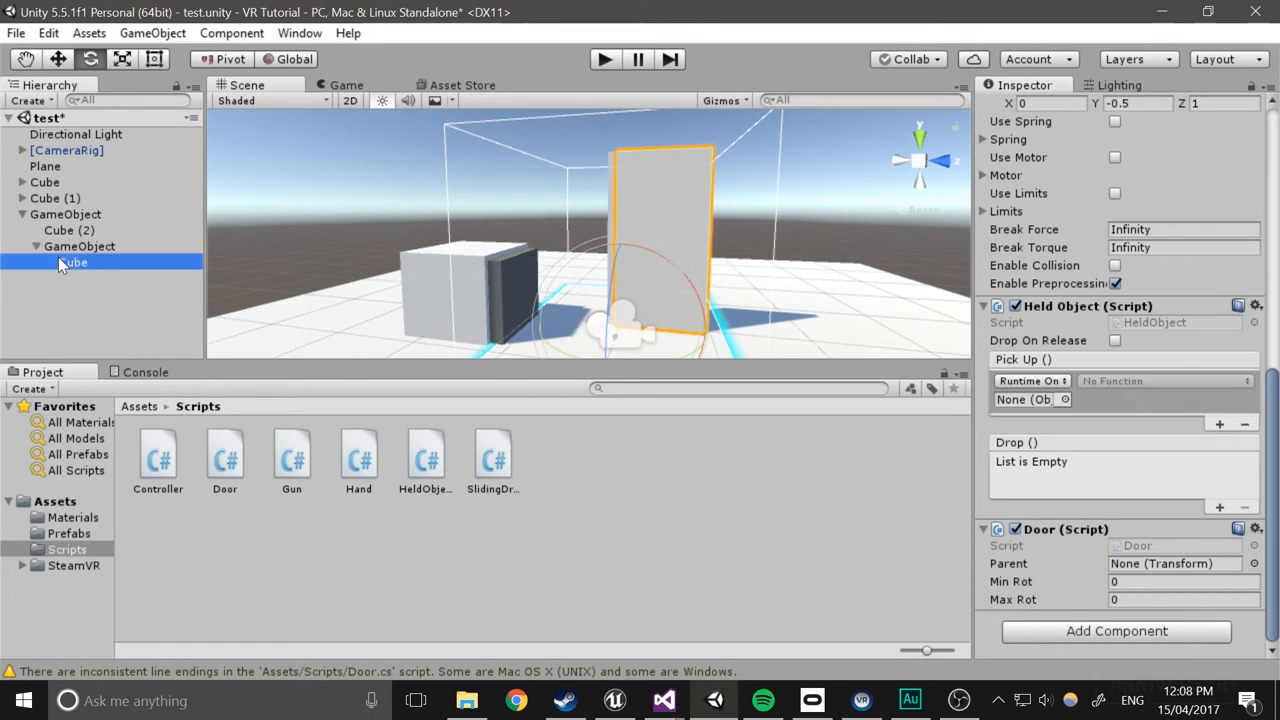
pyautogui.click(80, 246)
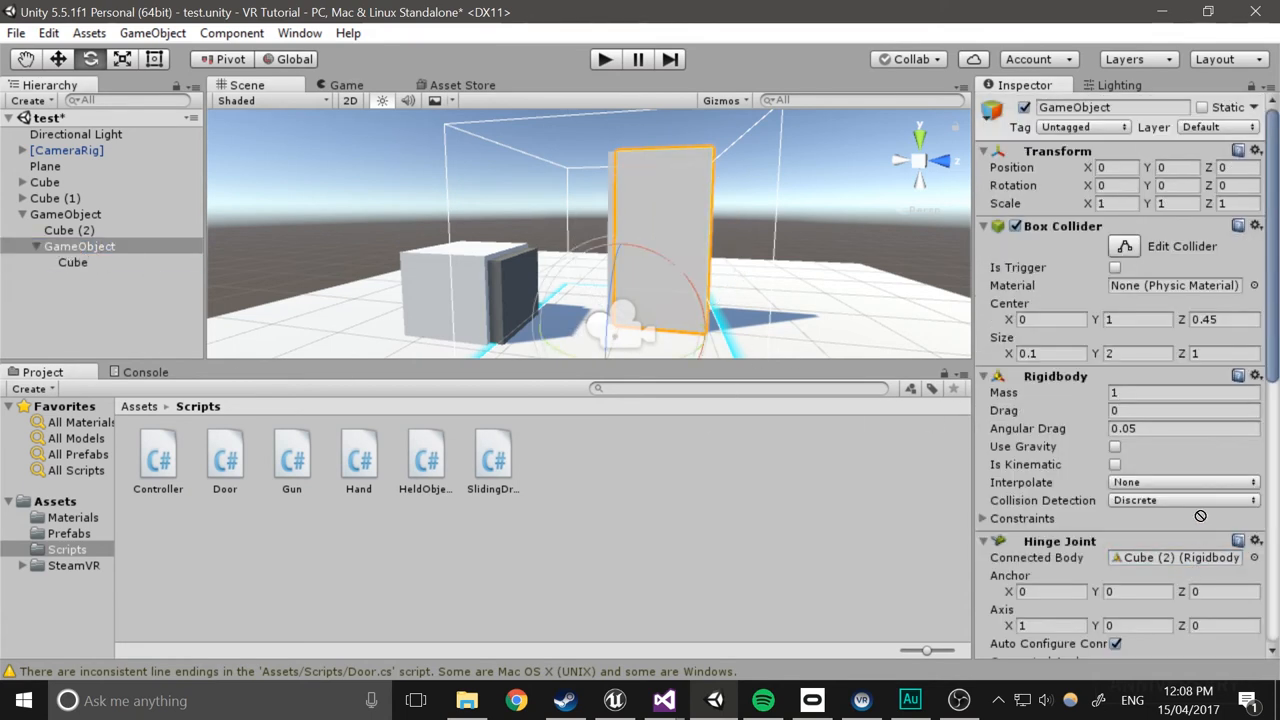
pyautogui.scroll(-3)
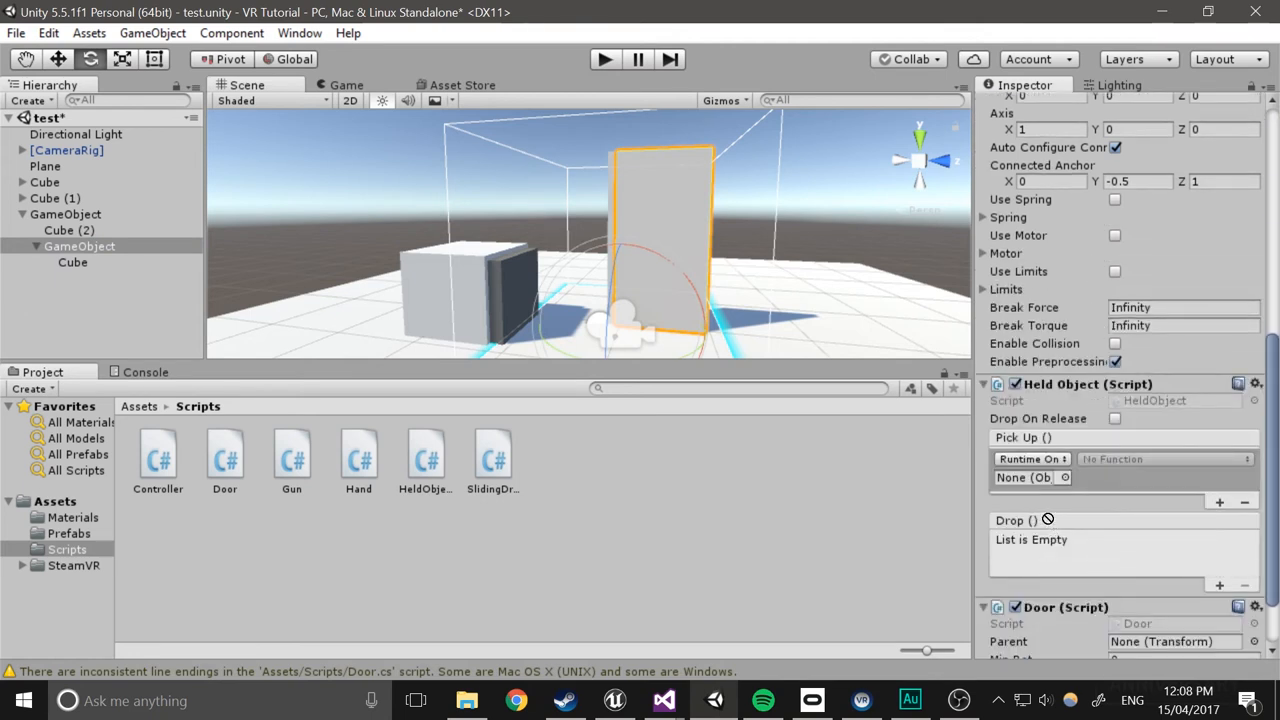
pyautogui.click(1165, 458)
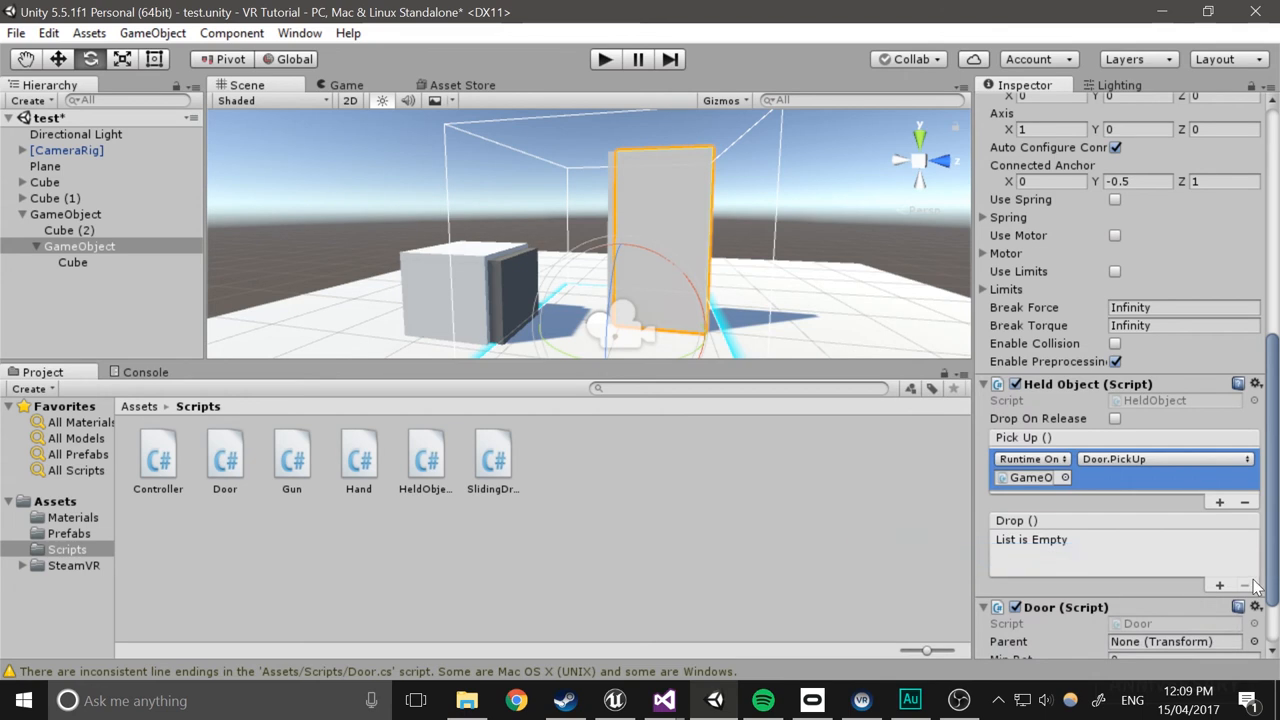
pyautogui.click(1232, 581)
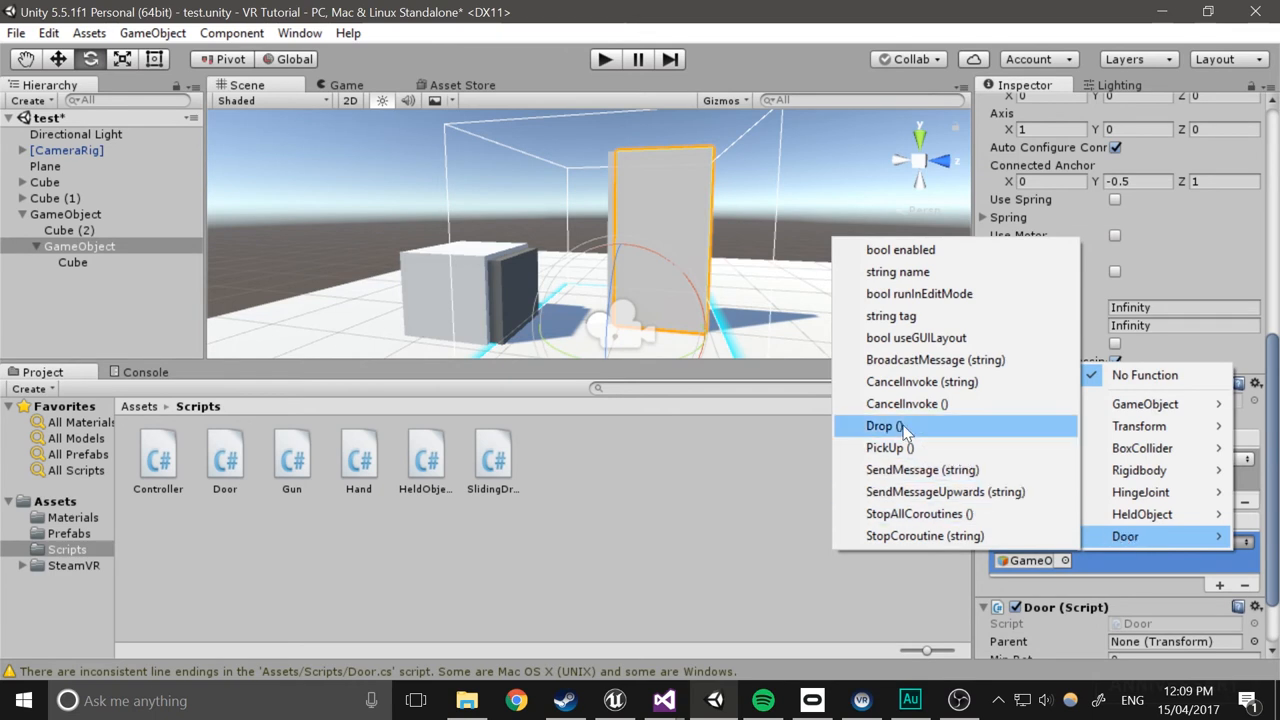
pyautogui.click(881, 425)
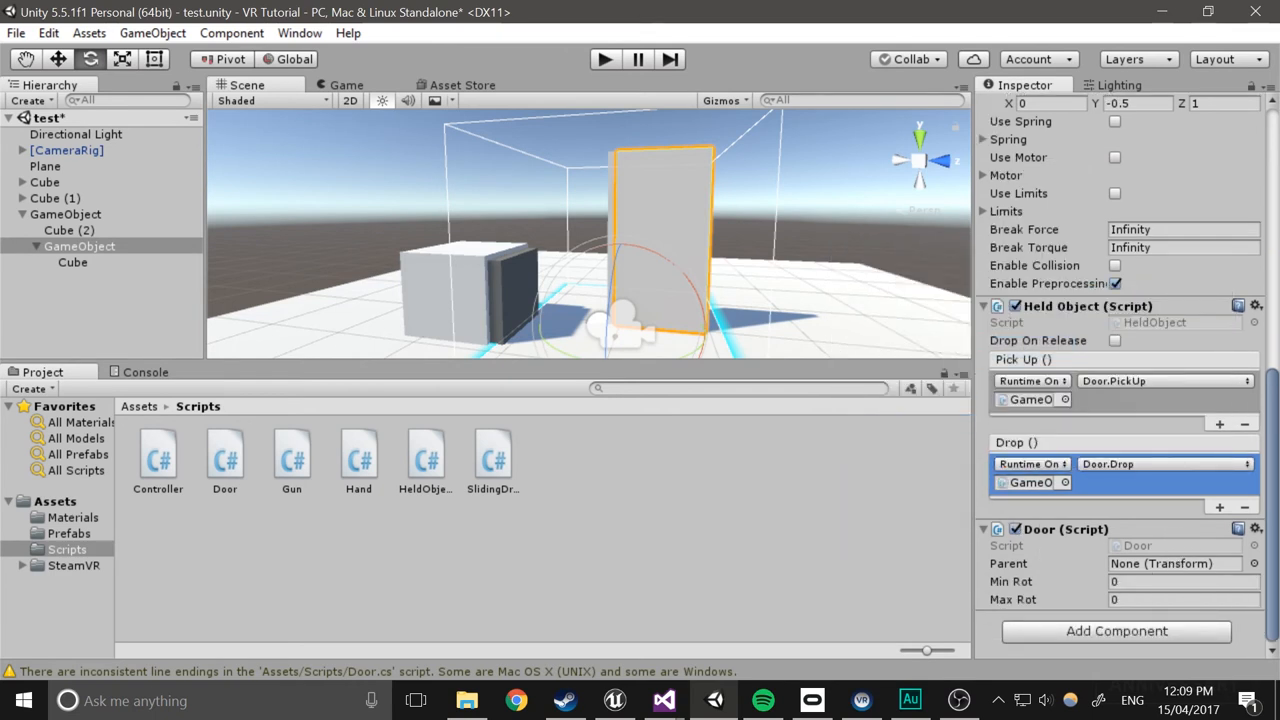
# Set the Door script's Max Rot value to 135
pyautogui.click(1169, 599)
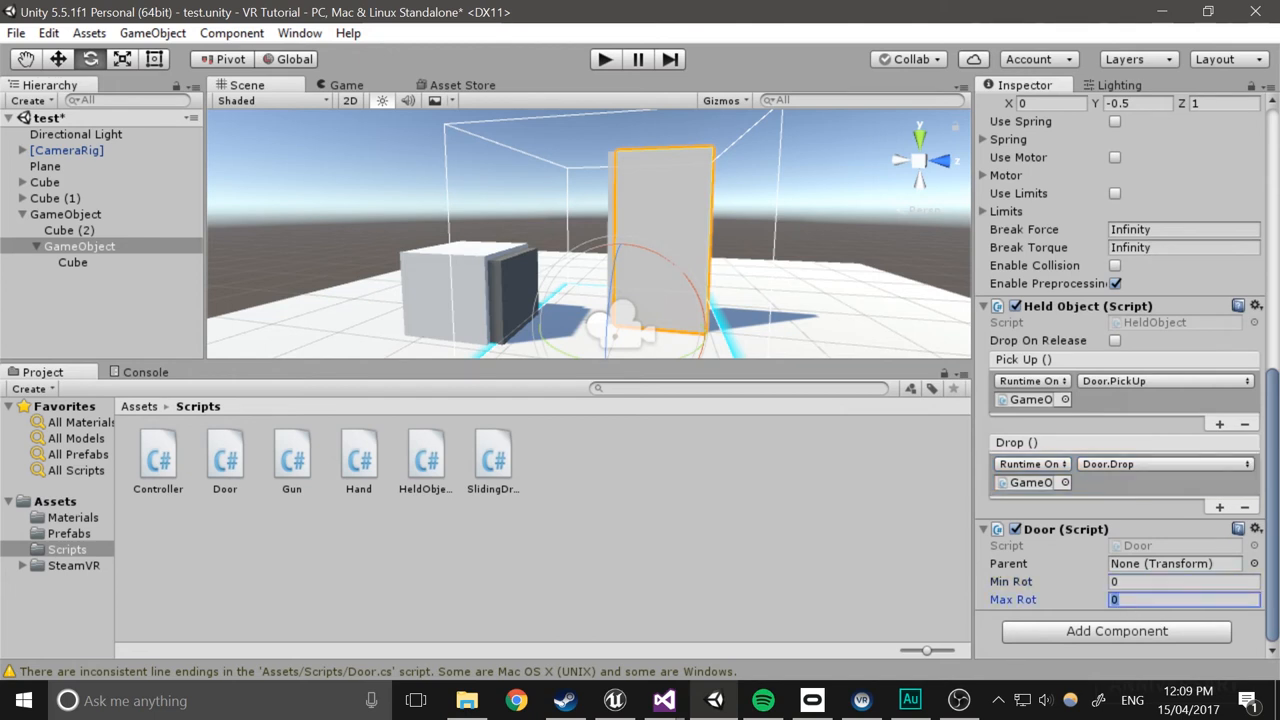
pyautogui.write('135')
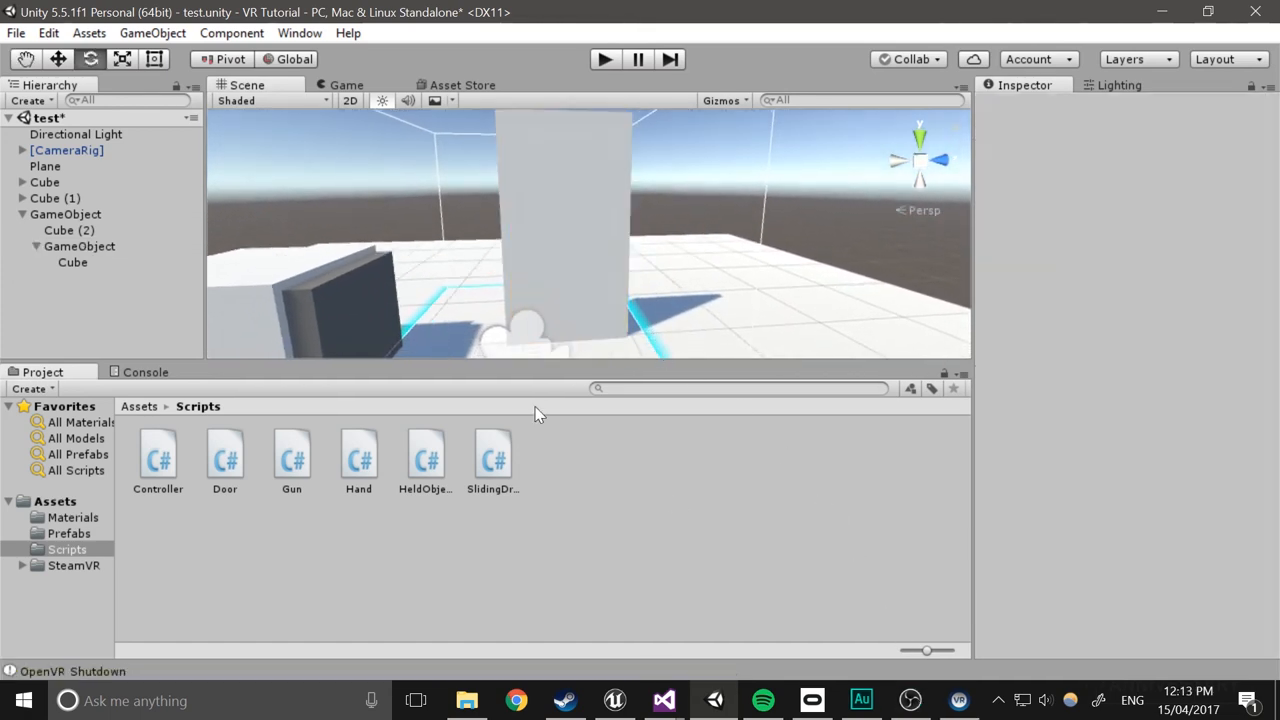
# Review the door parent's Hinge Joint settings before returning to Visual Studio
pyautogui.click(58, 230)
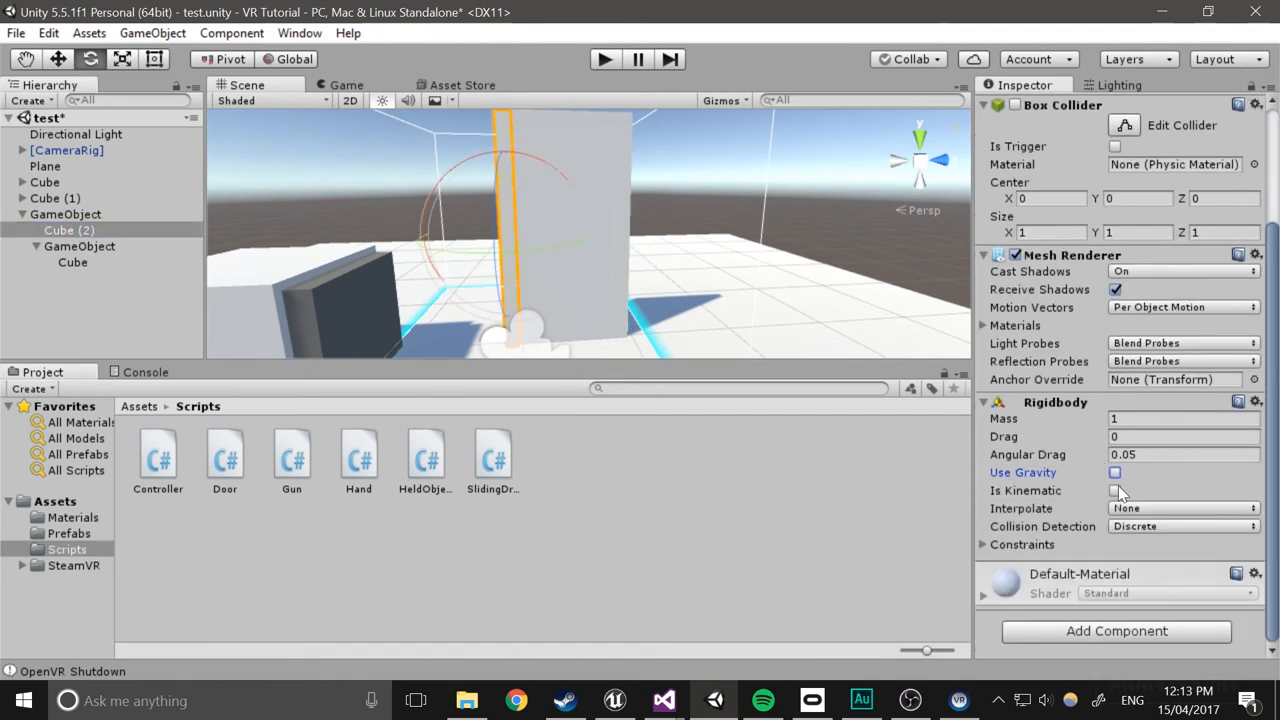
pyautogui.click(79, 246)
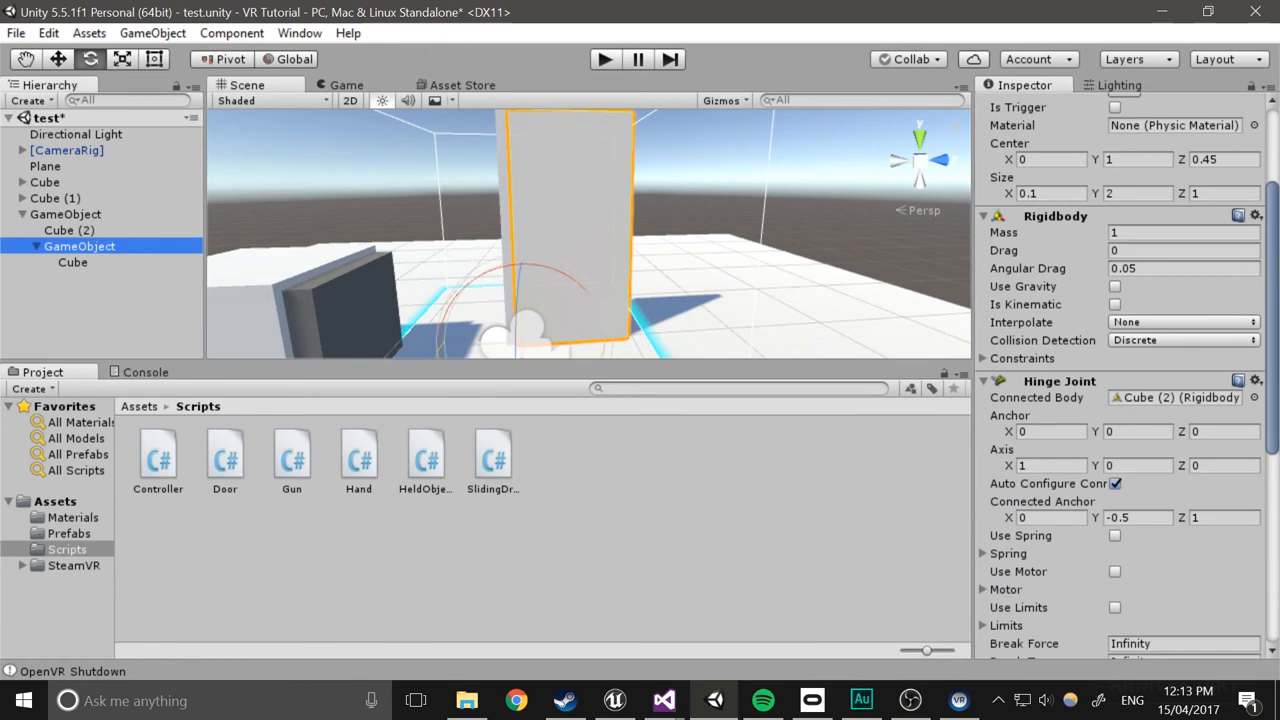
pyautogui.scroll(-3)
pyautogui.write('1')
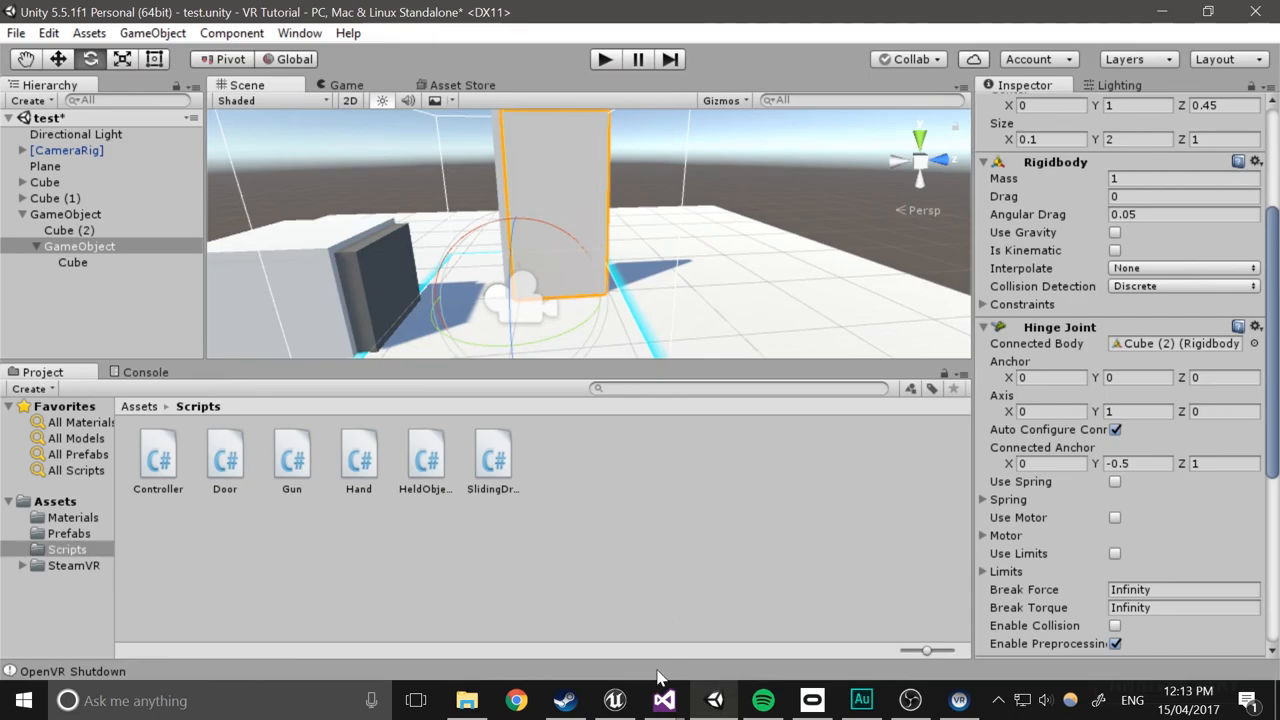
pyautogui.click(661, 700)
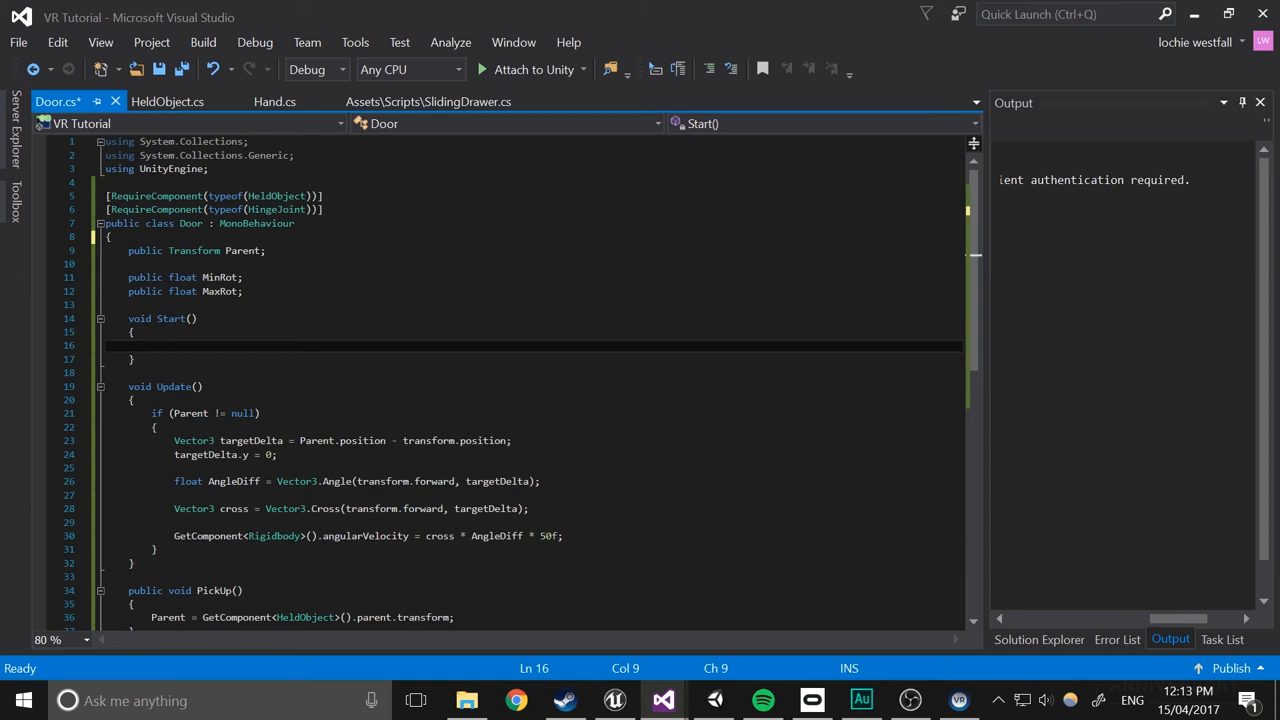
# In Door.cs Start(), create a JointLimits variable and set its max to MaxRot
pyautogui.write('joint')
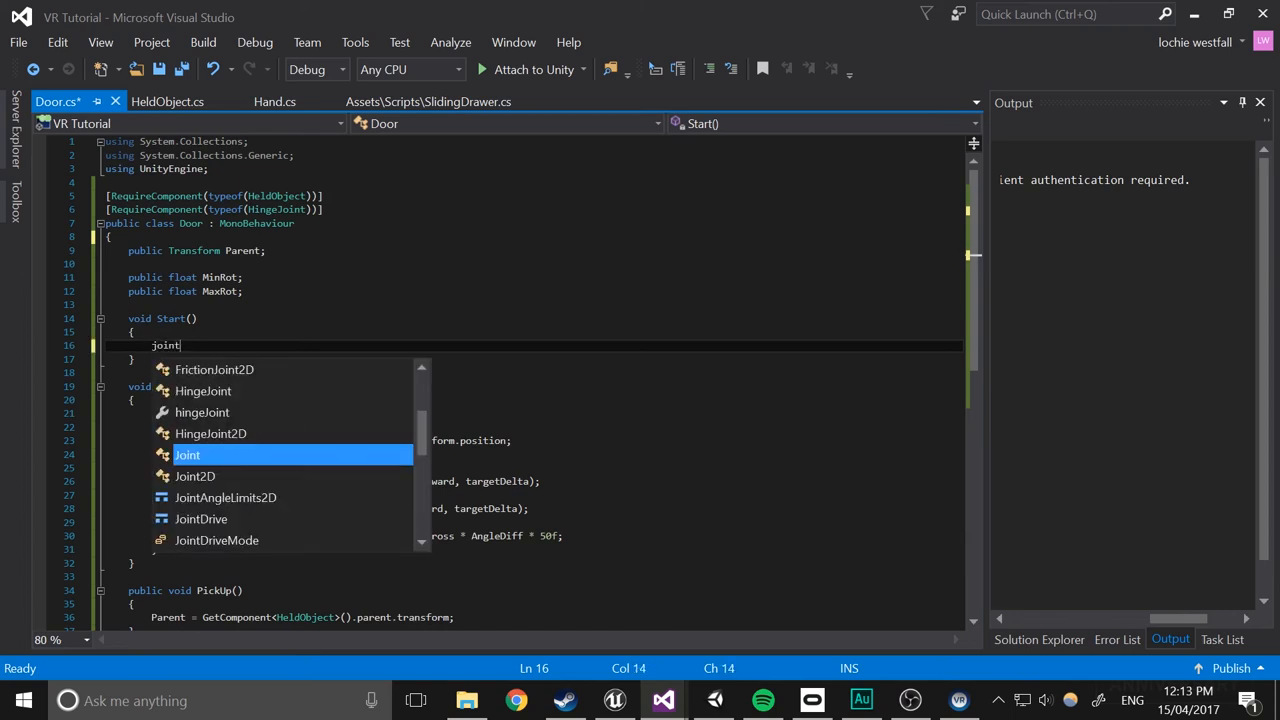
pyautogui.write('JointLimits limits = new')
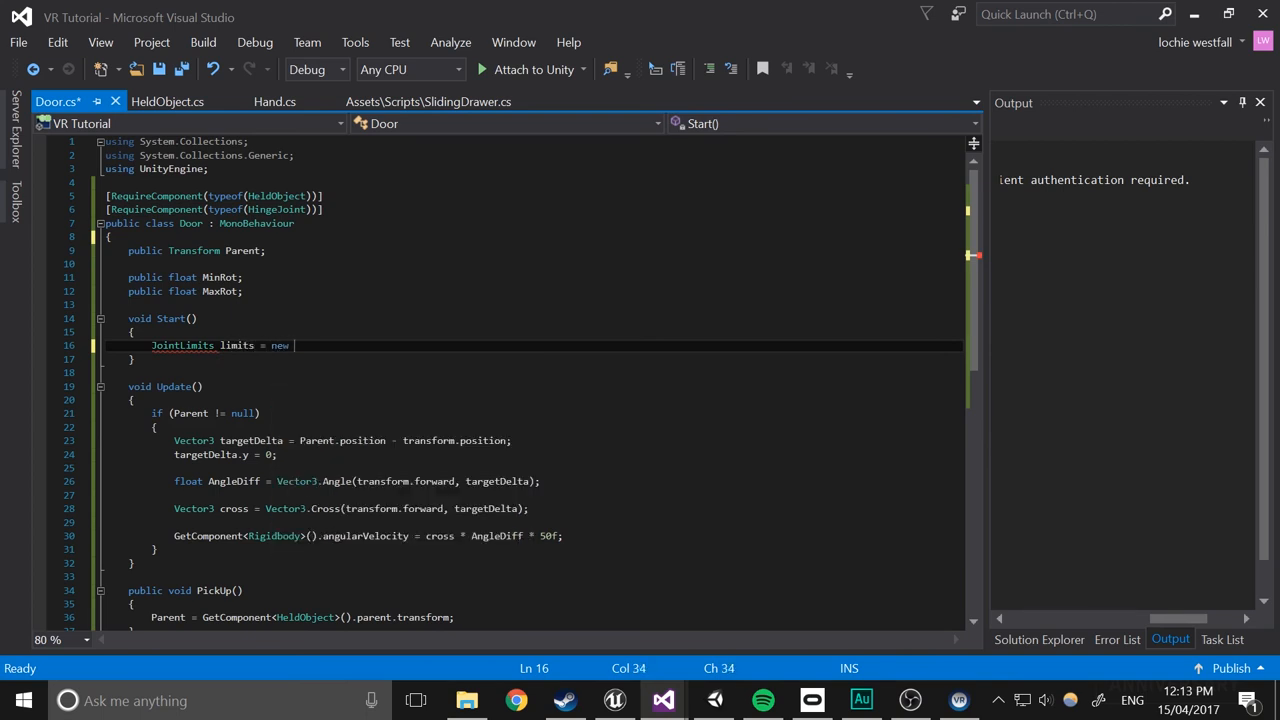
pyautogui.write('JointLimits()')
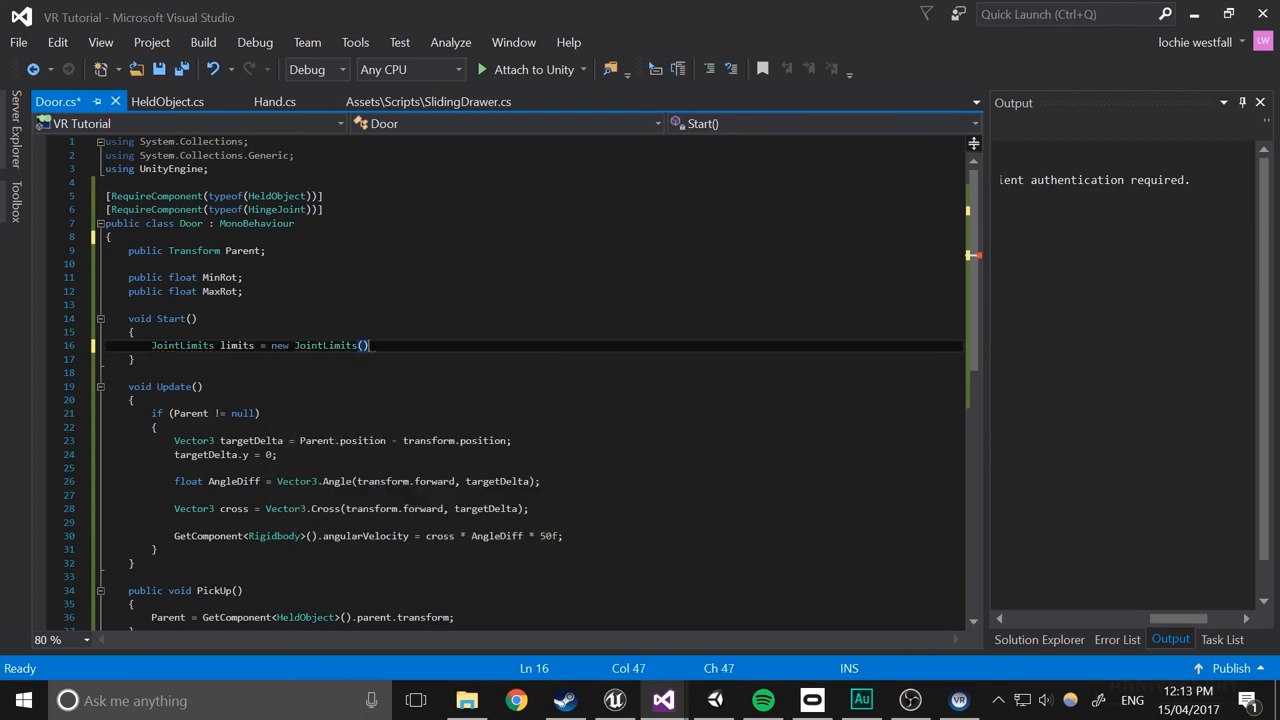
pyautogui.write(';')
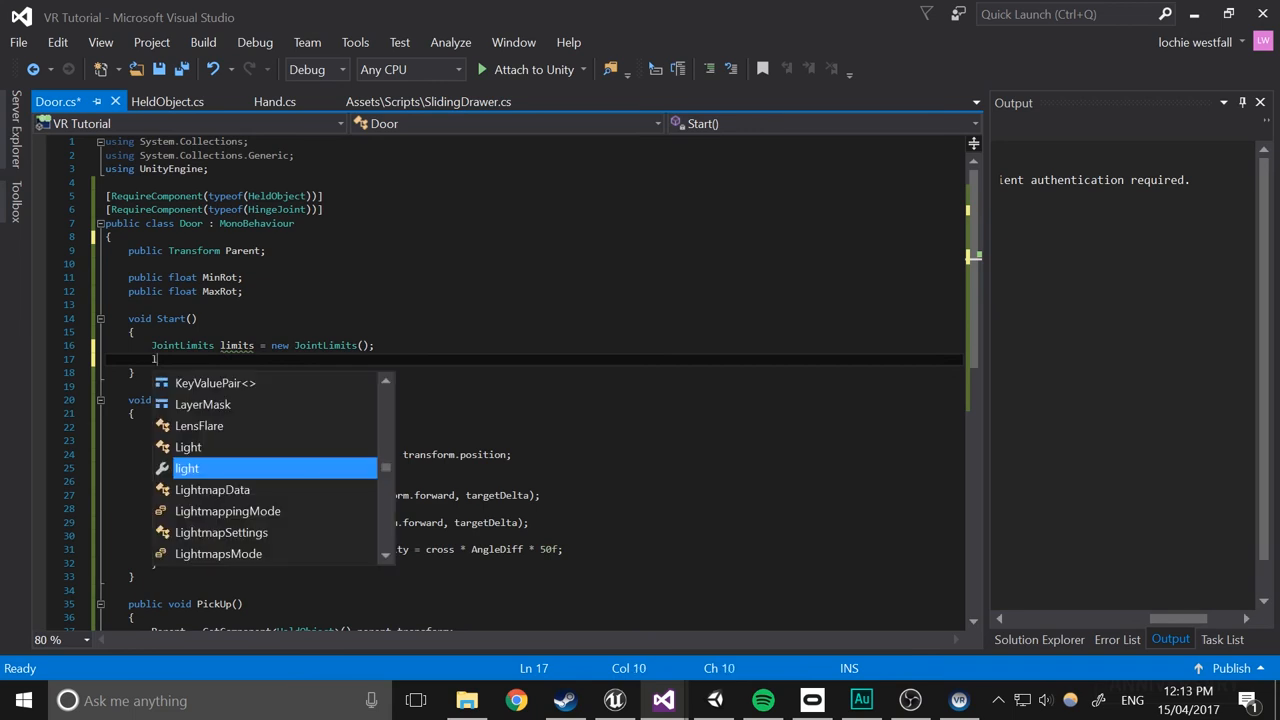
pyautogui.write('limits.min = MinRot;')
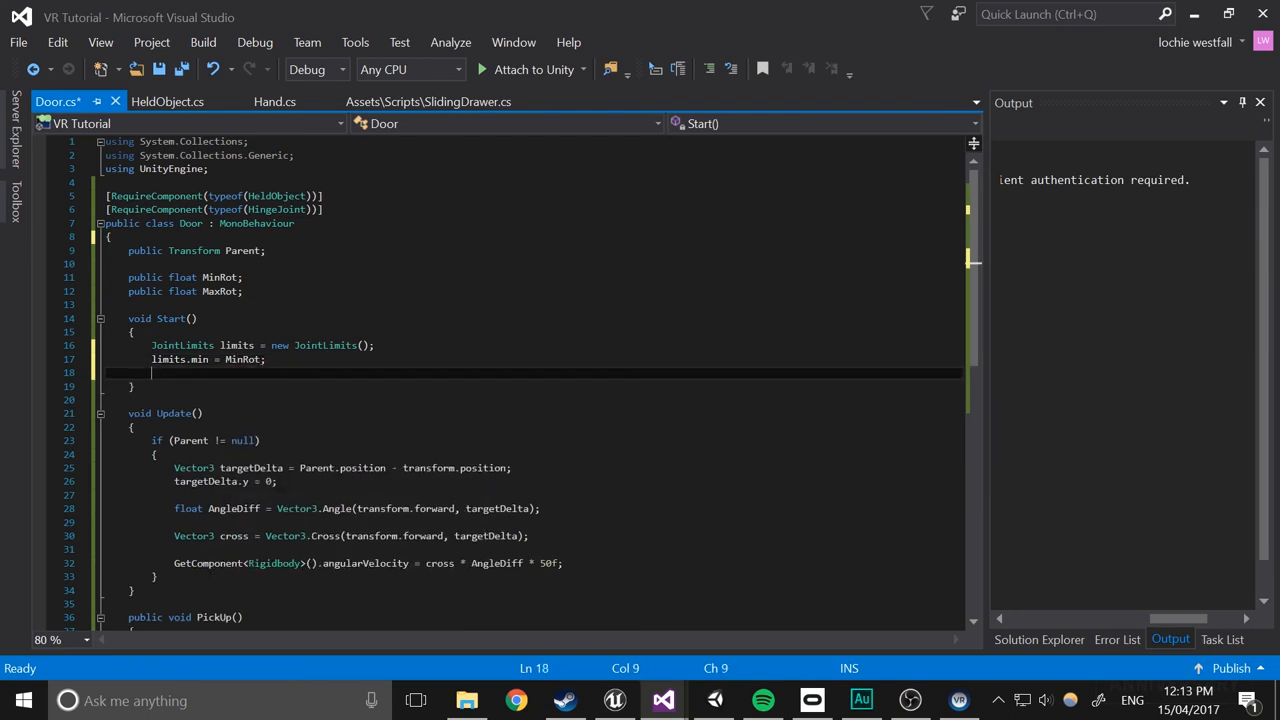
pyautogui.write('limits.m')
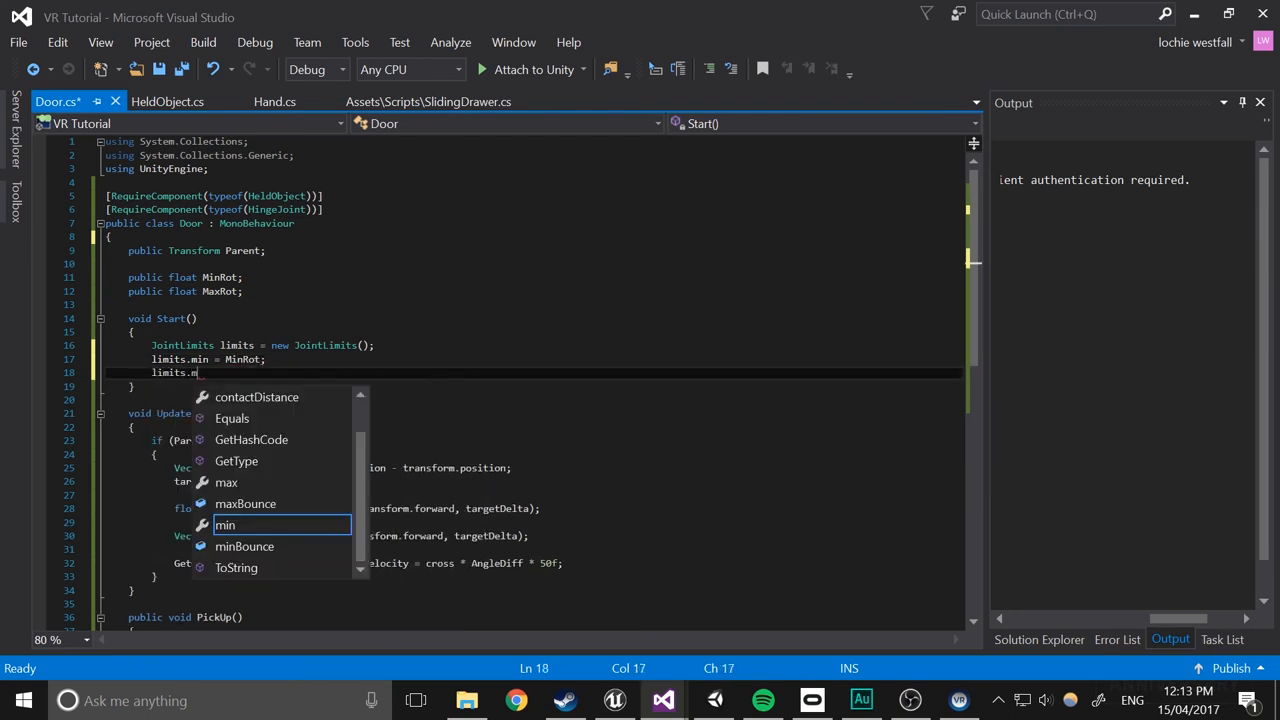
pyautogui.write('ax = MaxRot;')
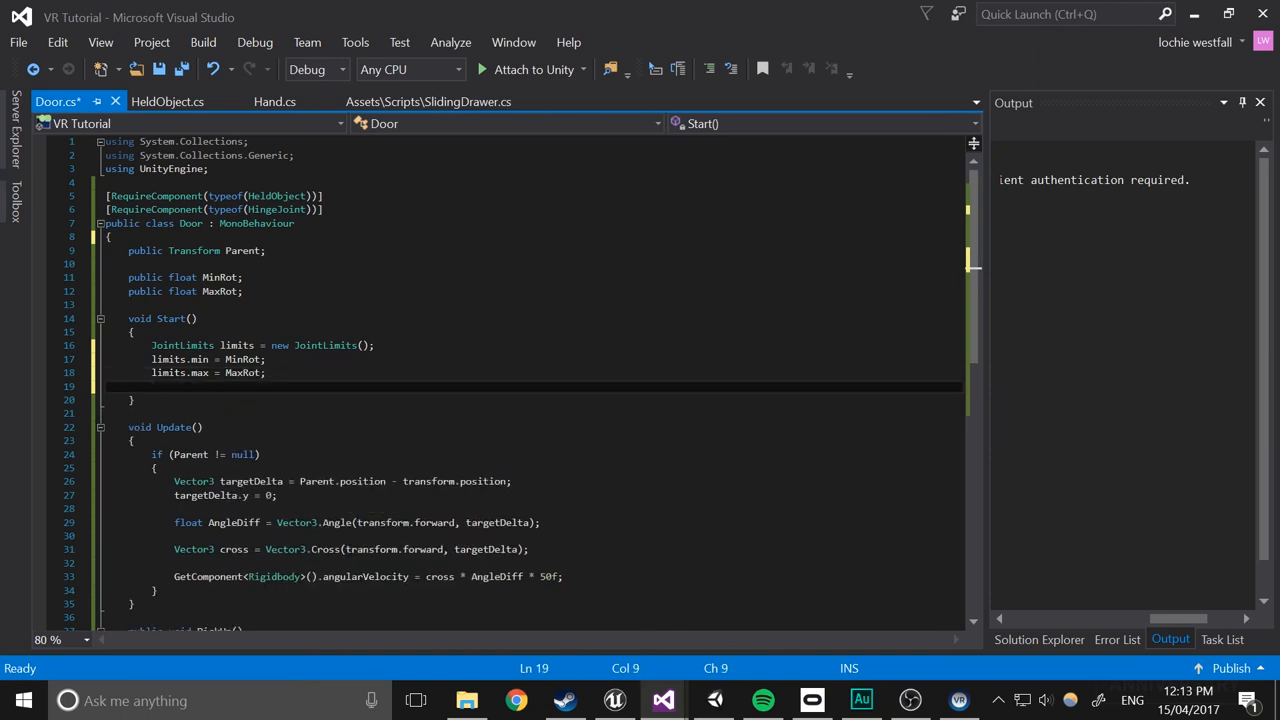
# Assign the limits to the HingeJoint, set useLimits to true, and save the script
pyautogui.write('GetComponent')
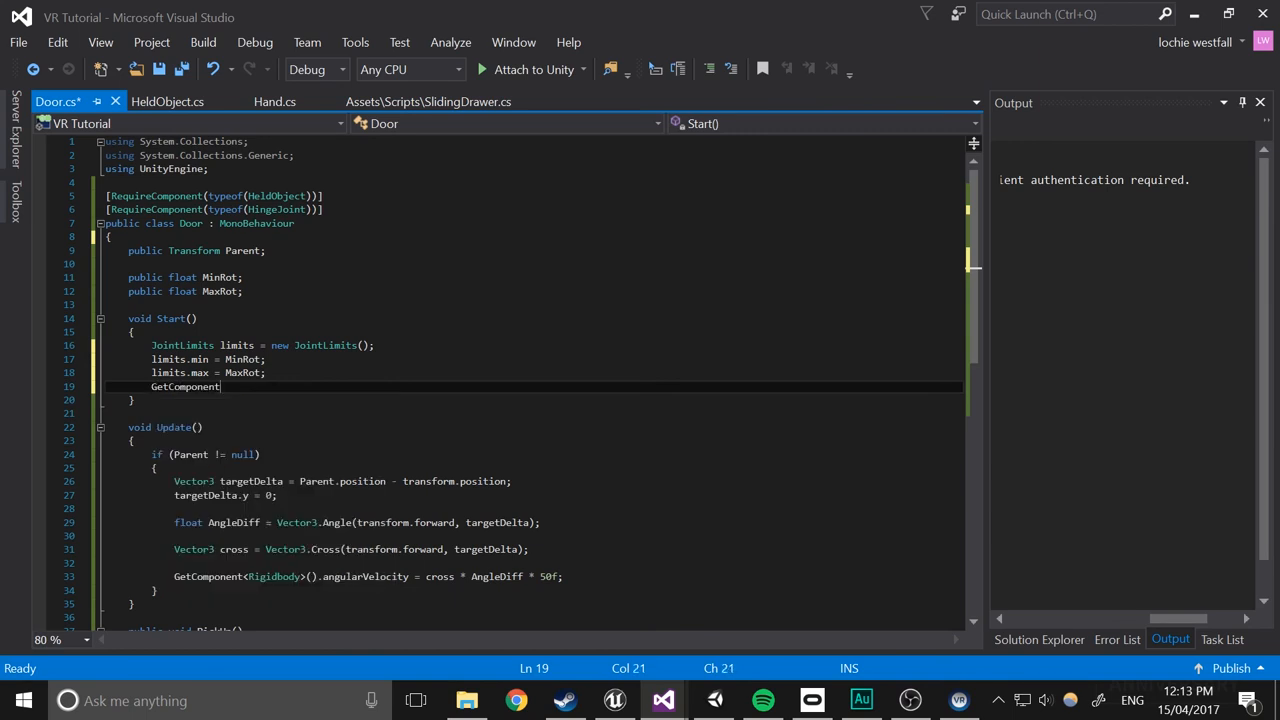
pyautogui.write('<hind>')
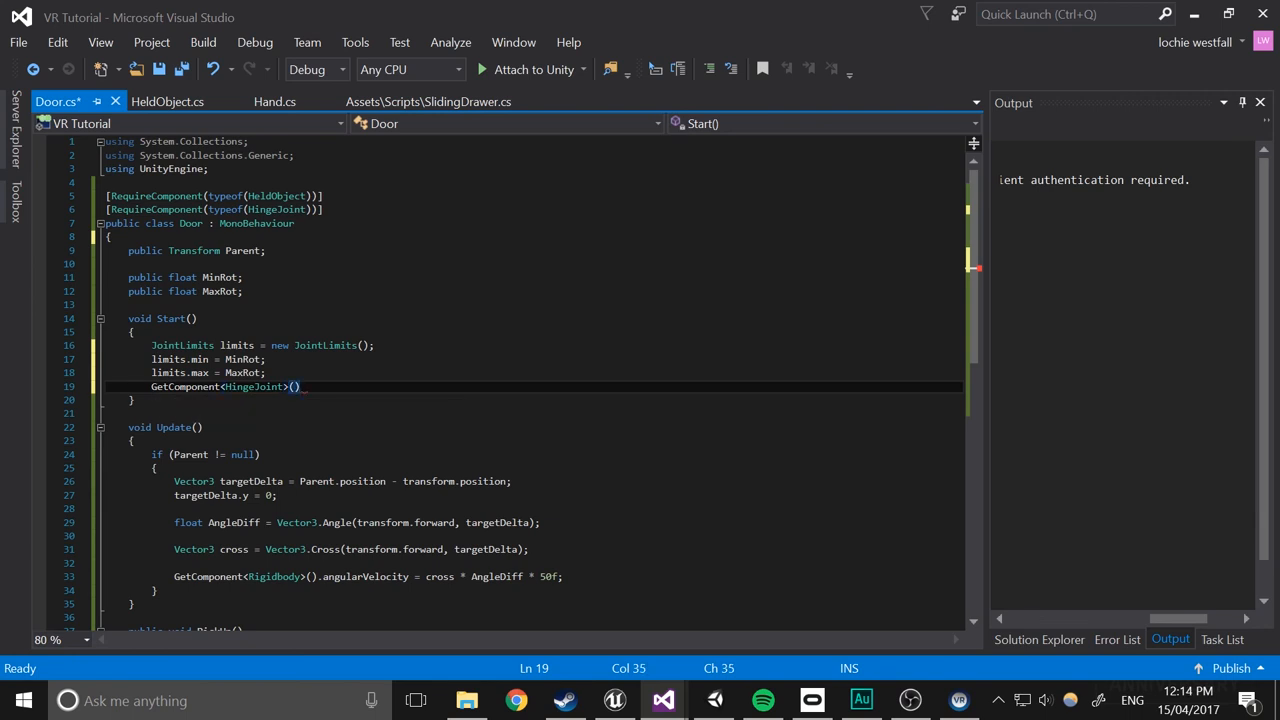
pyautogui.write('.limits')
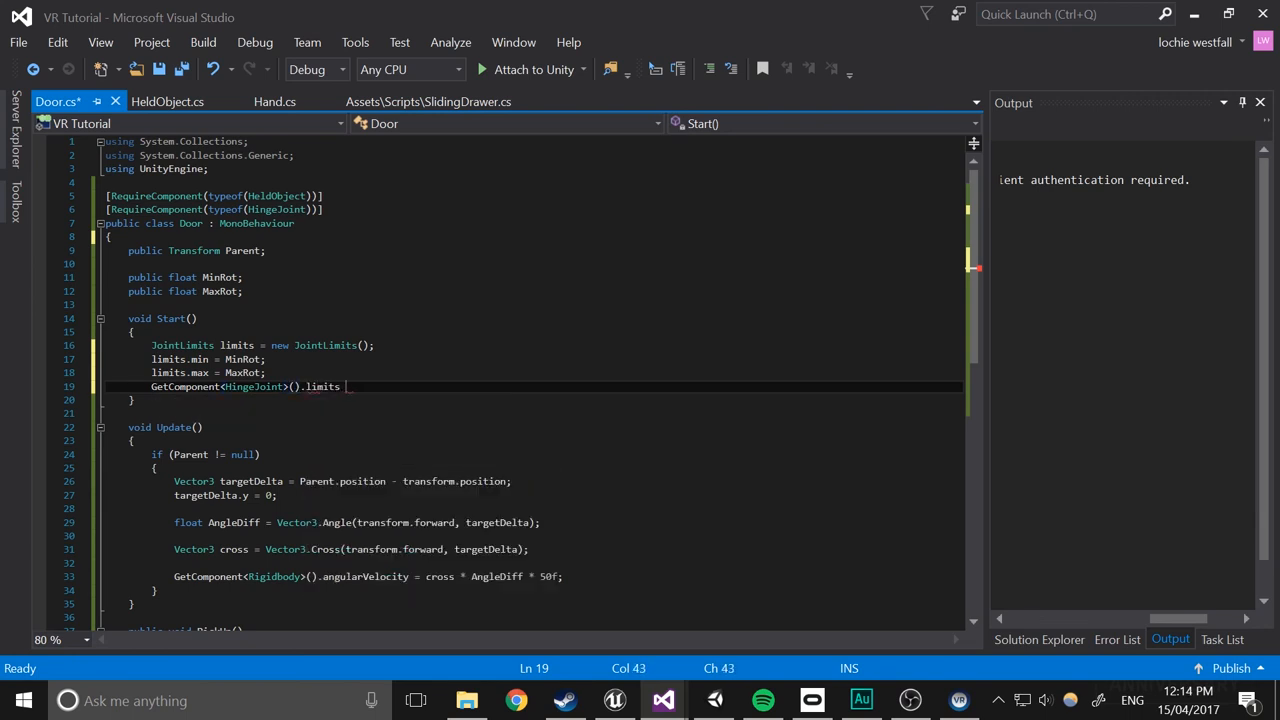
pyautogui.write('= limits;')
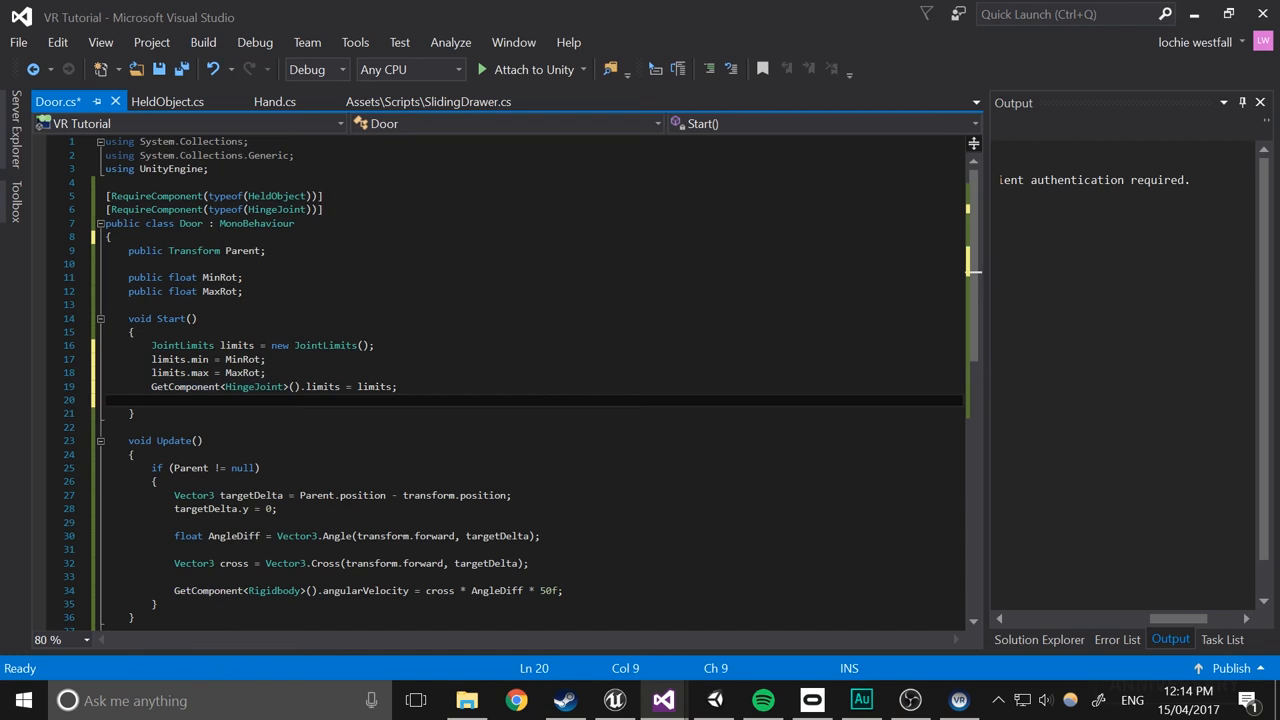
pyautogui.write('GetComponent<HingeJoint>()')
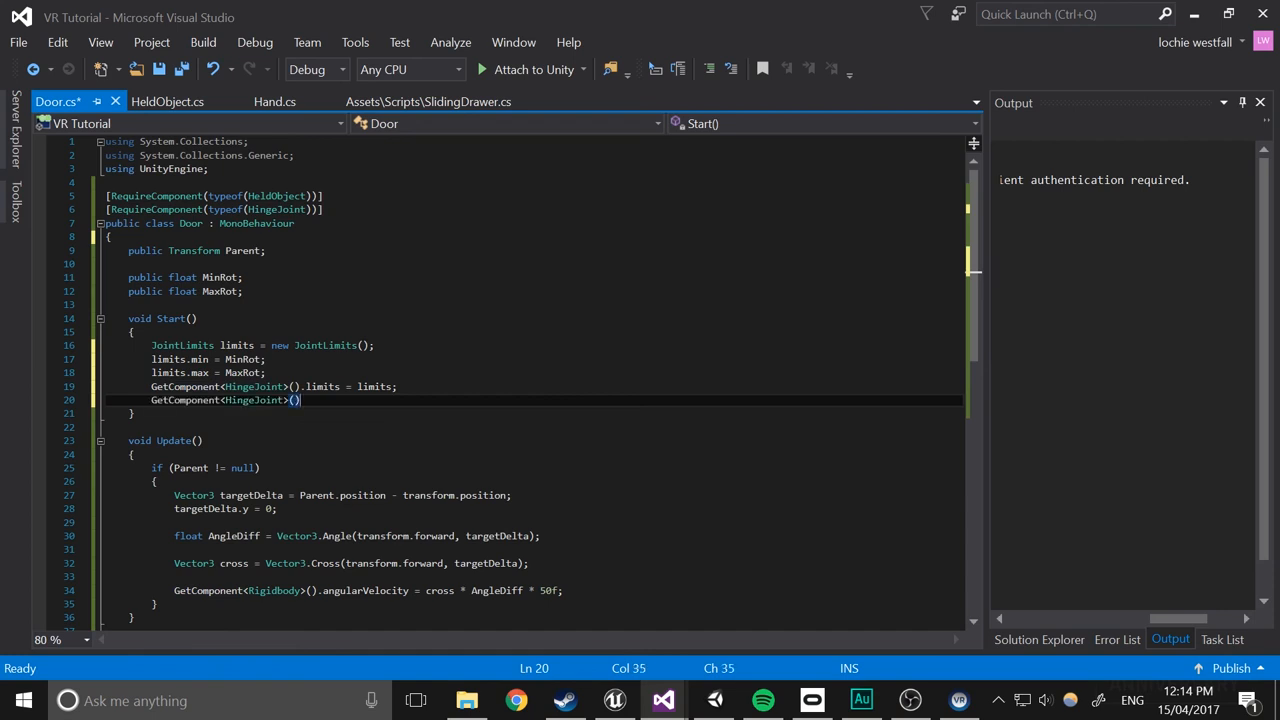
pyautogui.write('.')
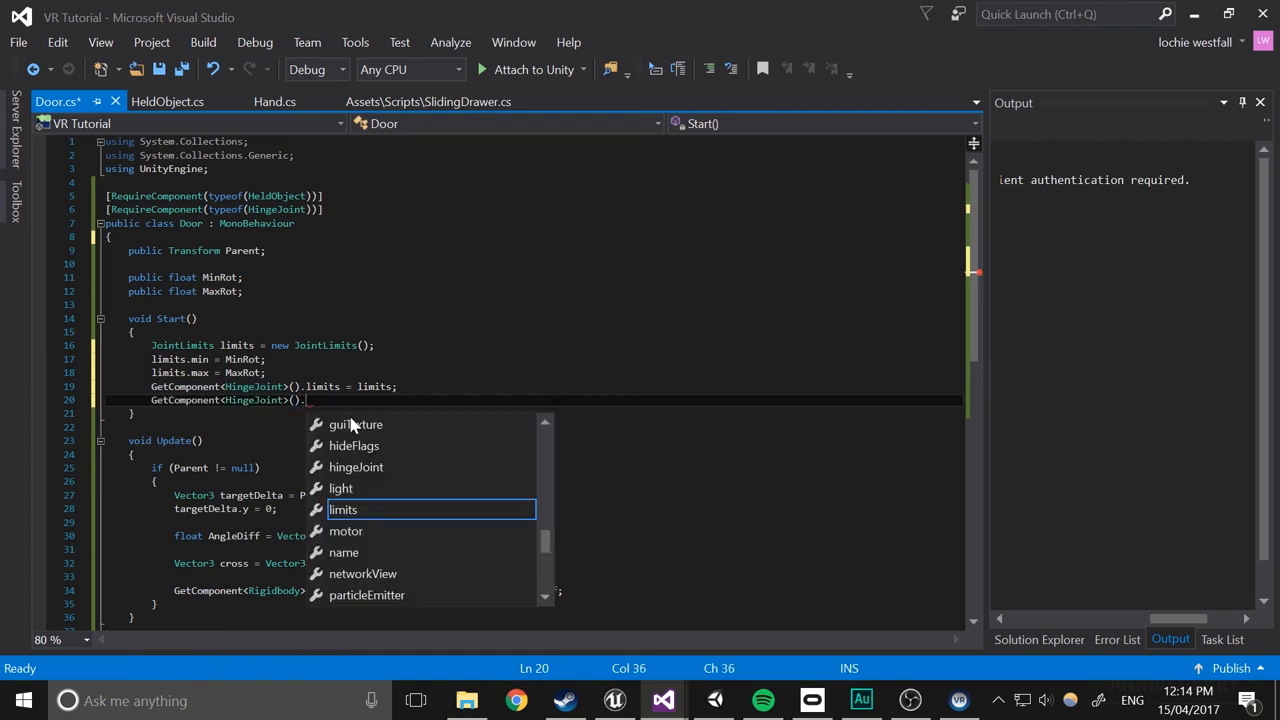
pyautogui.write('useLimits')
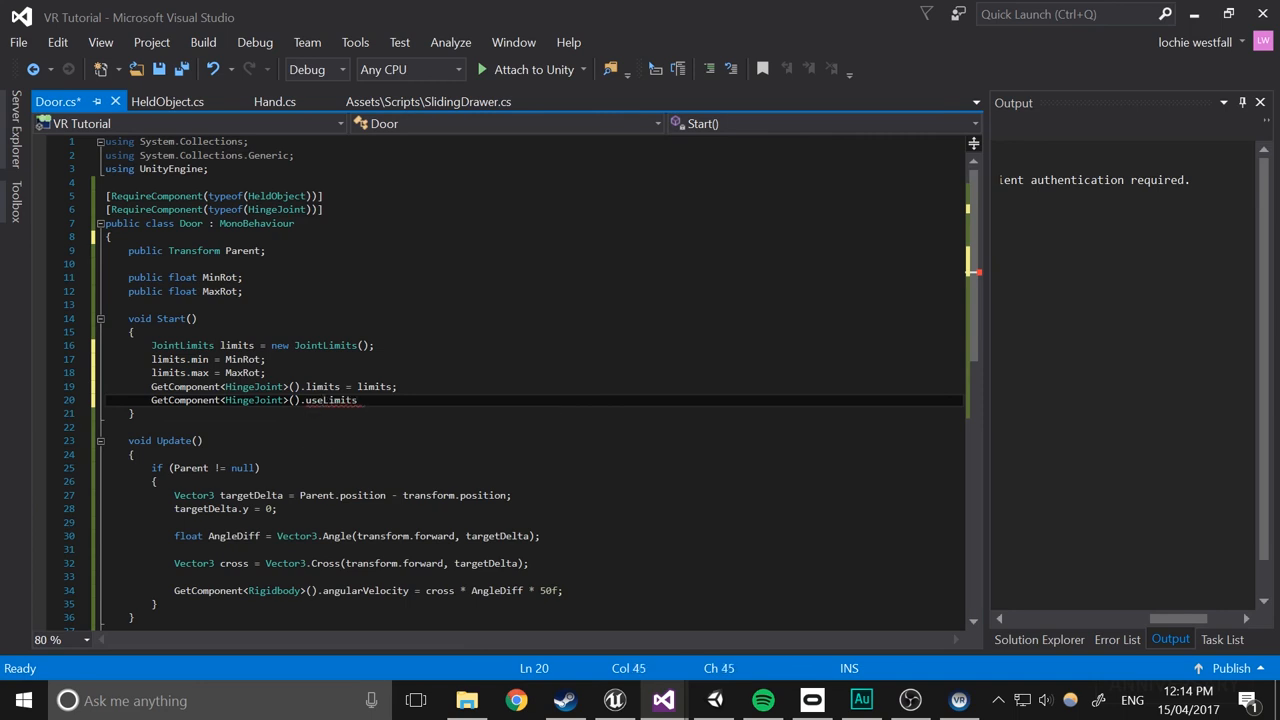
pyautogui.write('= true;')
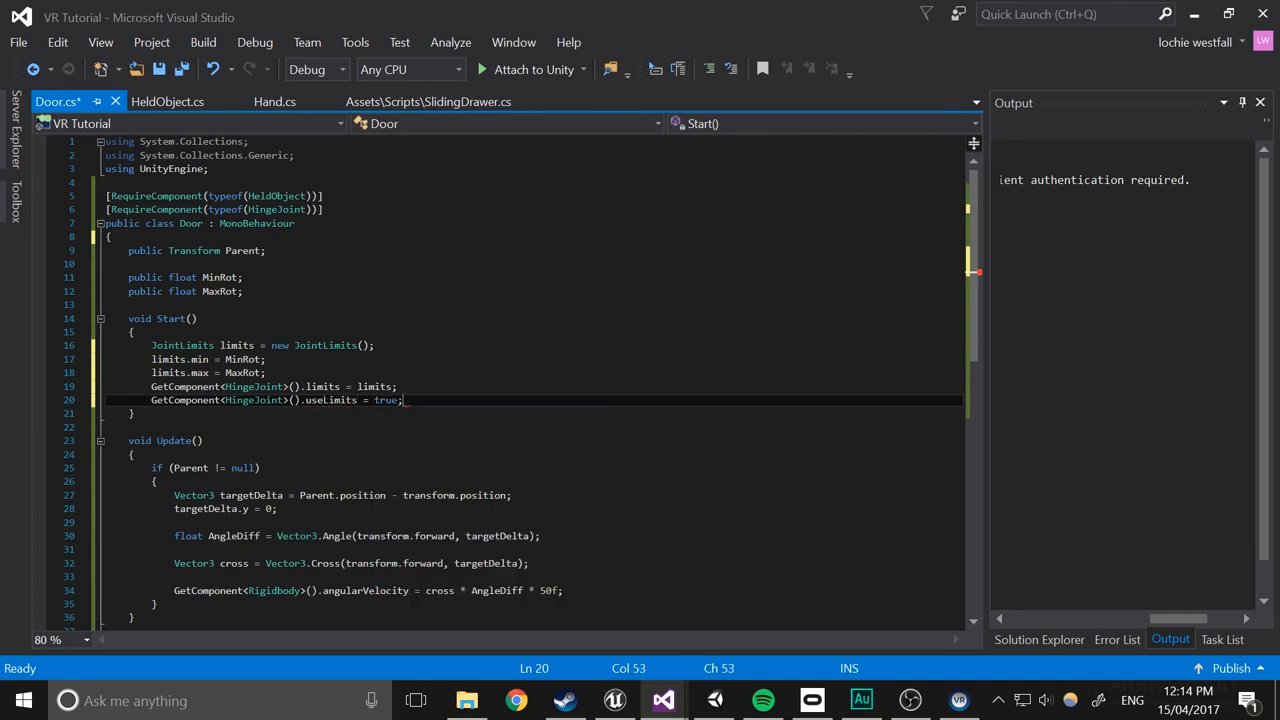
pyautogui.press('Ctrl+S')
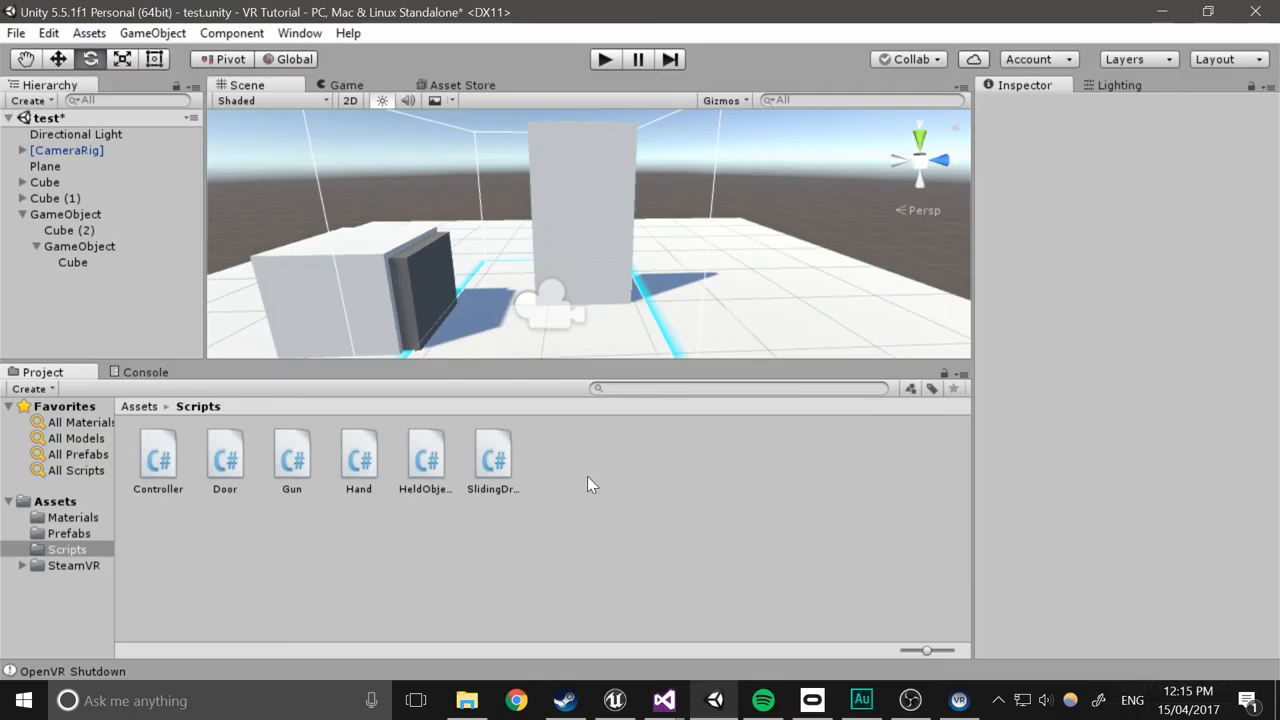
# Enable Drop On Release on the door's Held Object script
pyautogui.click(79, 246)
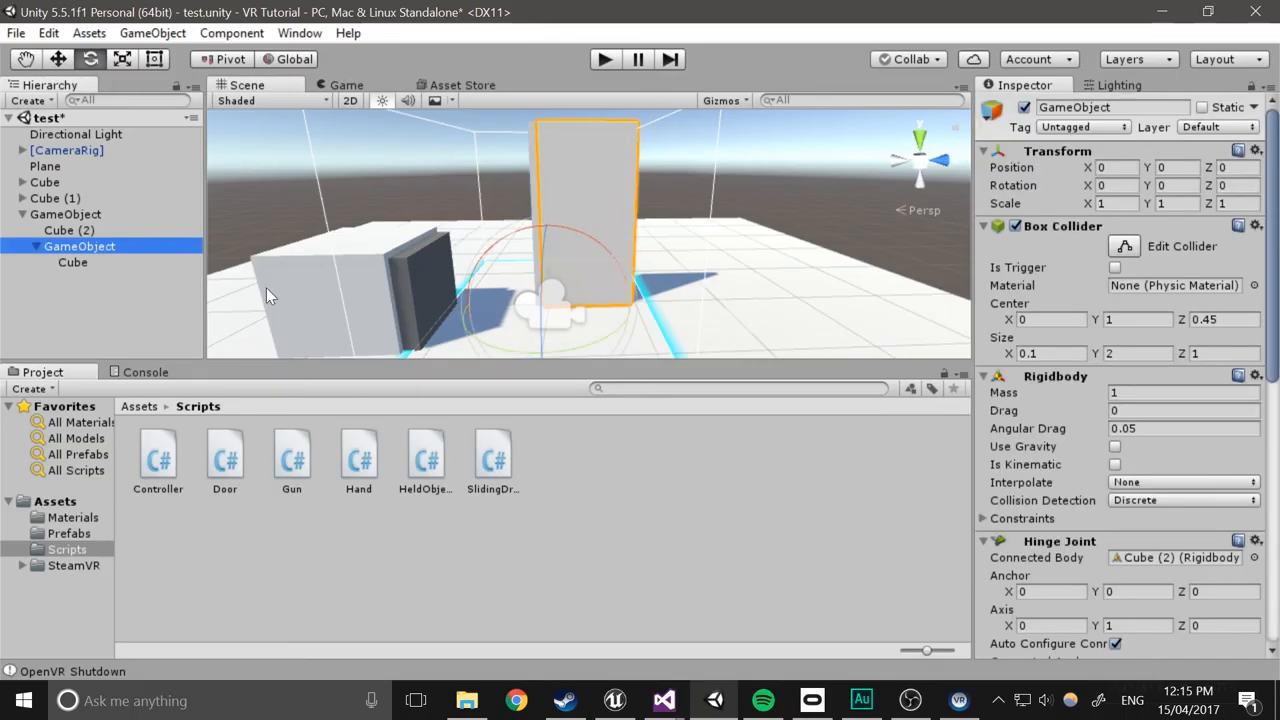
pyautogui.scroll(-3)
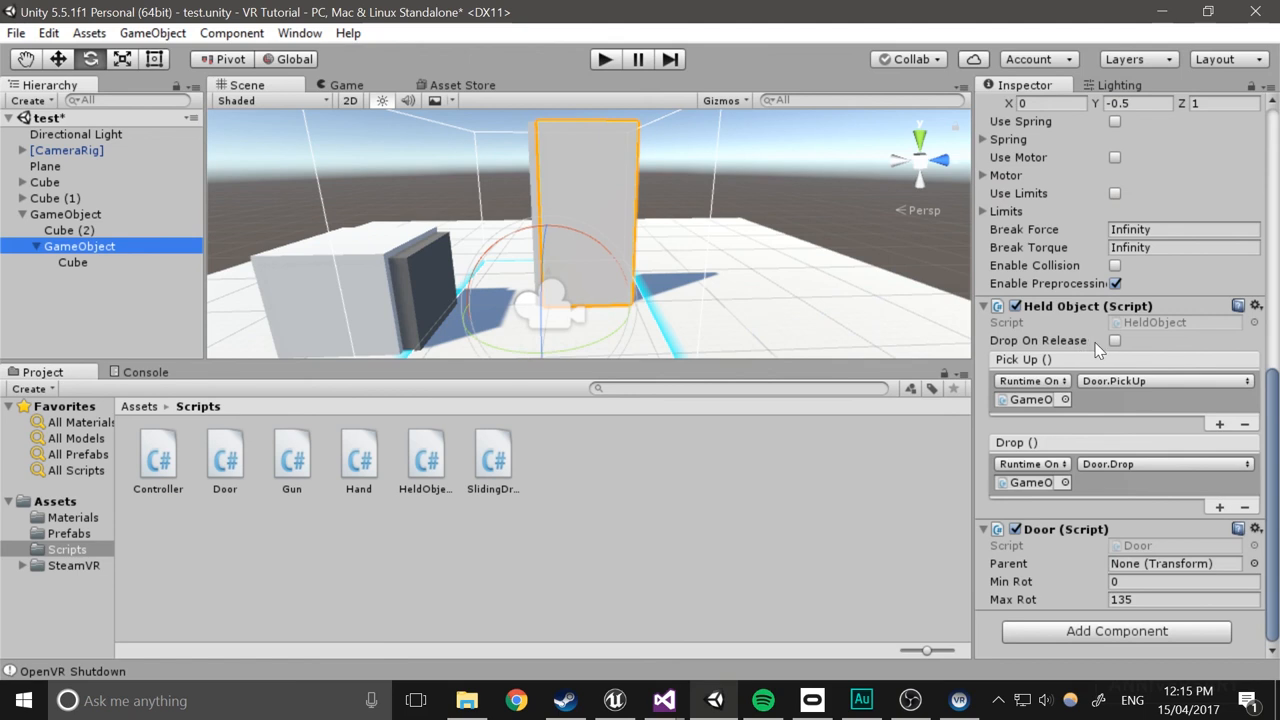
pyautogui.click(1114, 340)
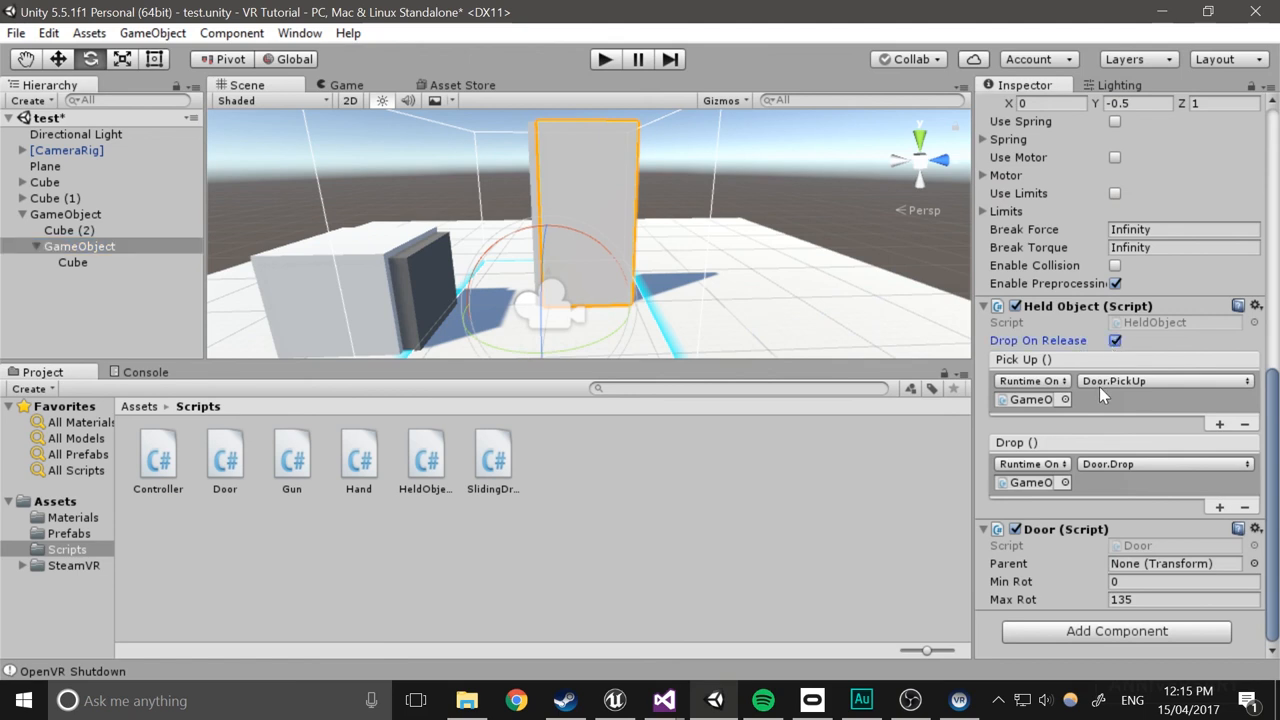
pyautogui.moveTo(1049, 450)
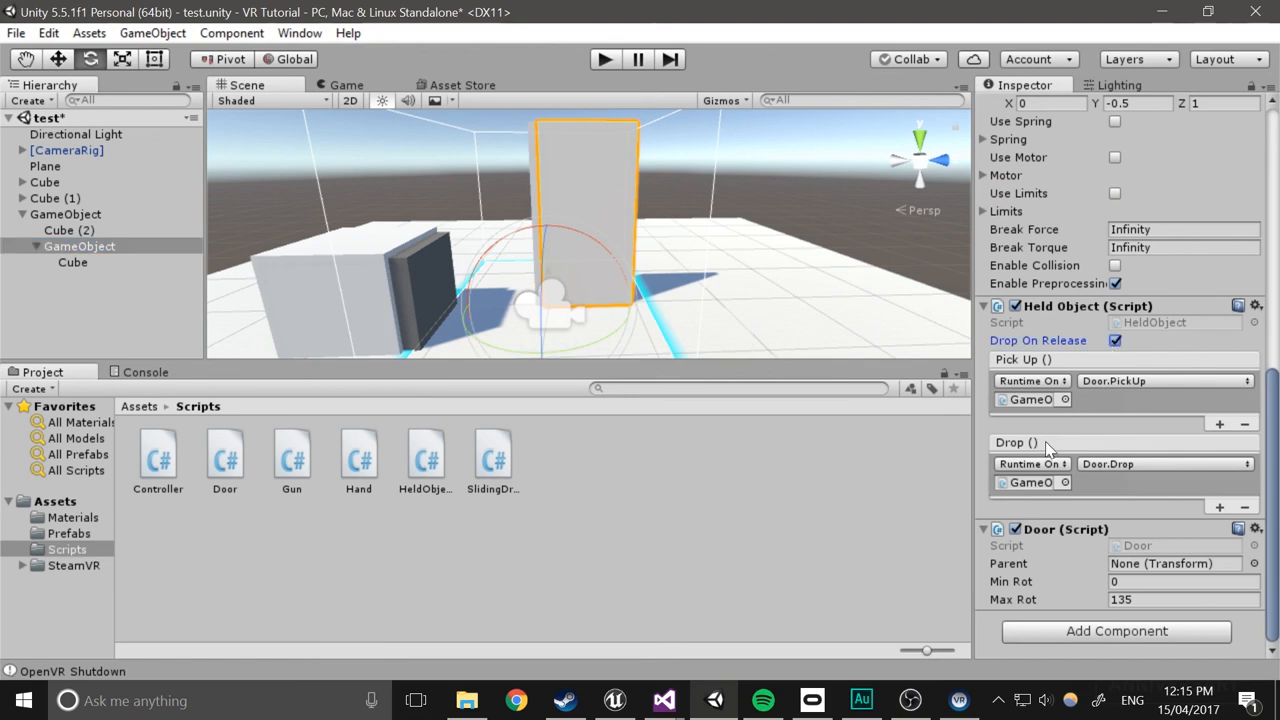